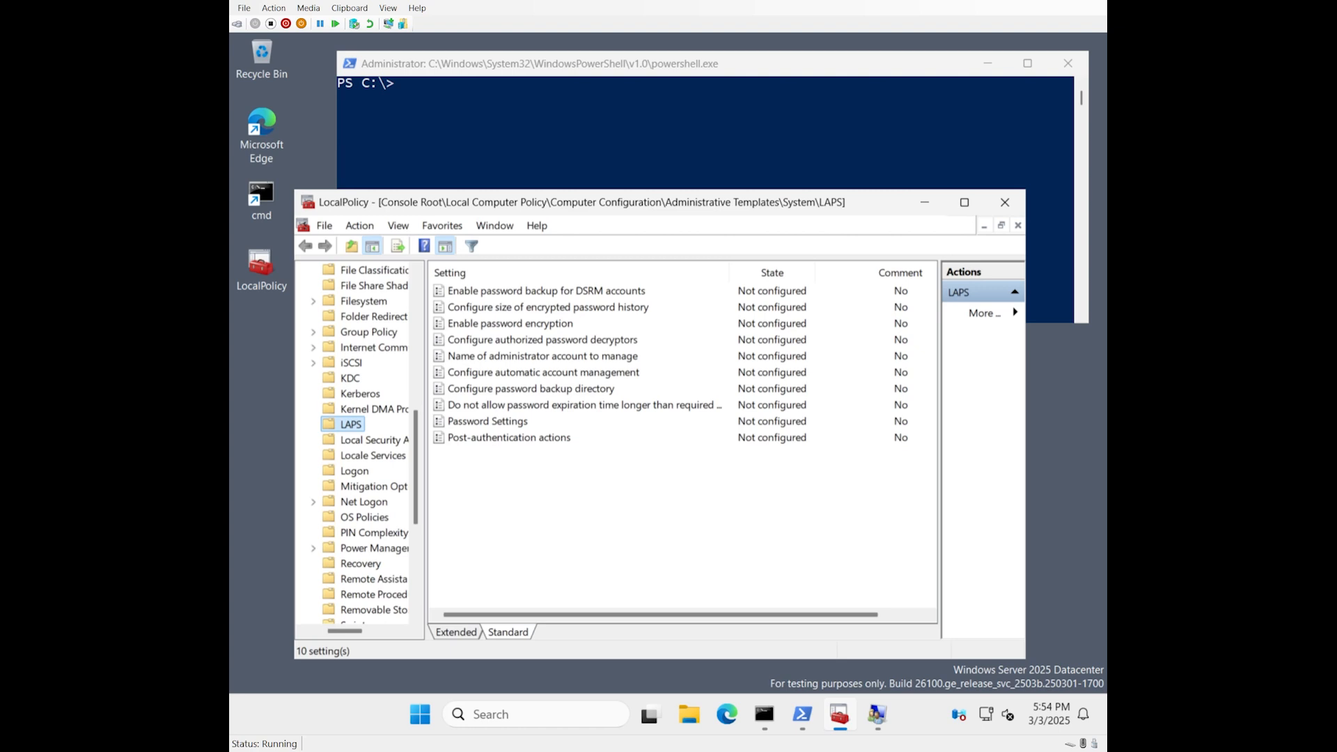
# Open the 'Configure automatic account management' LAPS policy dialog.
pyautogui.doubleClick(543, 372)
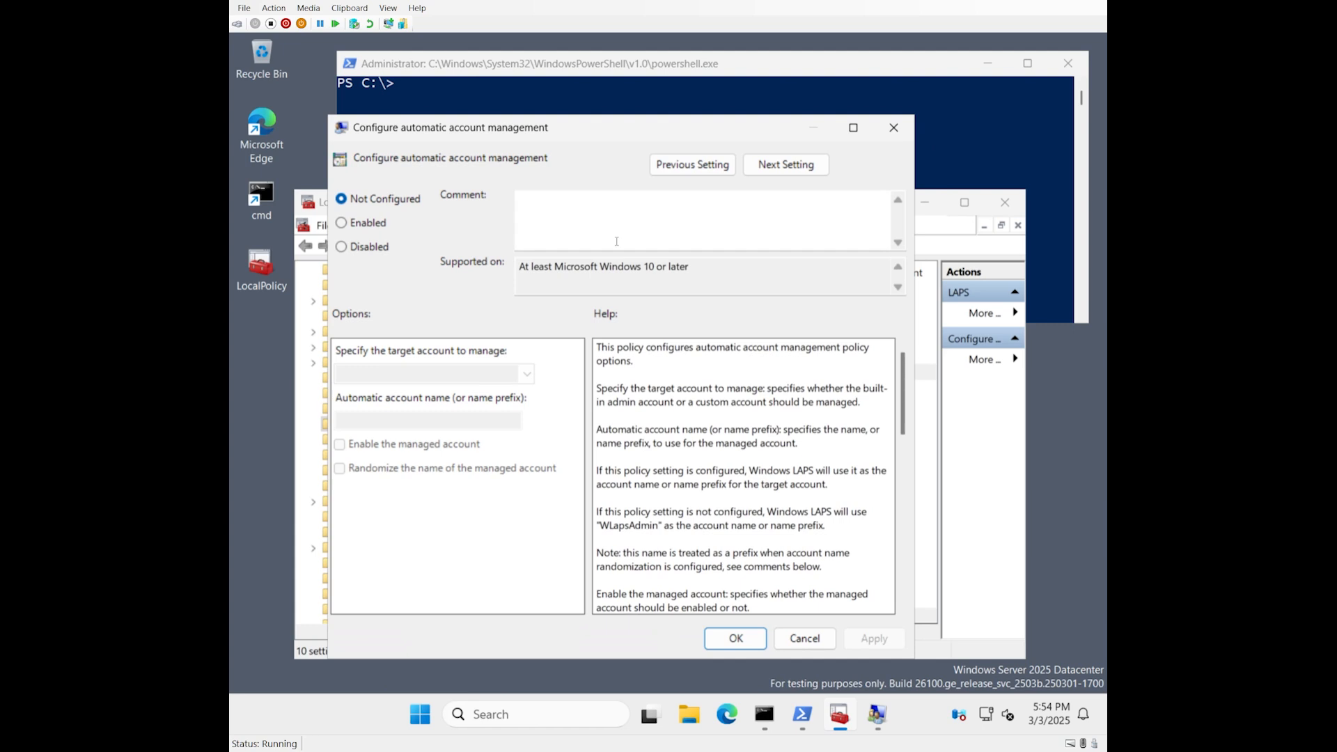
pyautogui.moveTo(516, 224)
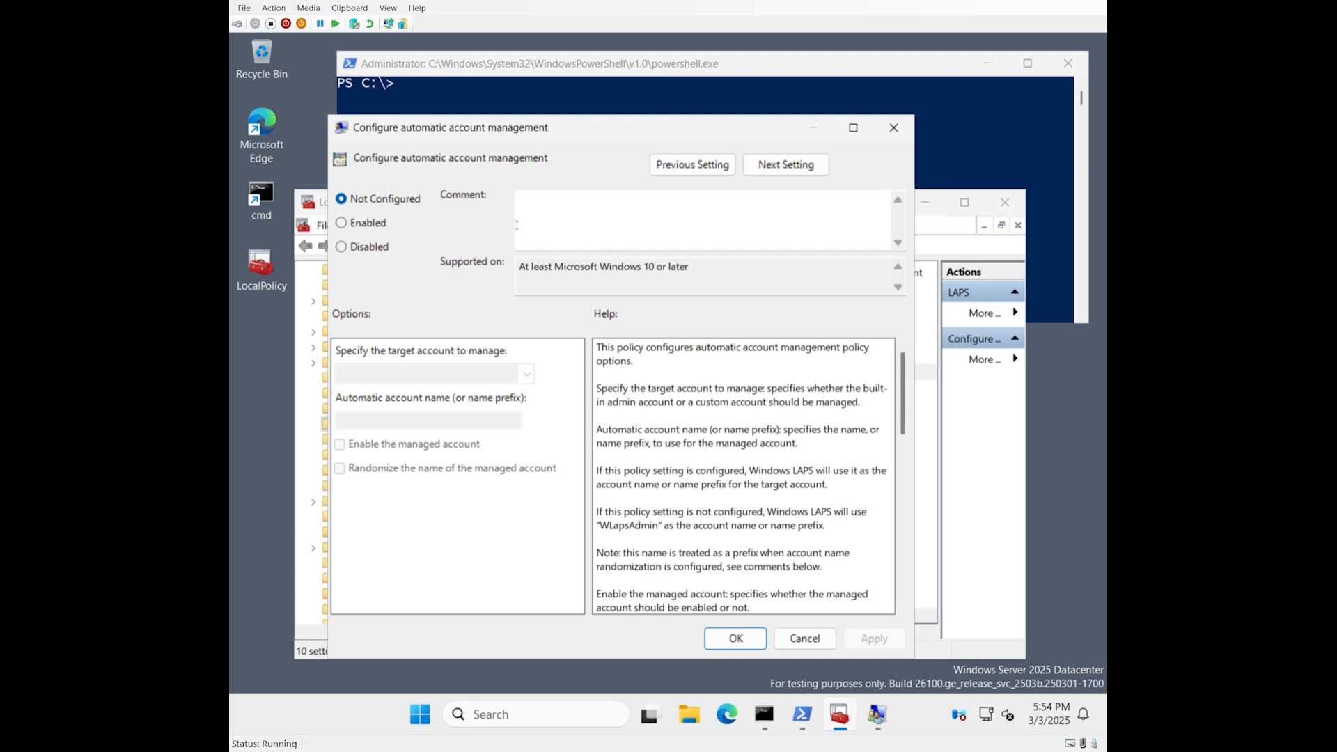
# Set the policy to Enabled with target 'Manage a custom admin account'.
pyautogui.click(342, 222)
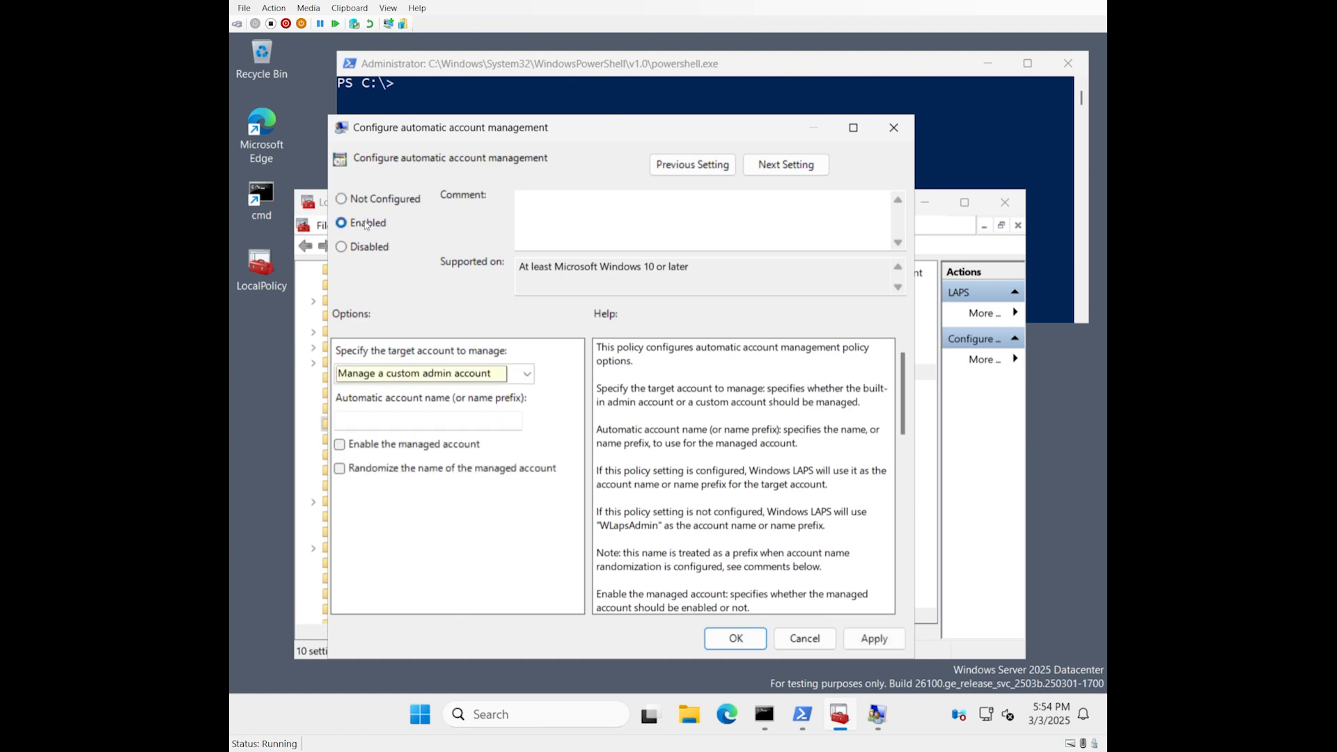
pyautogui.click(527, 373)
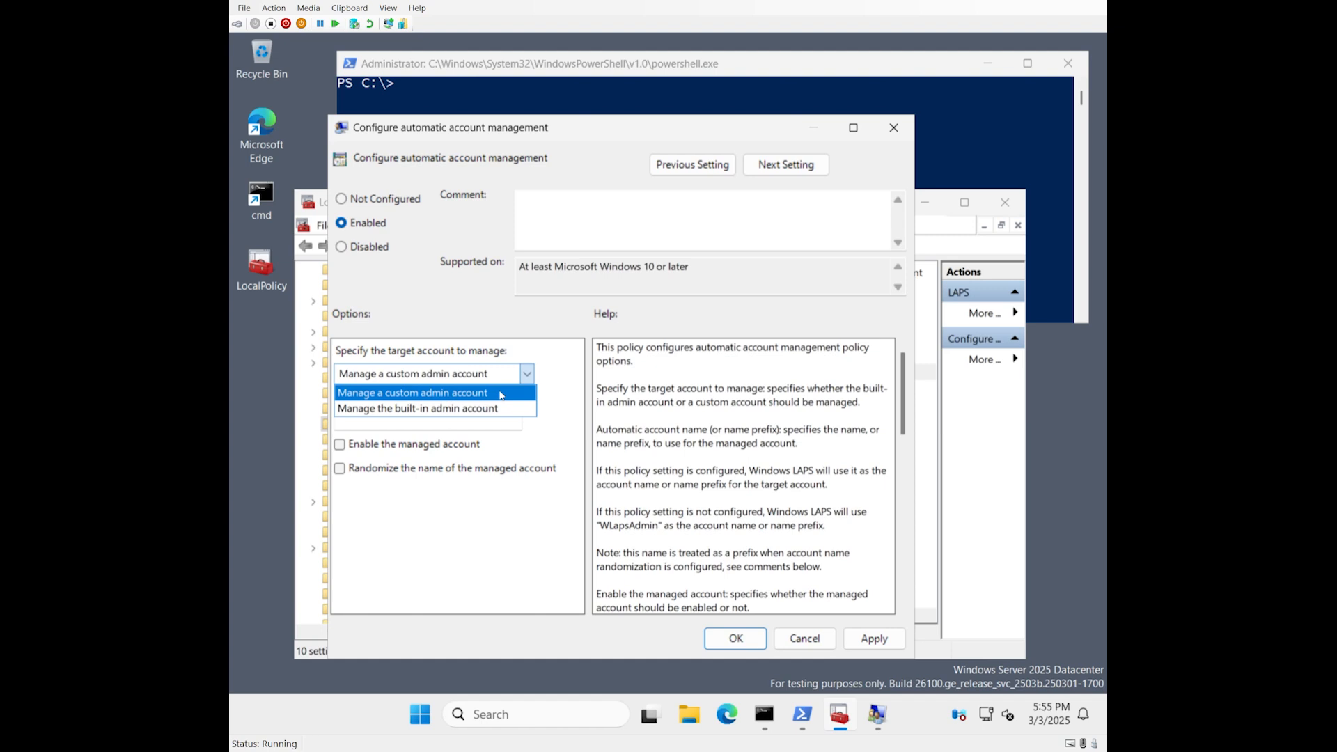
pyautogui.click(412, 392)
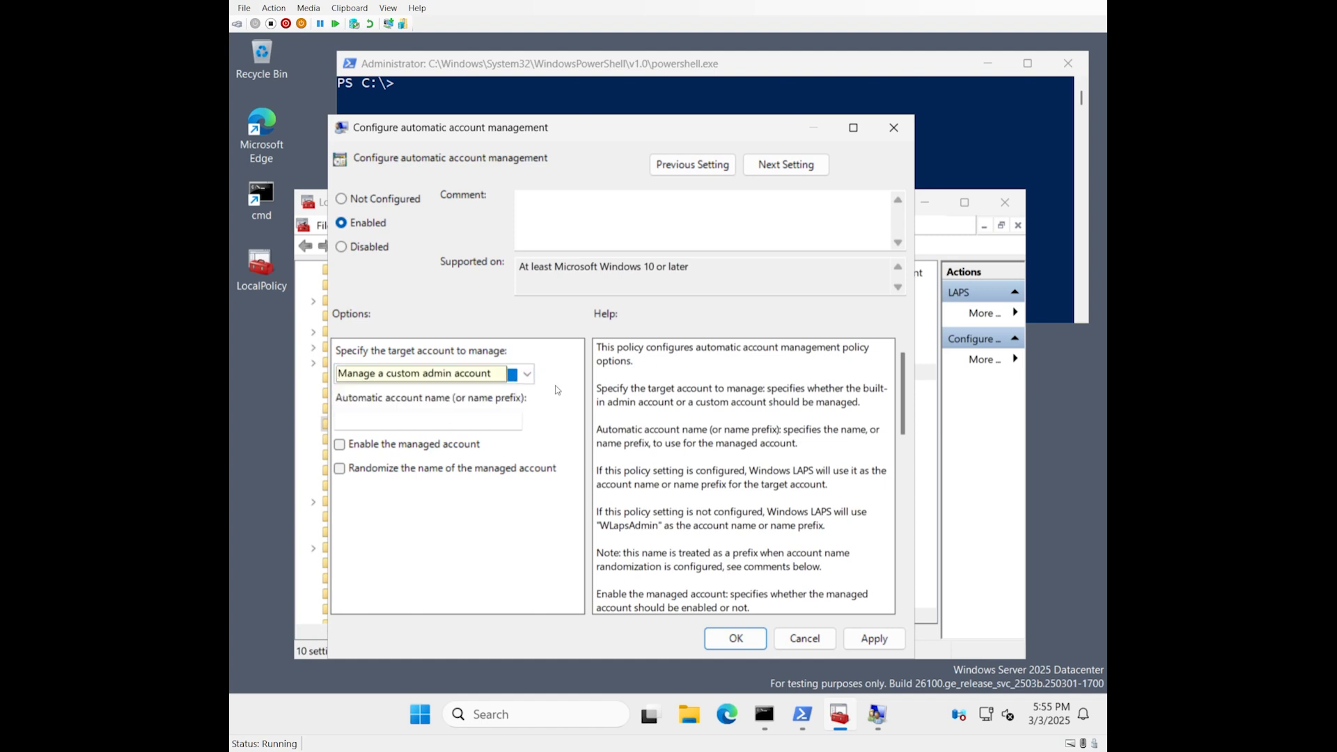
pyautogui.click(426, 373)
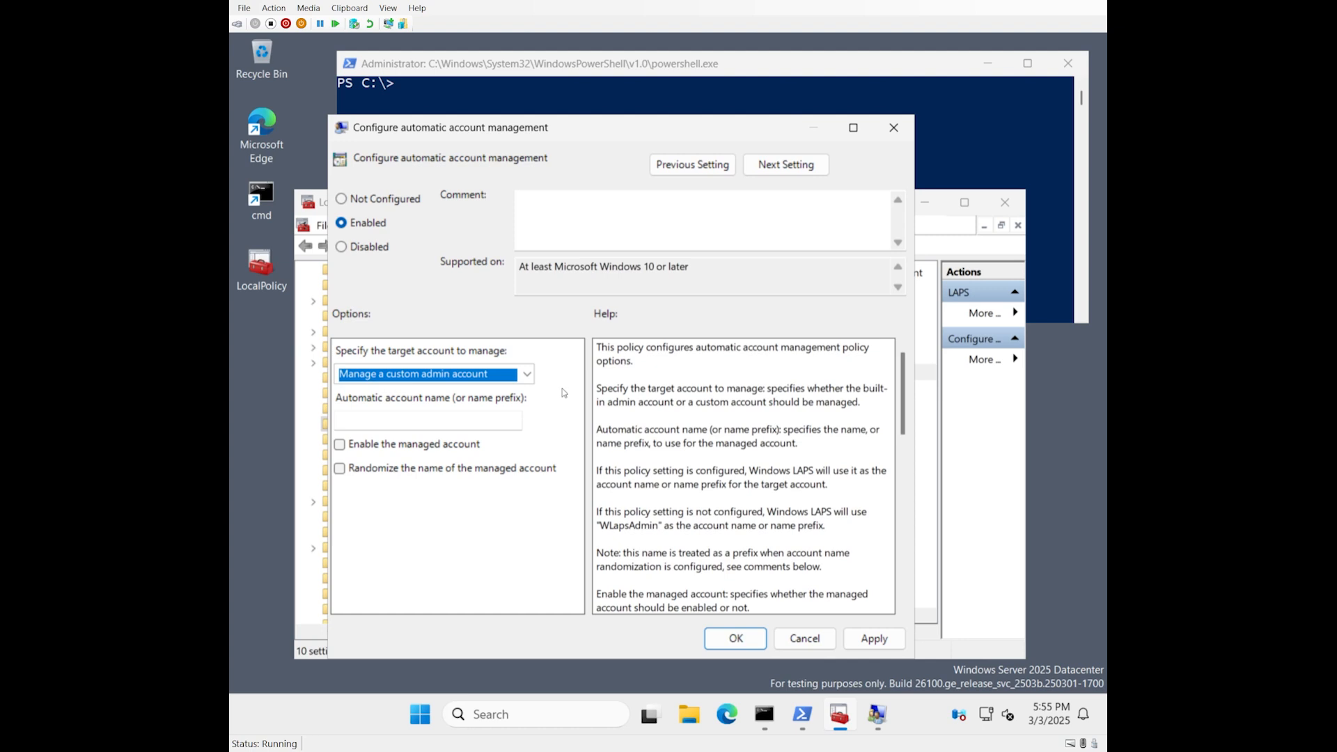
pyautogui.click(525, 373)
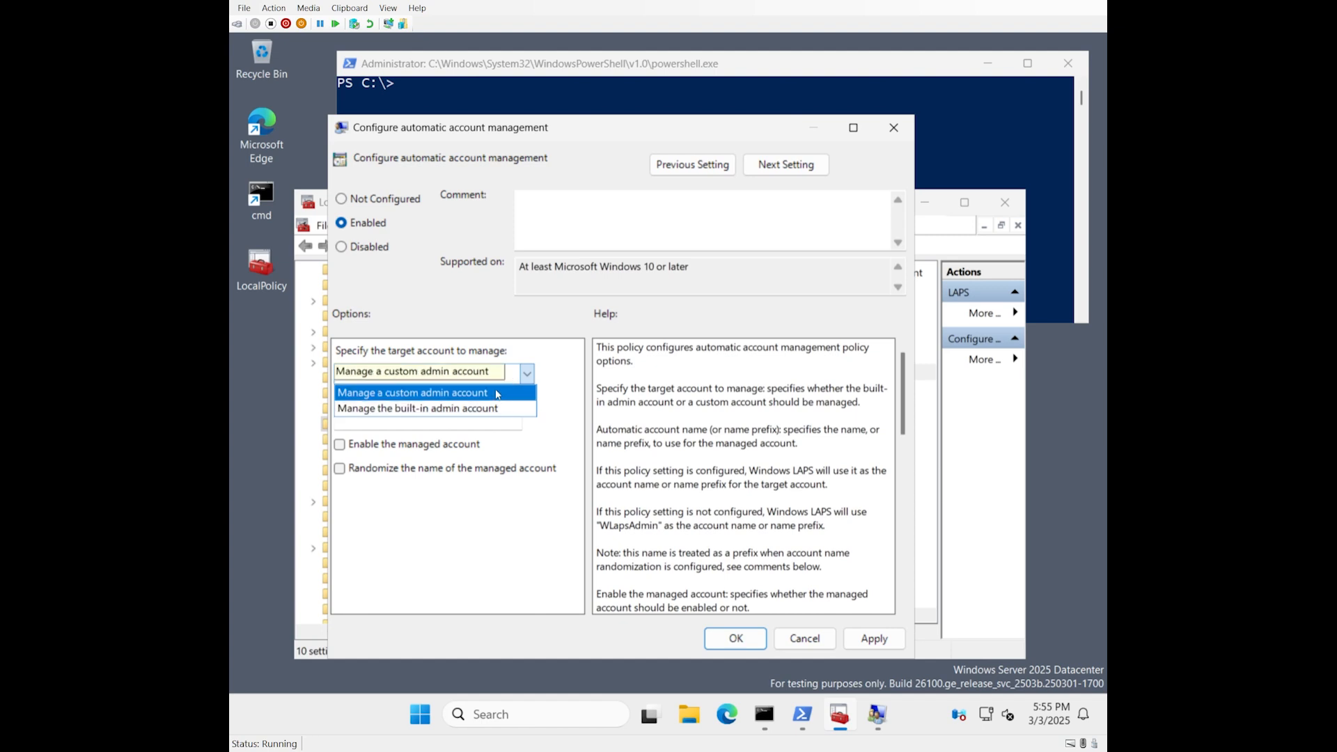
pyautogui.click(414, 392)
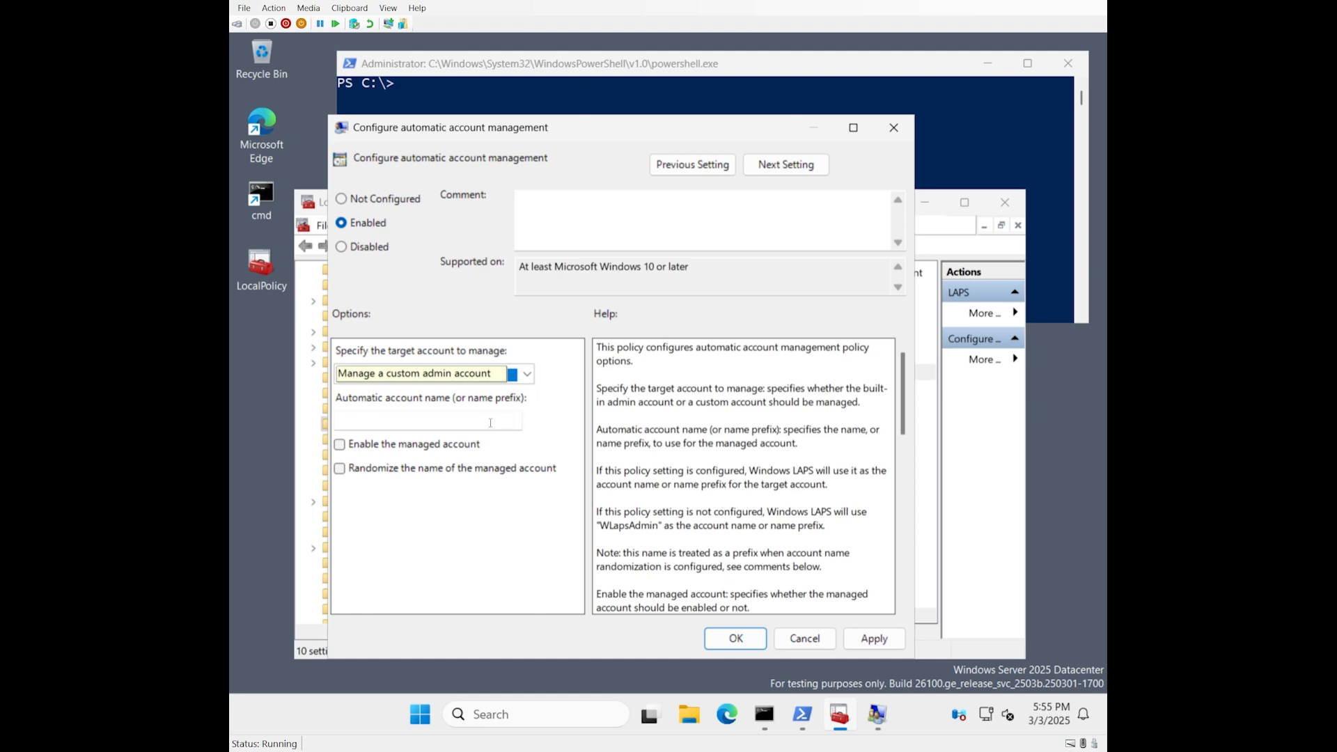
pyautogui.click(424, 373)
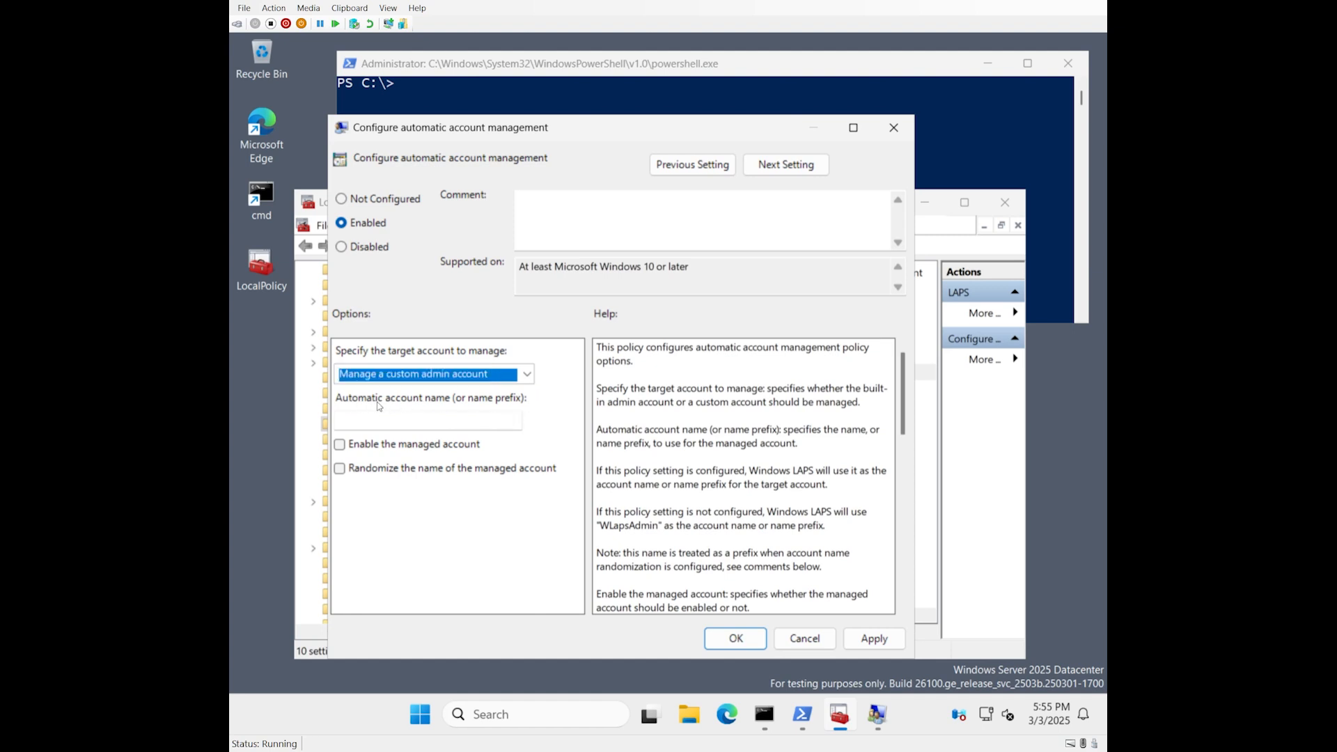
pyautogui.click(426, 419)
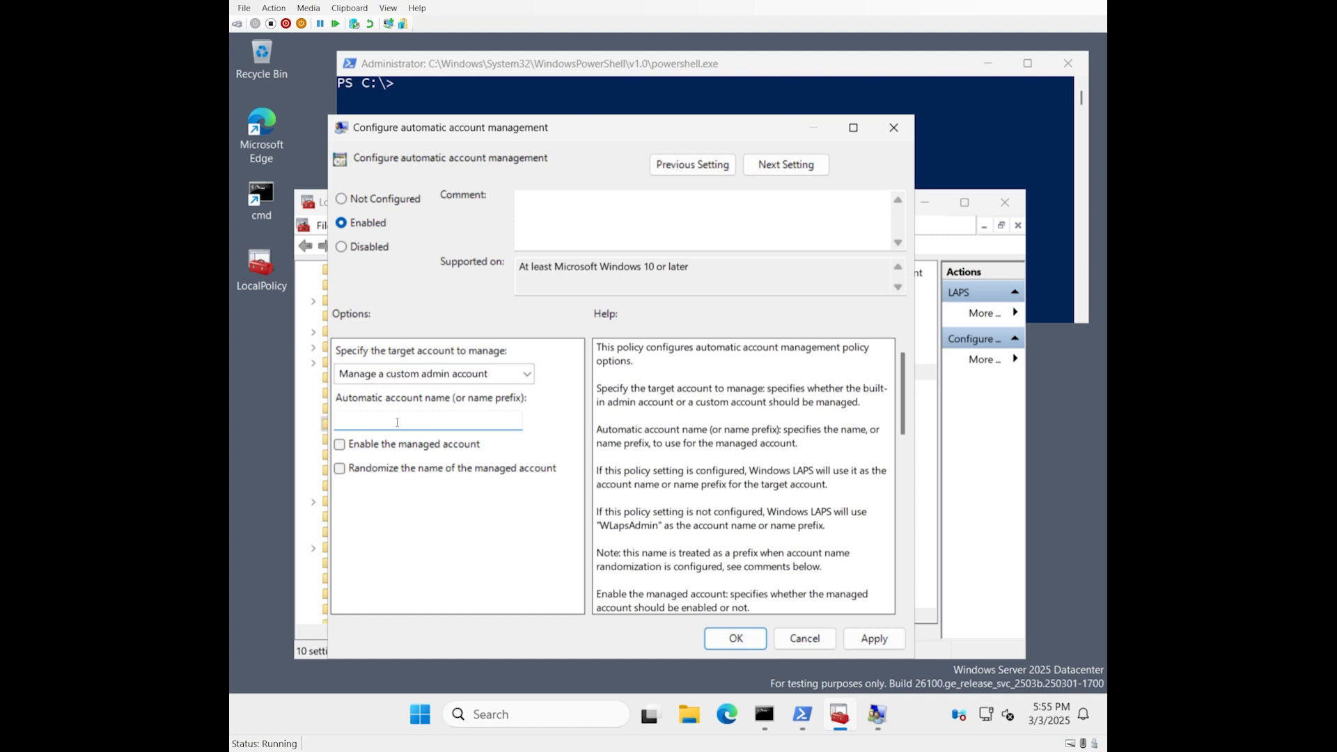
# Enter LapsAdmin as the automatic account name (or name prefix).
pyautogui.click(426, 419)
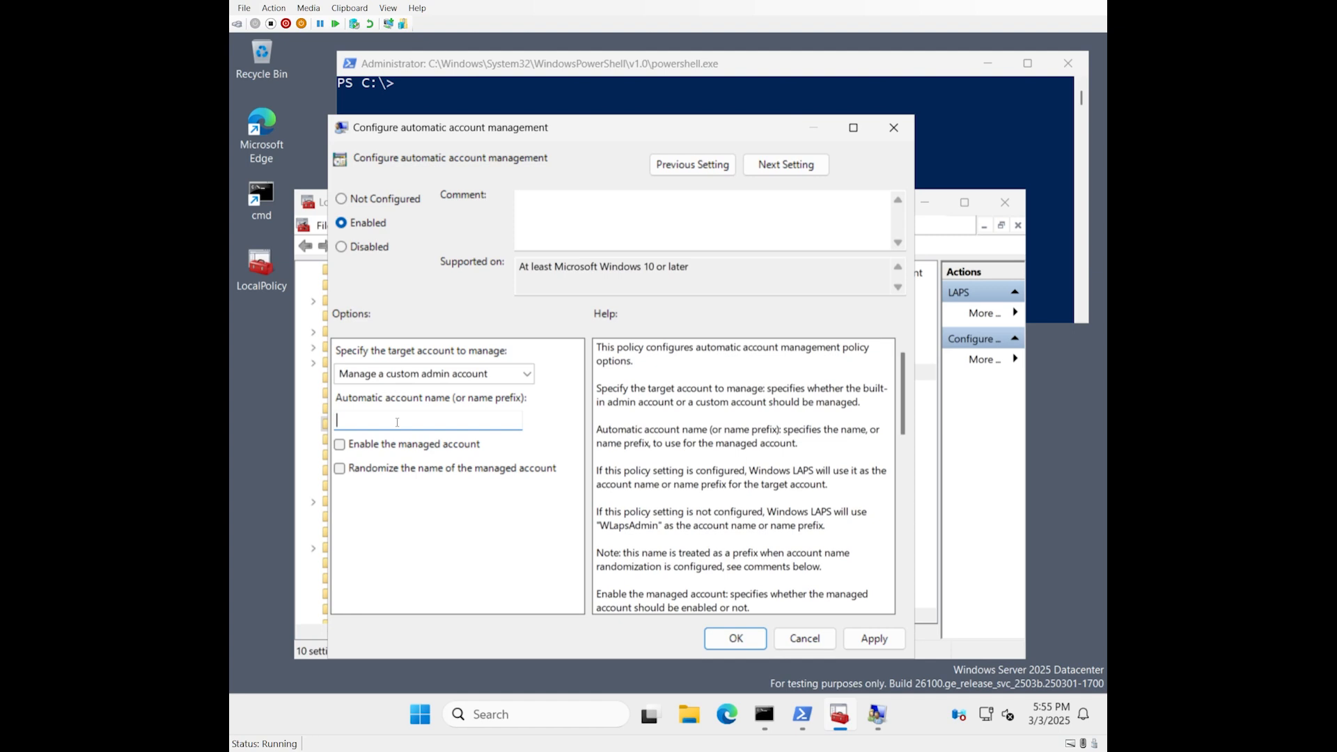
pyautogui.write('LapsAdmin')
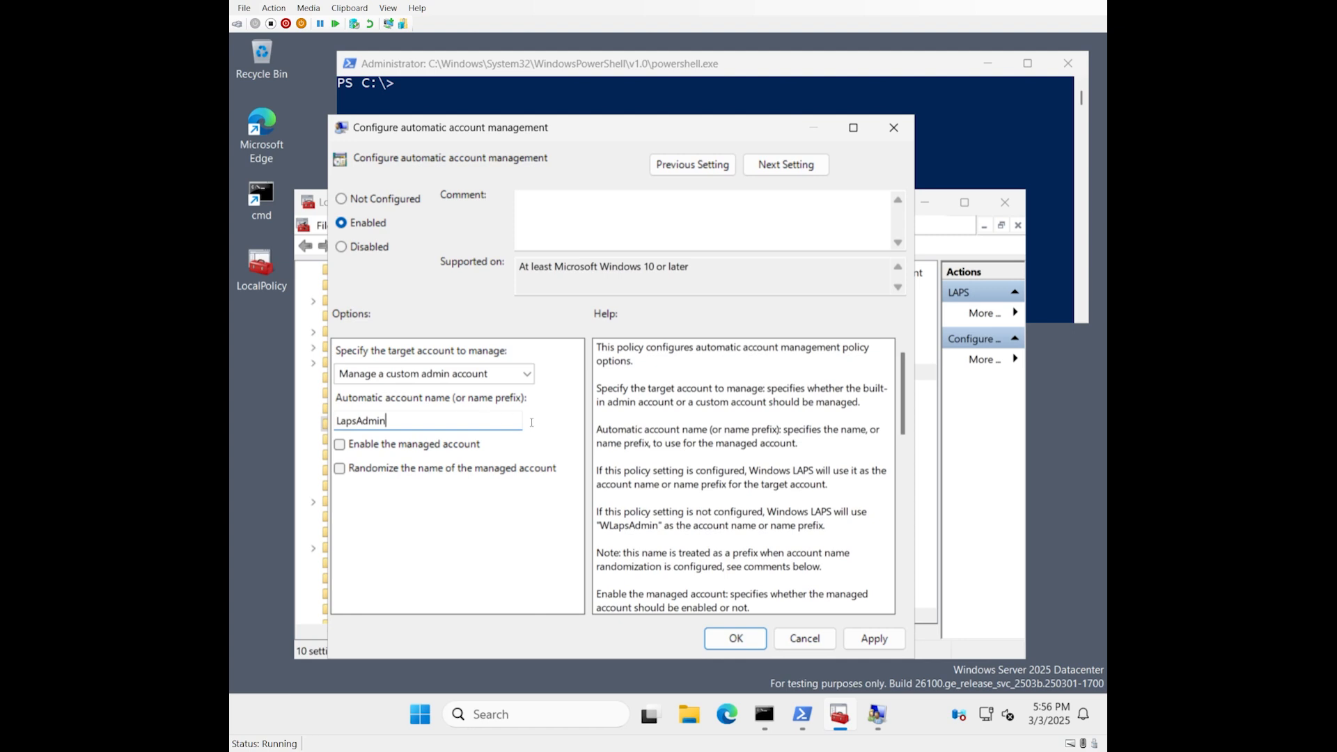
pyautogui.moveTo(542, 432)
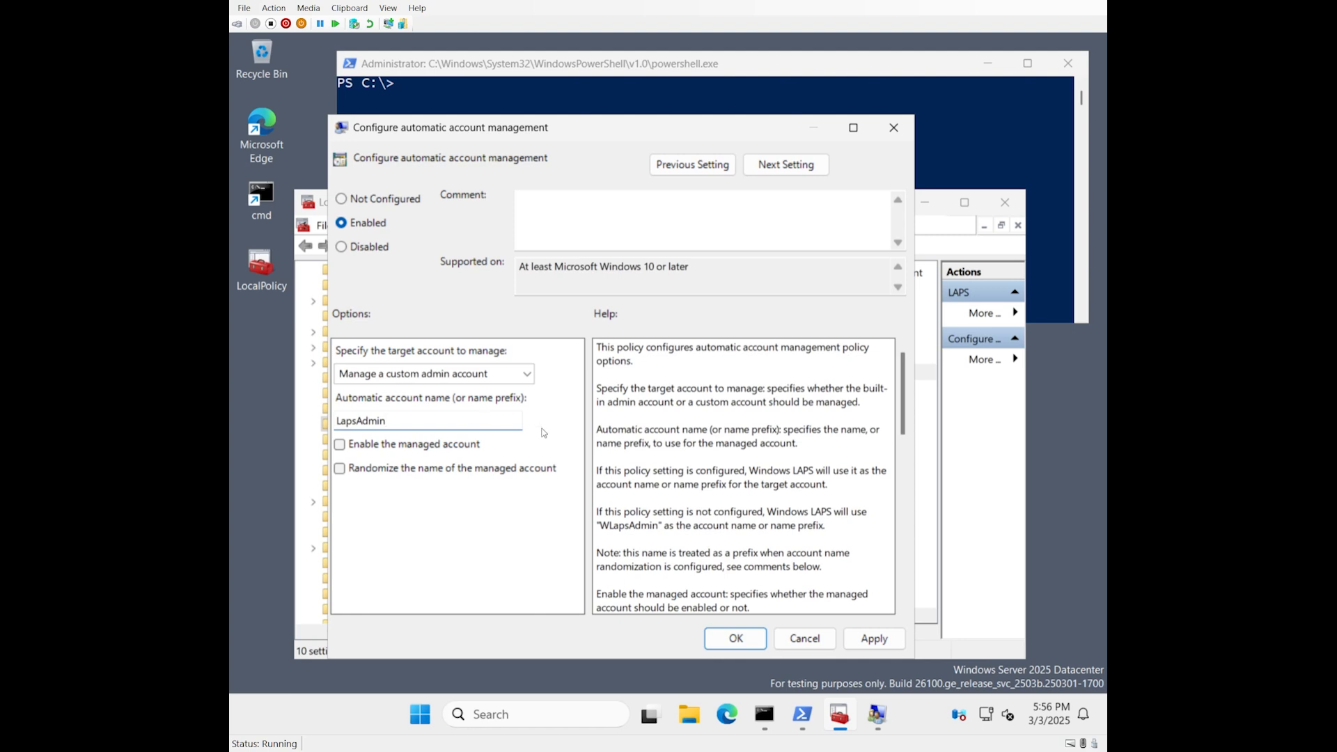
pyautogui.moveTo(573, 436)
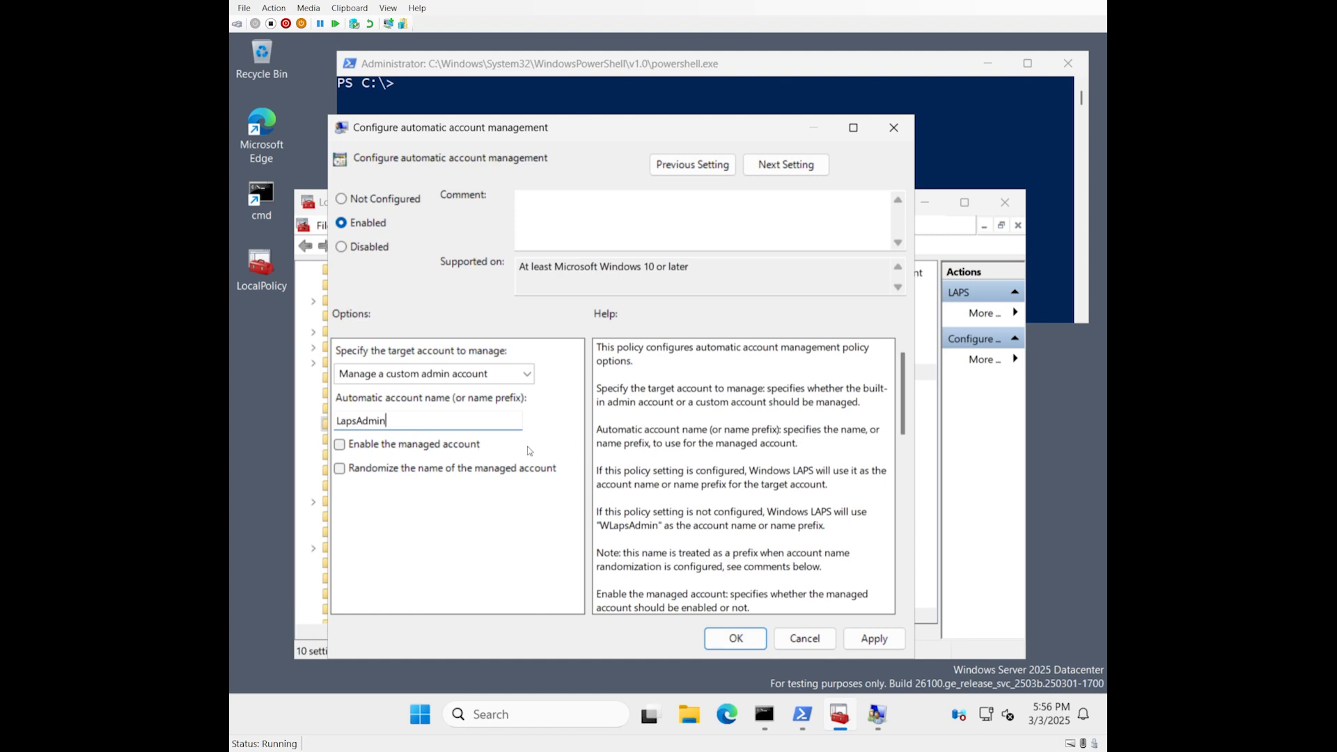
# Tick 'Enable the managed account' for the LapsAdmin account.
pyautogui.click(340, 444)
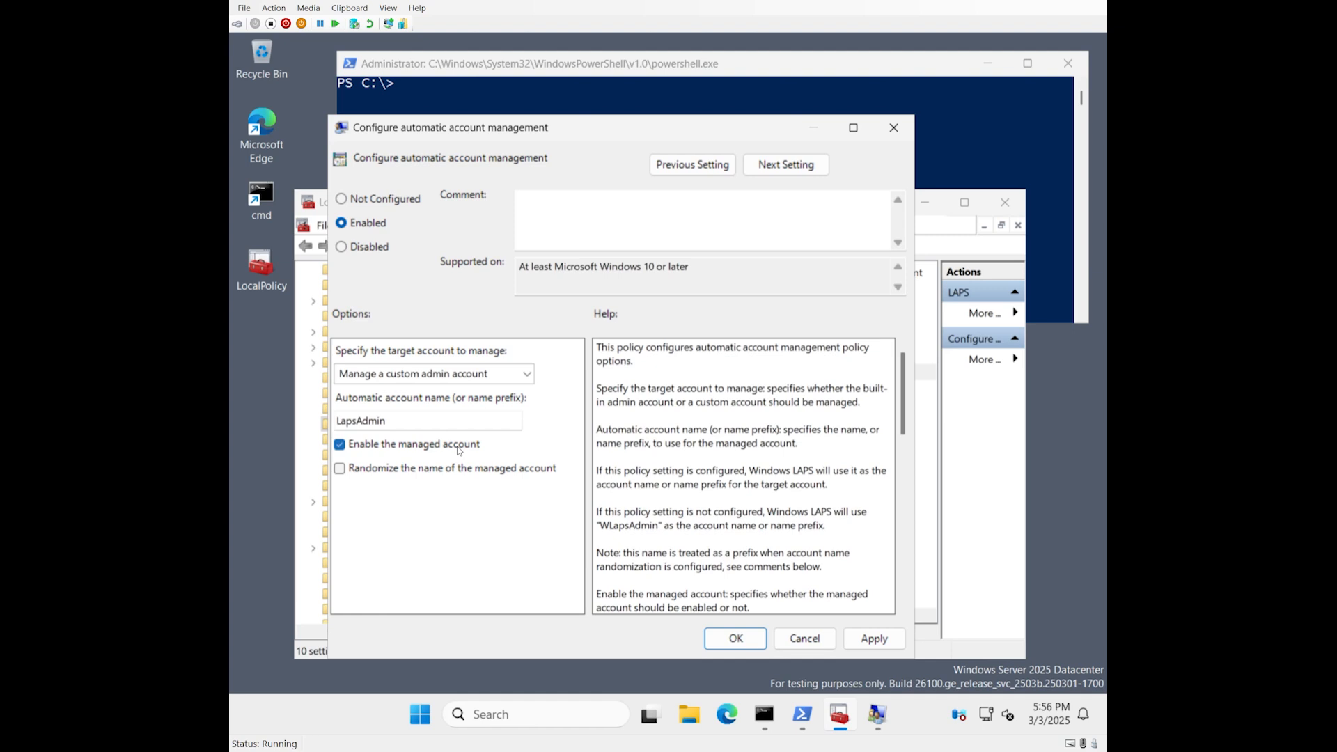
pyautogui.moveTo(459, 451)
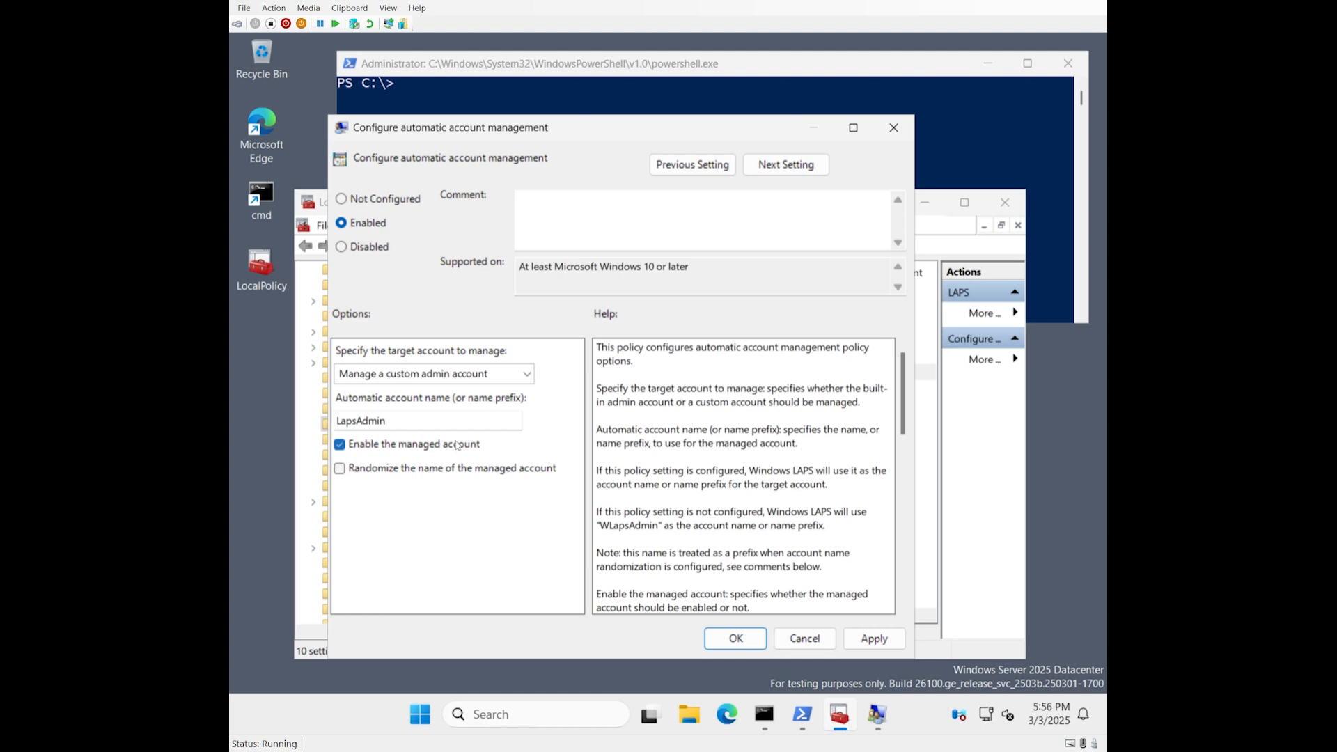
pyautogui.moveTo(697, 451)
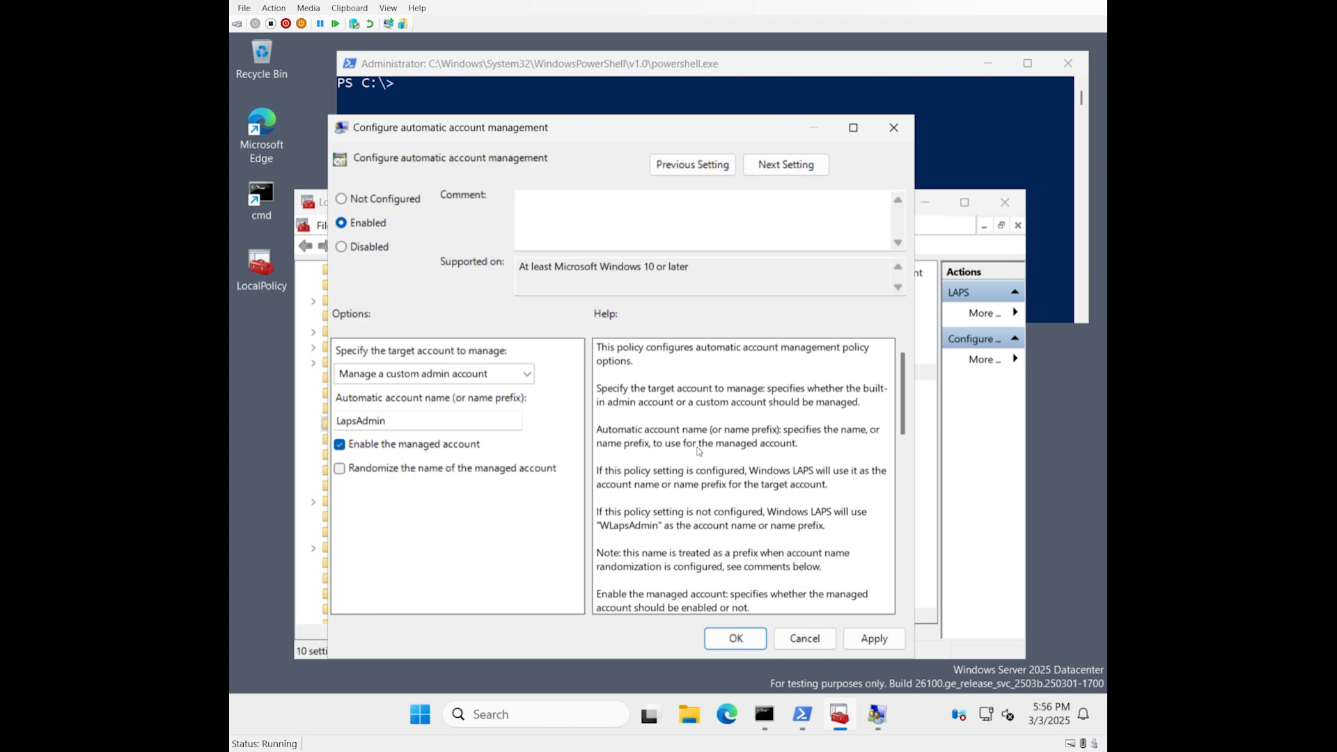
pyautogui.moveTo(719, 448)
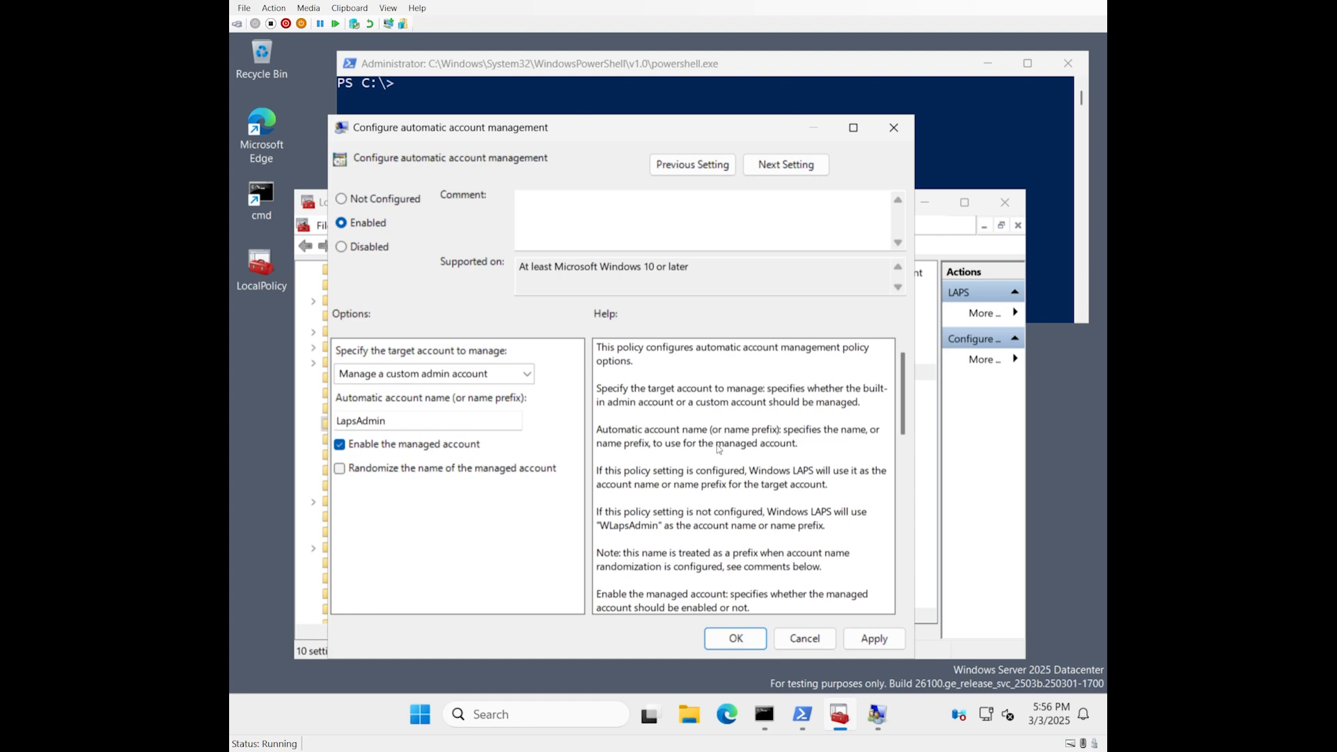
pyautogui.moveTo(691, 164)
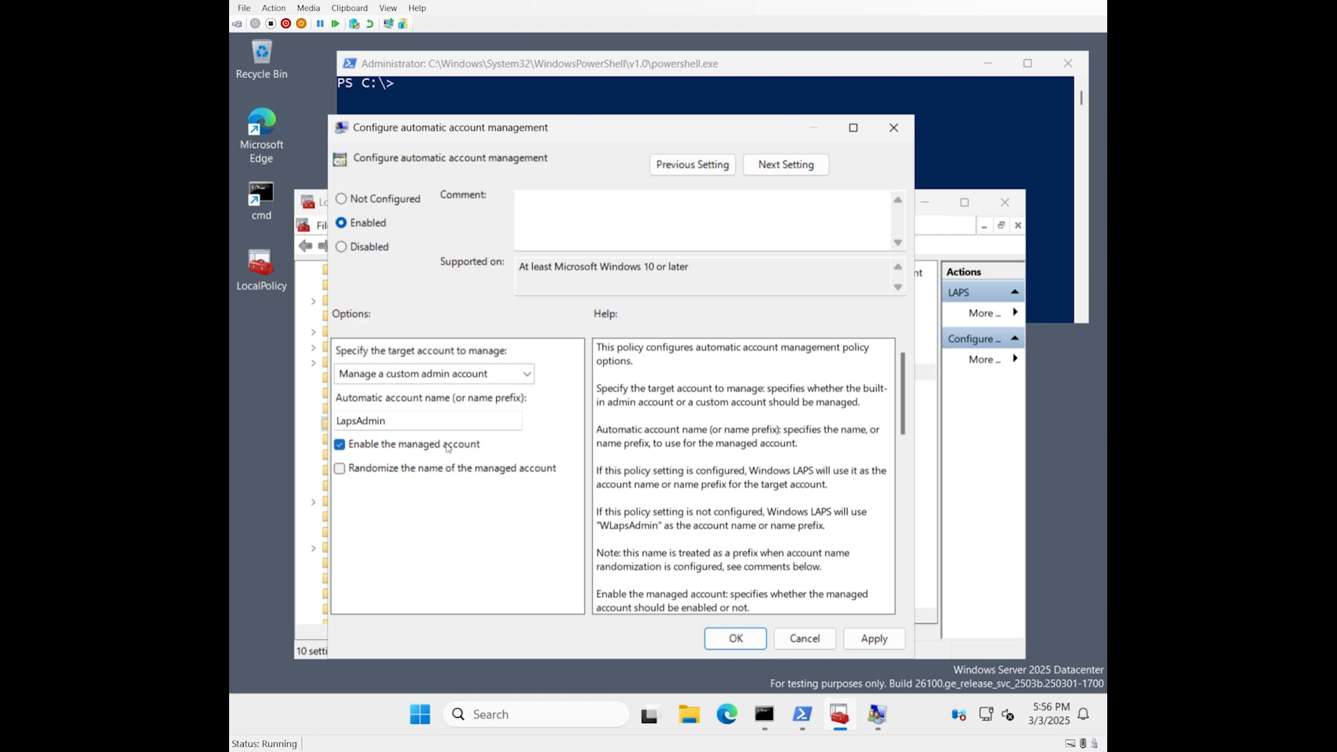
pyautogui.moveTo(550, 454)
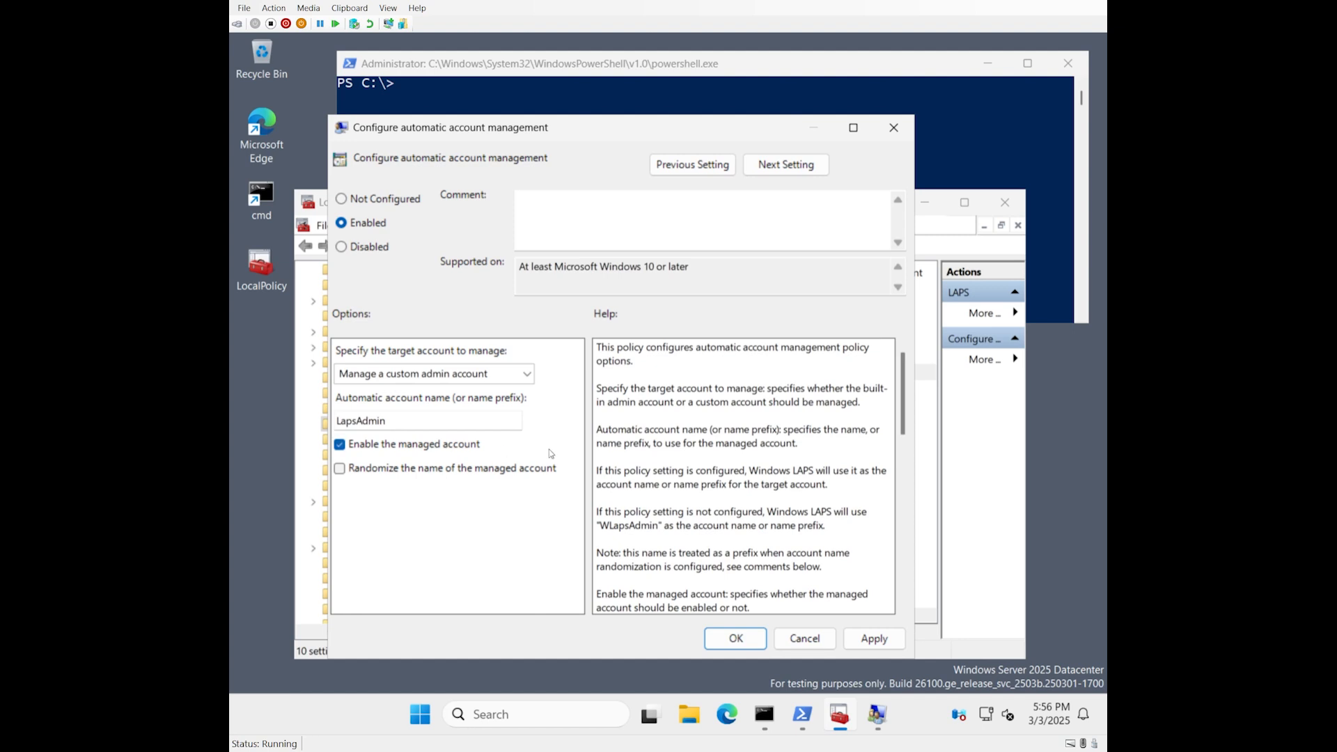
pyautogui.moveTo(491, 509)
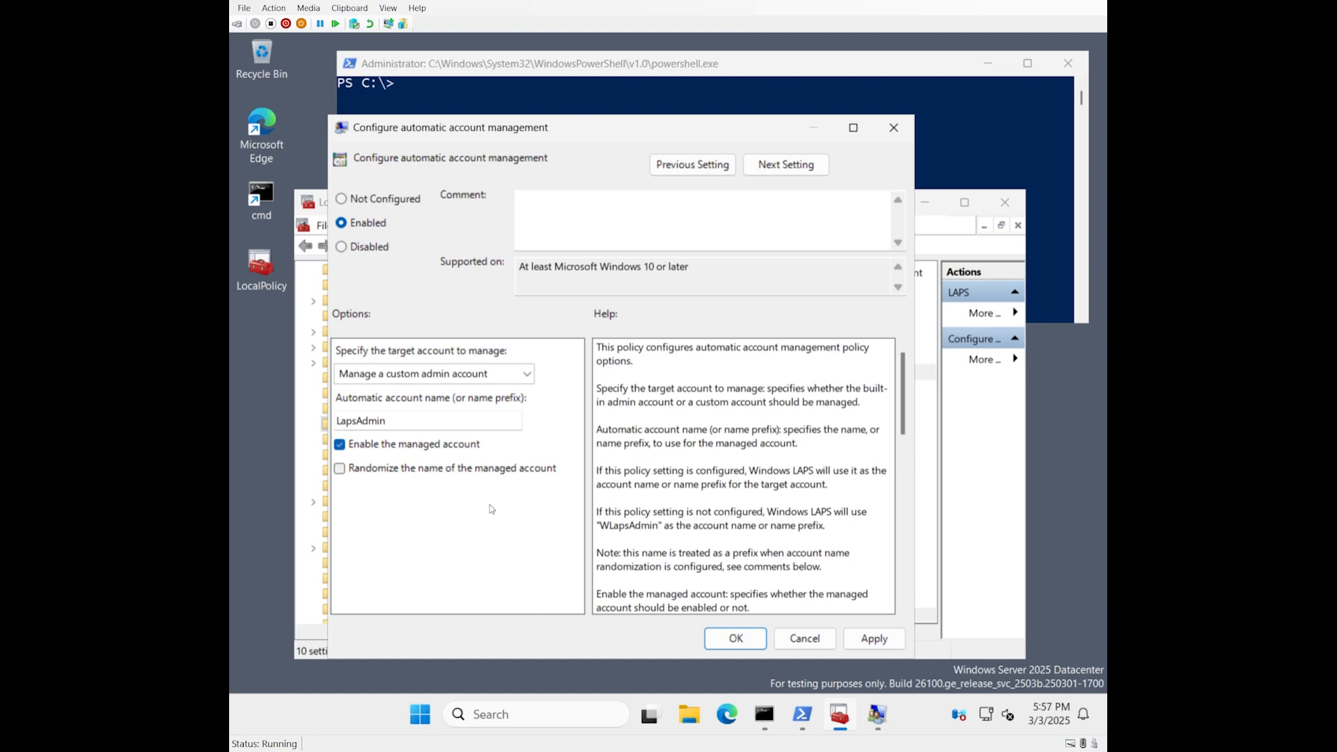
pyautogui.moveTo(411, 489)
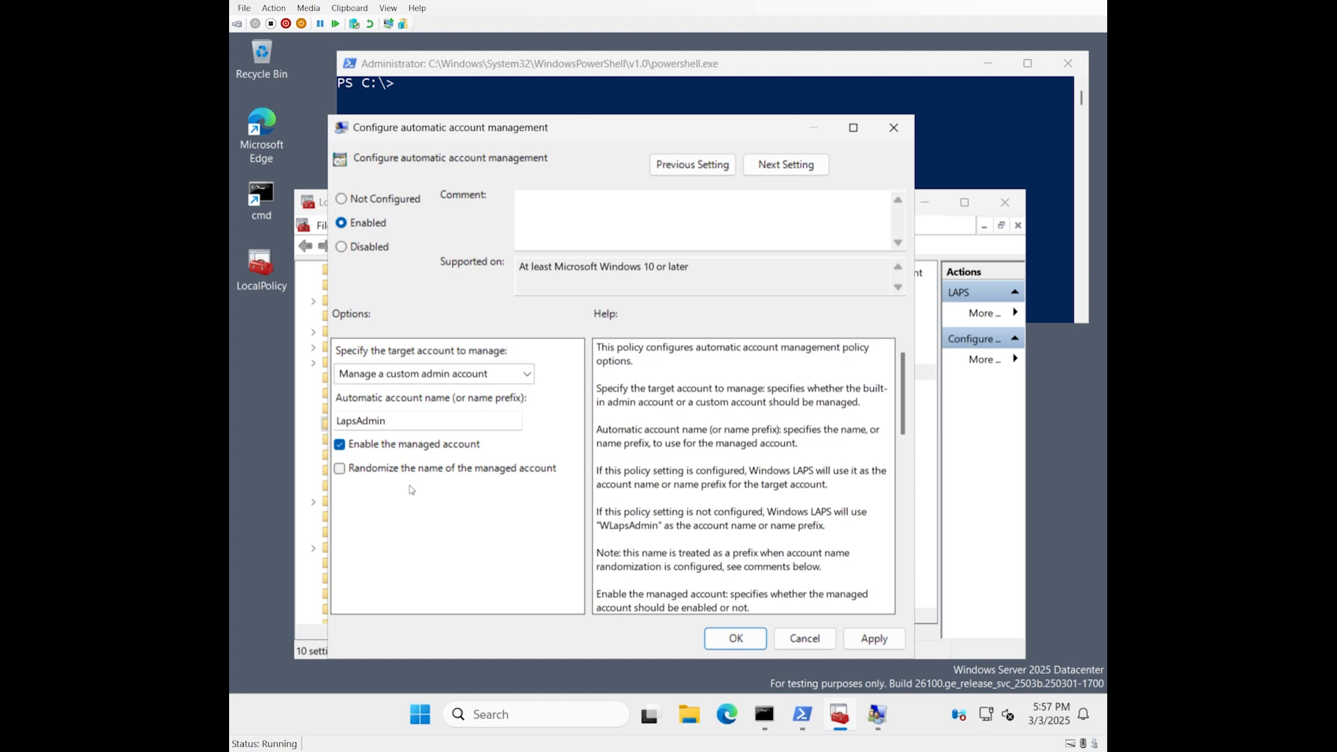
pyautogui.moveTo(466, 476)
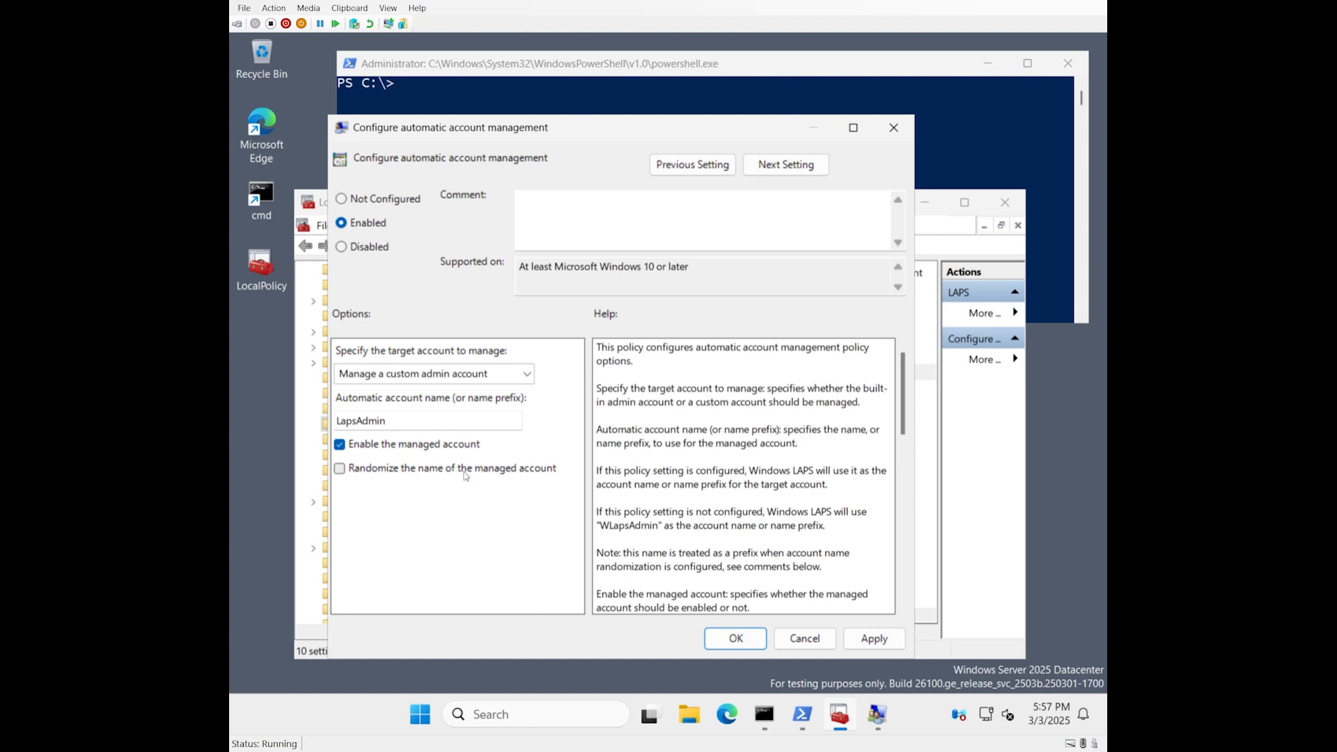
# Tick 'Randomize the name of the managed account', keeping the custom admin account target.
pyautogui.click(341, 468)
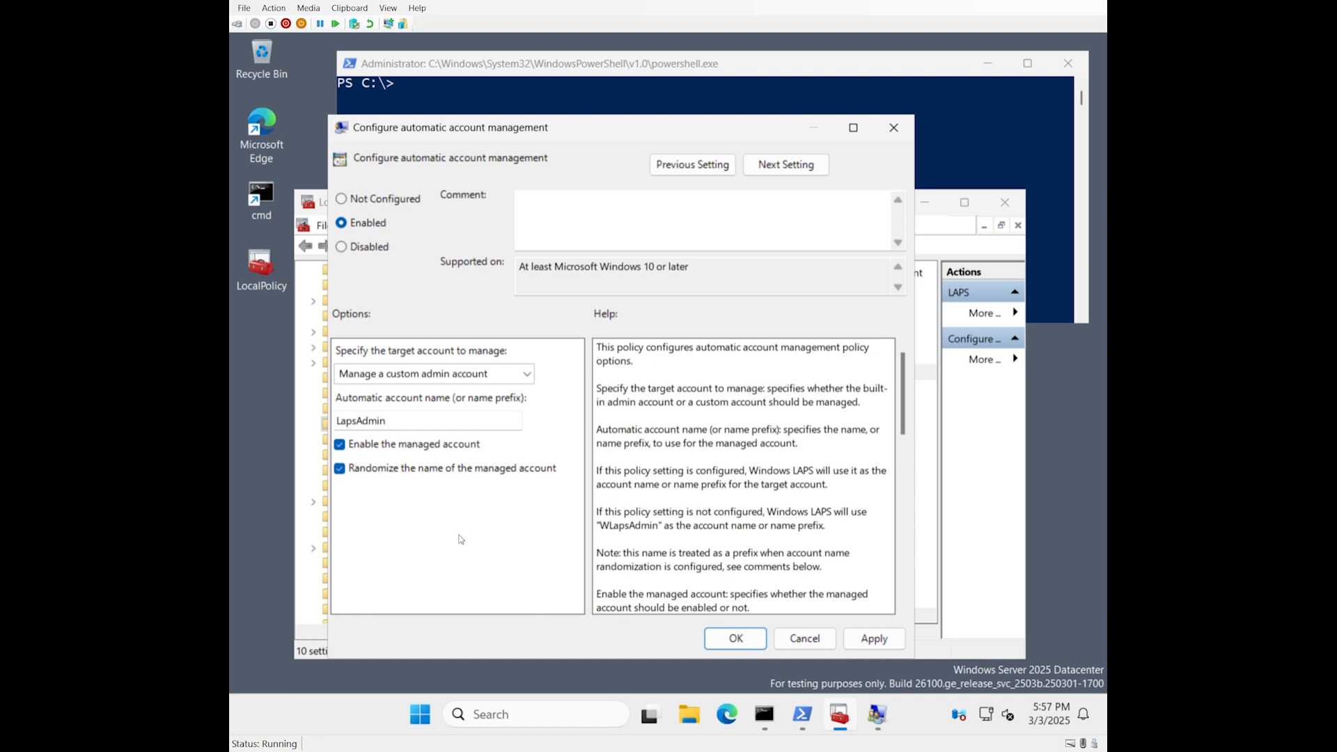
pyautogui.moveTo(497, 573)
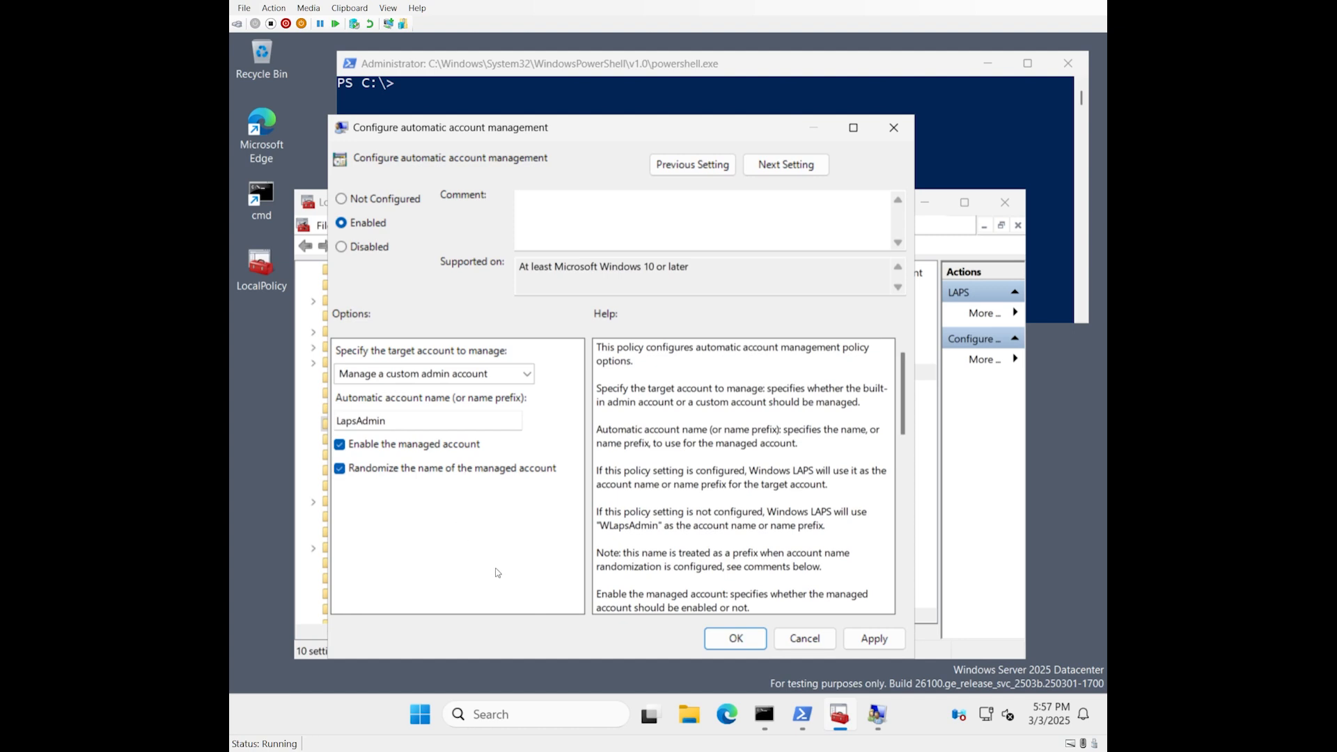
pyautogui.moveTo(486, 569)
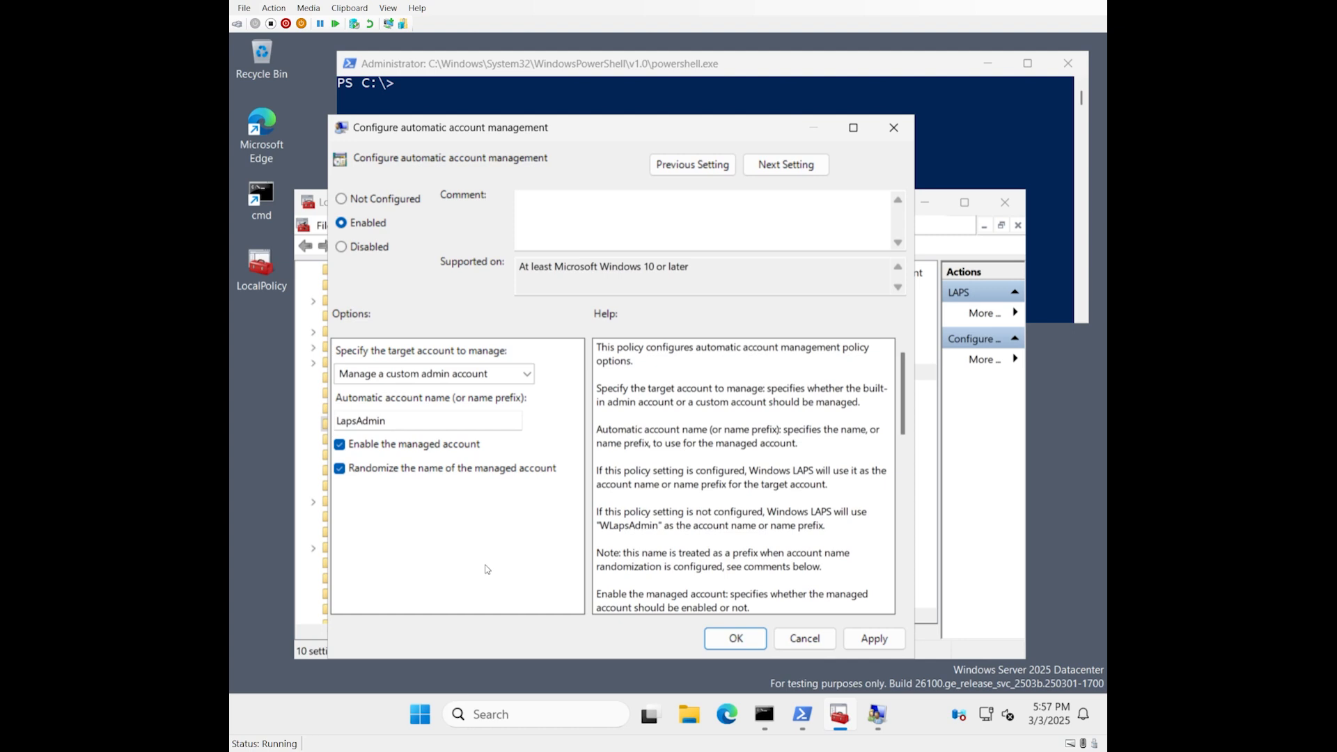
pyautogui.moveTo(470, 562)
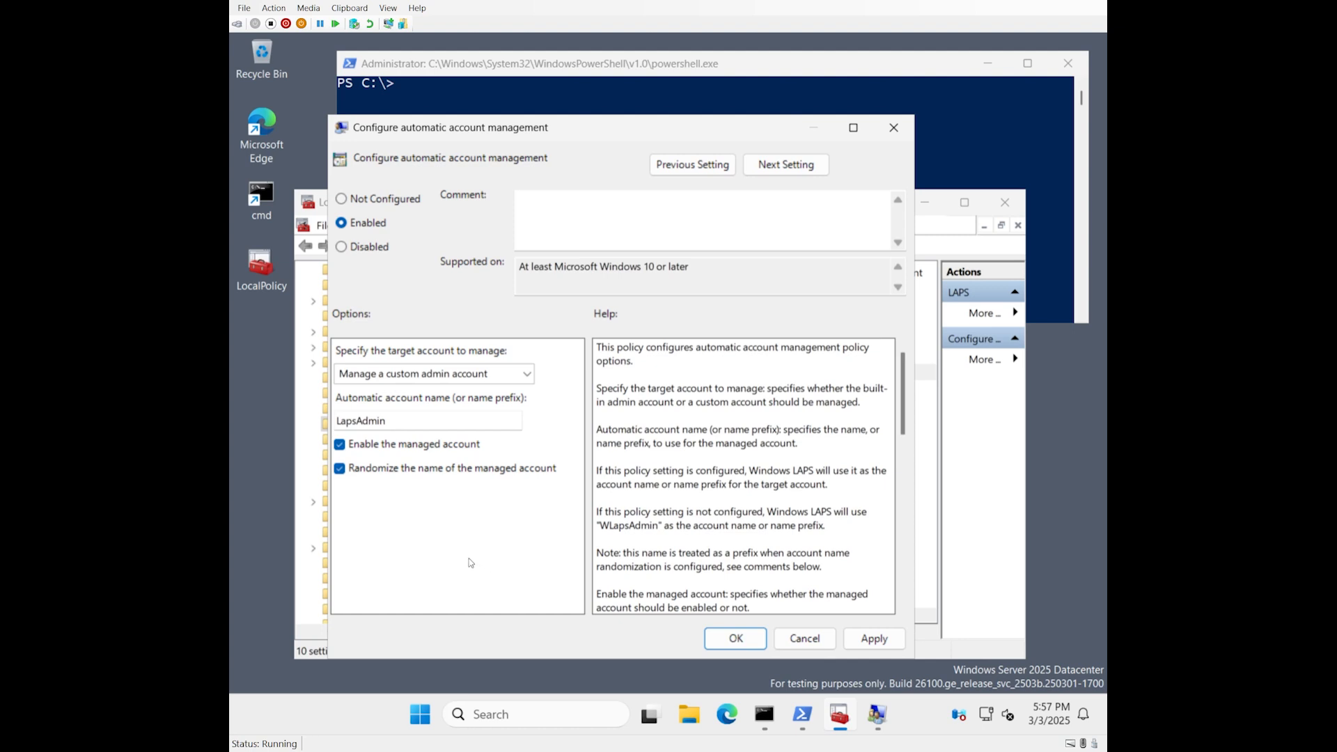
pyautogui.moveTo(475, 543)
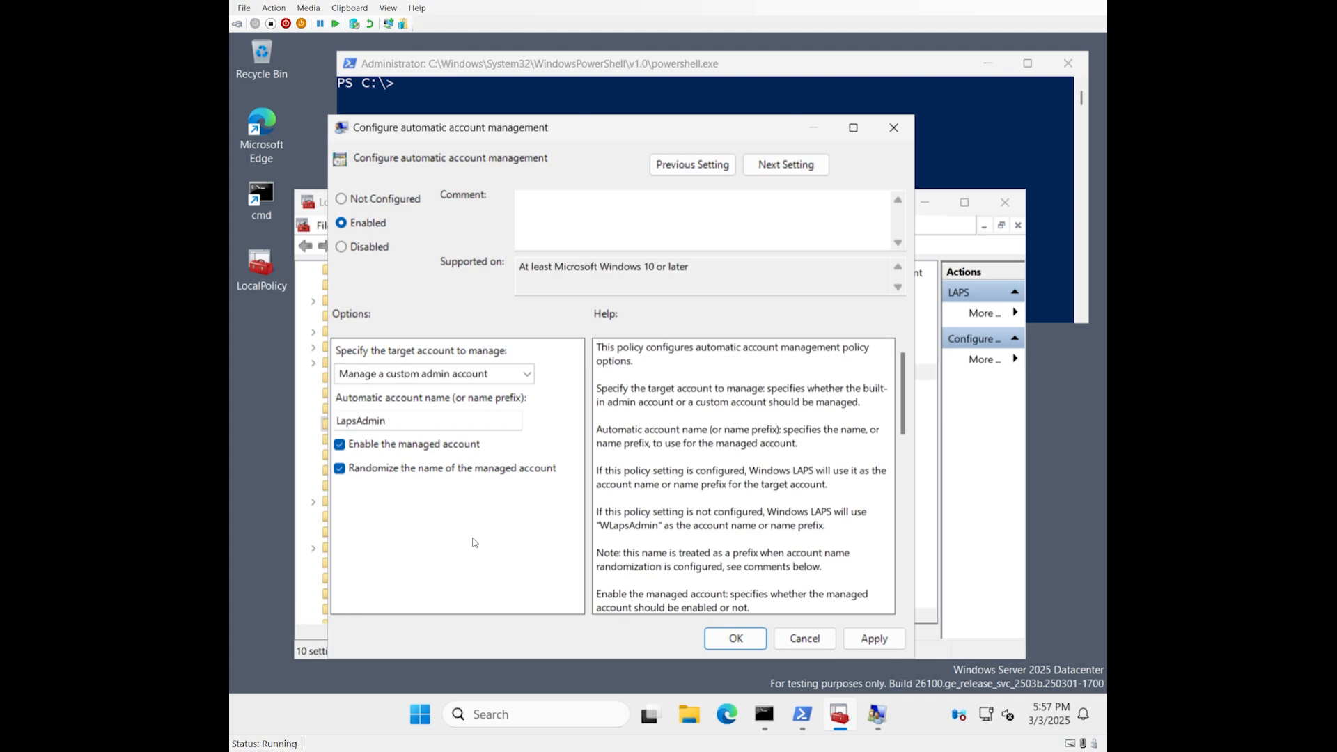
pyautogui.moveTo(472, 542)
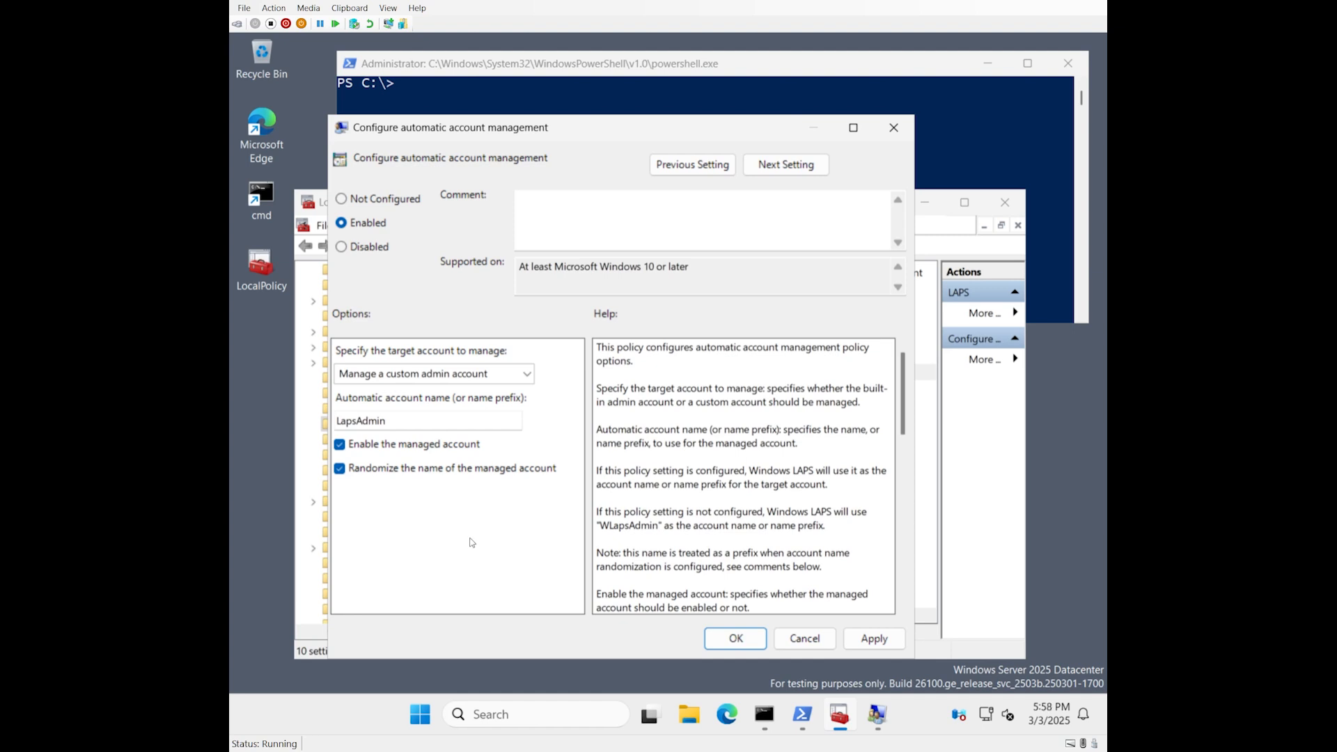
pyautogui.moveTo(482, 520)
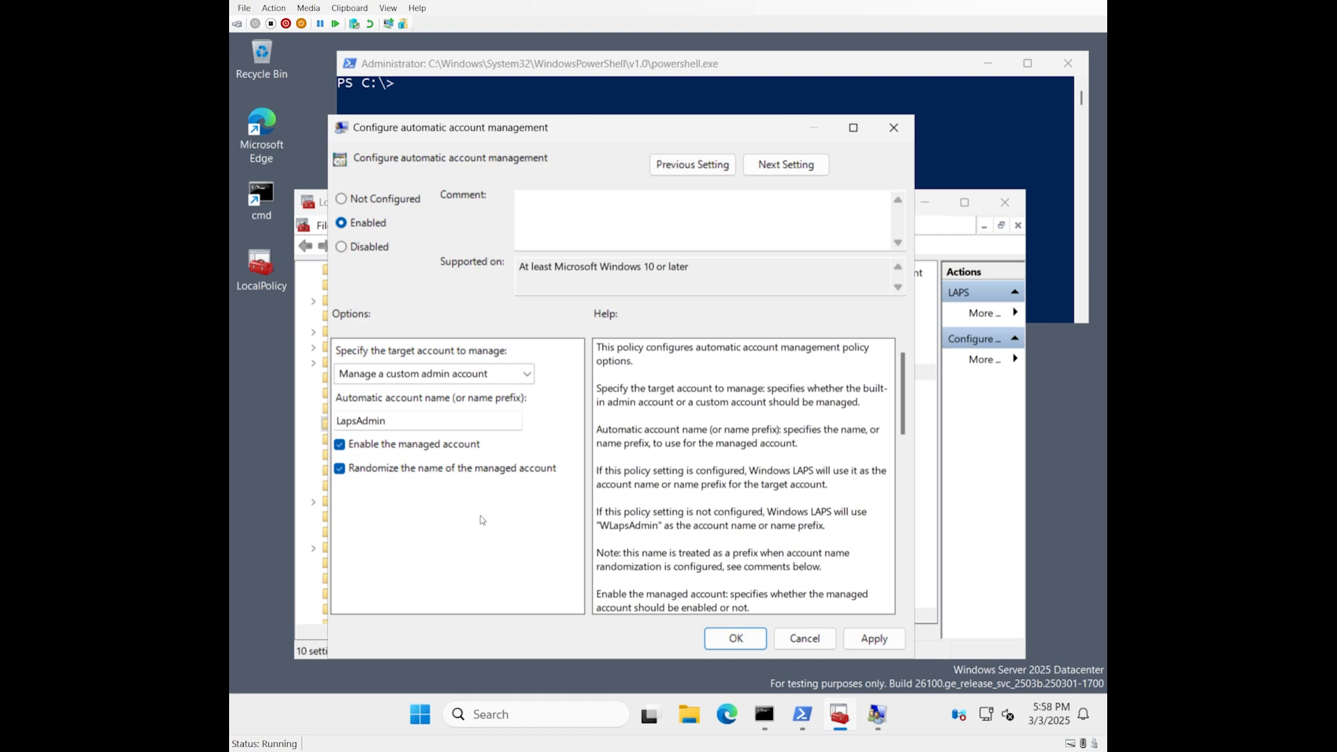
pyautogui.moveTo(495, 519)
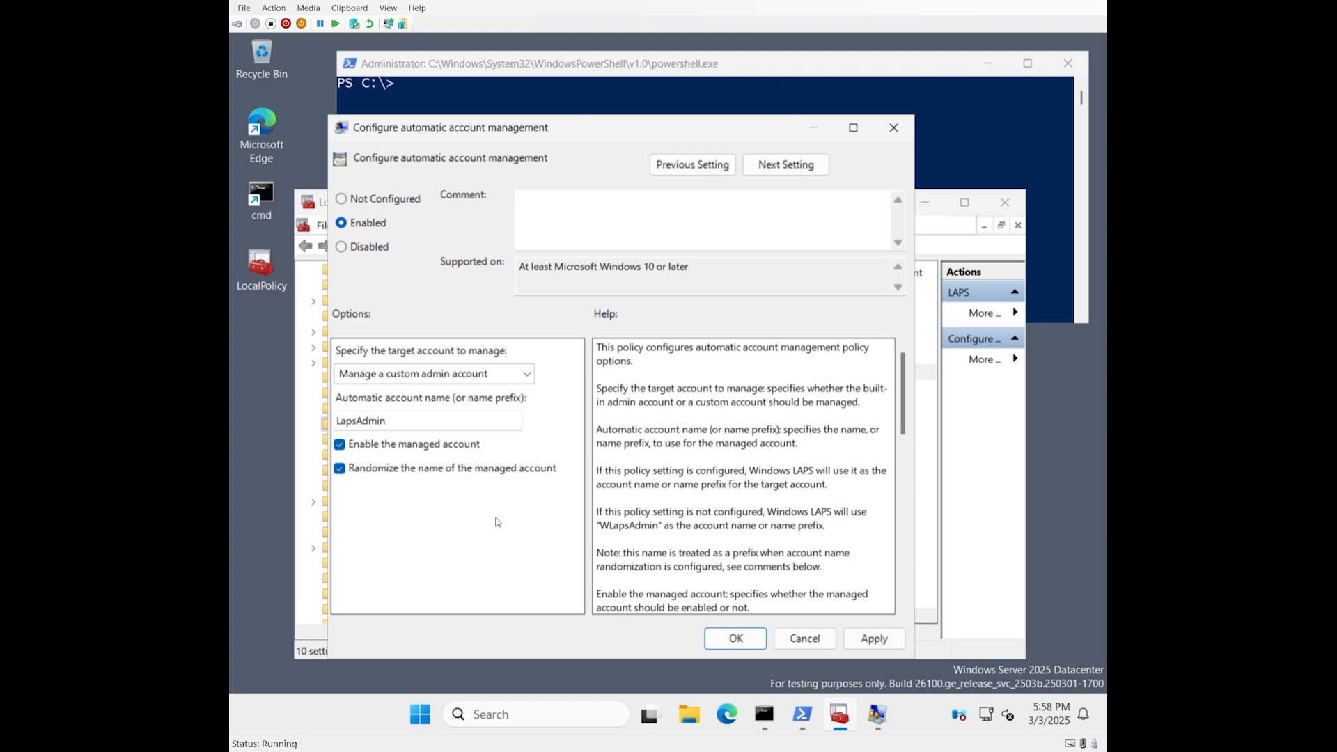
pyautogui.moveTo(756, 505)
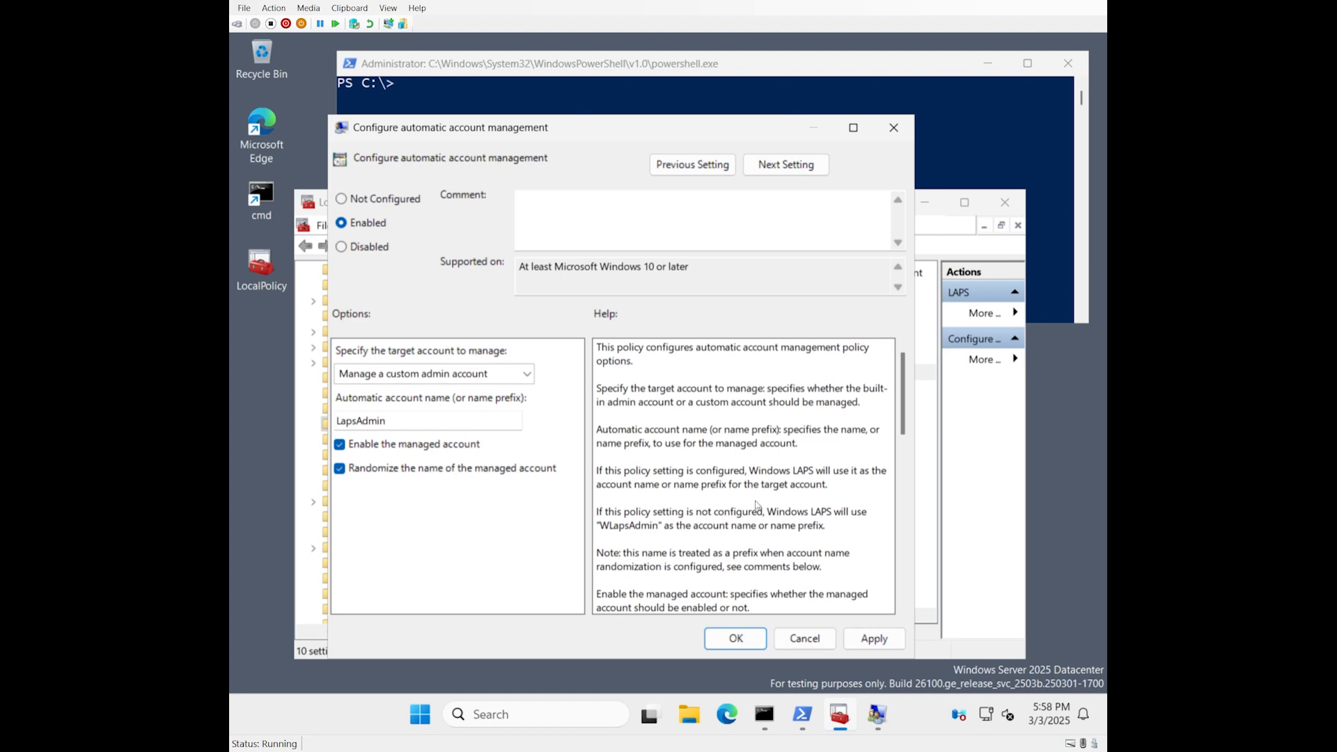
pyautogui.moveTo(602, 414)
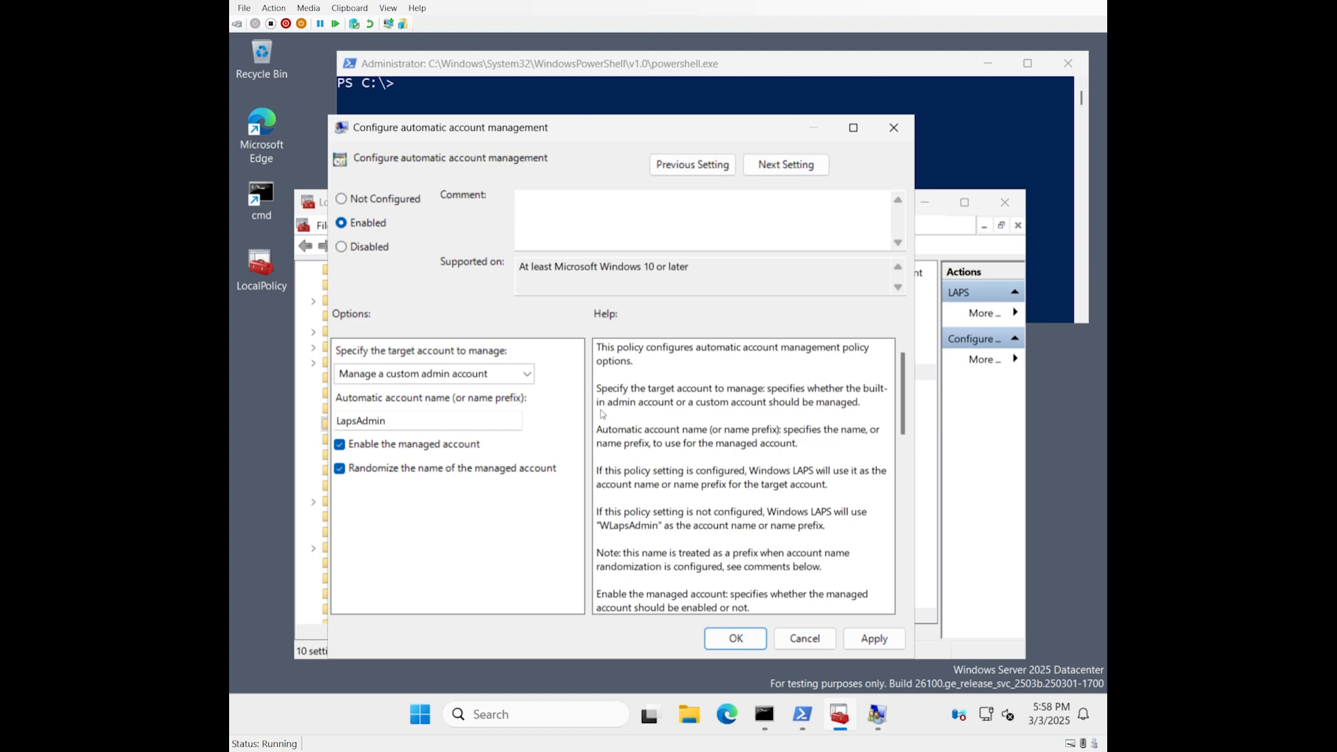
pyautogui.click(430, 374)
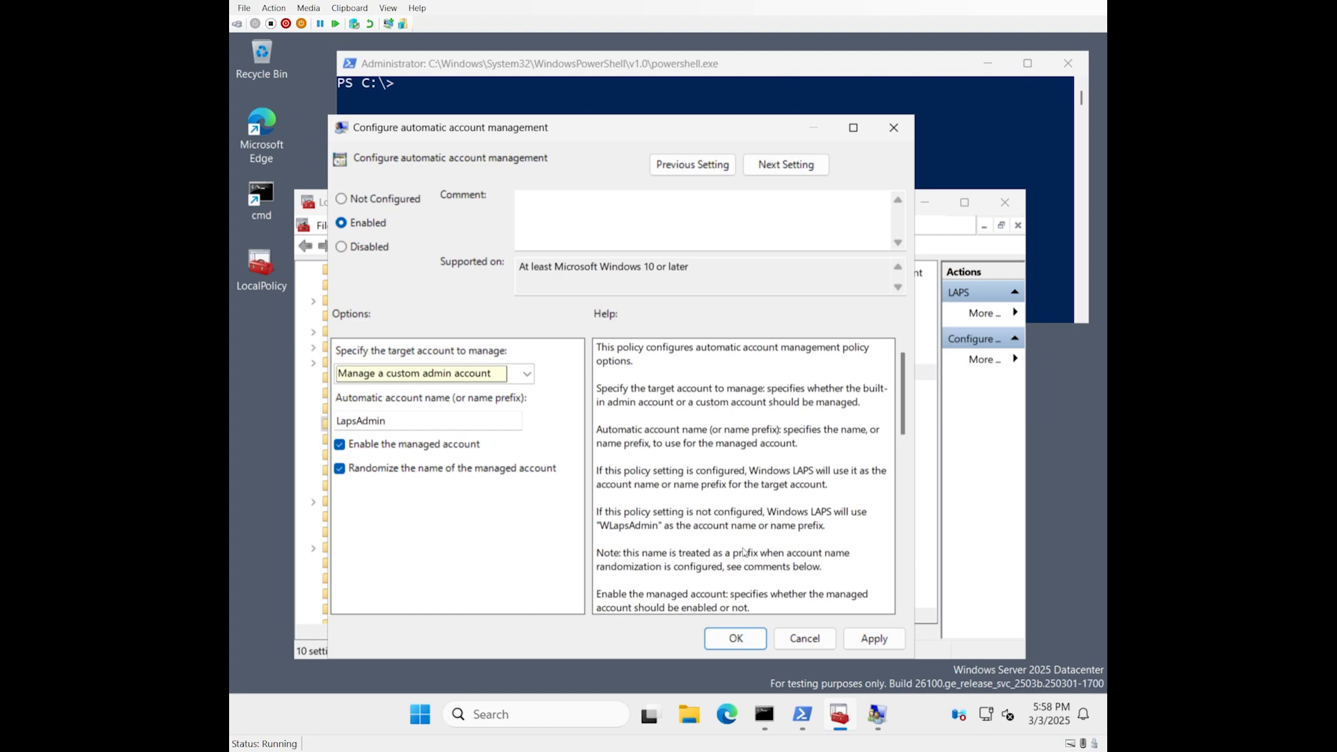
# Save the account policy, set Password Settings to 'Passphrase (short words)', and enable the password backup directory policy.
pyautogui.click(734, 638)
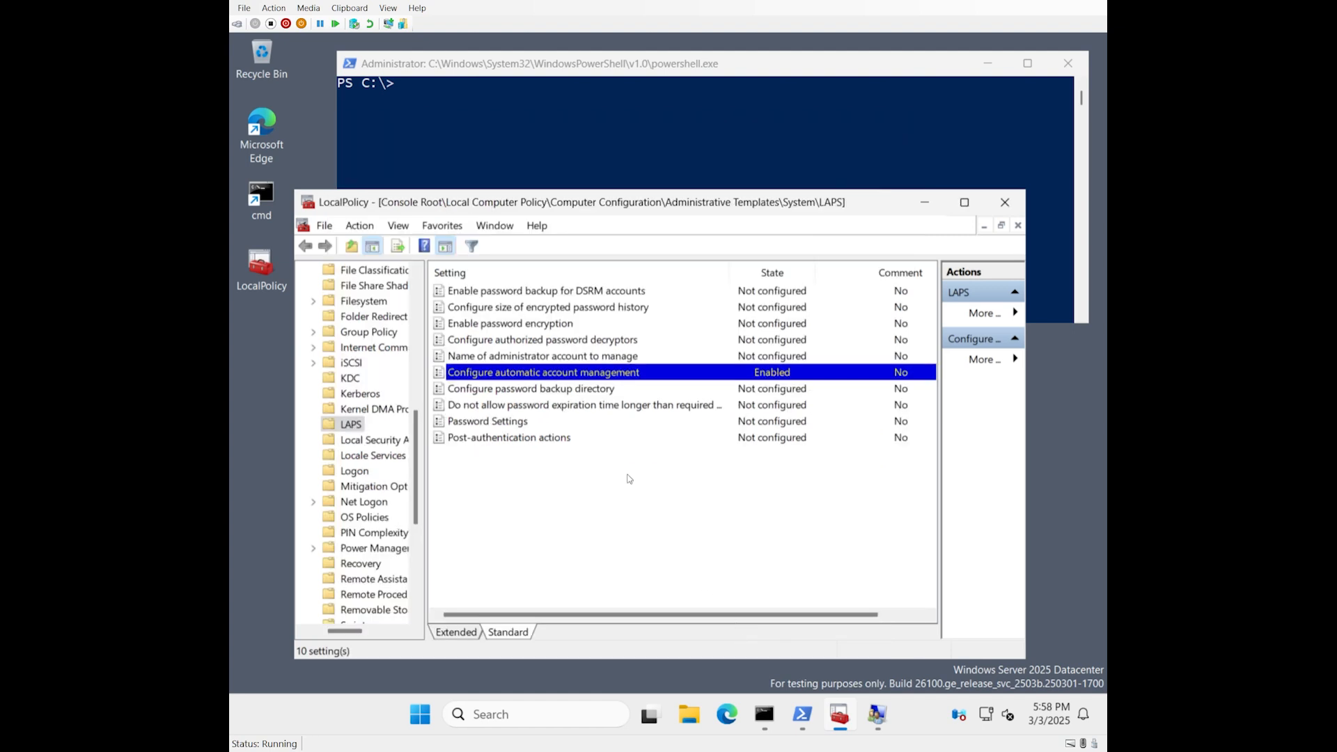
pyautogui.moveTo(563, 406)
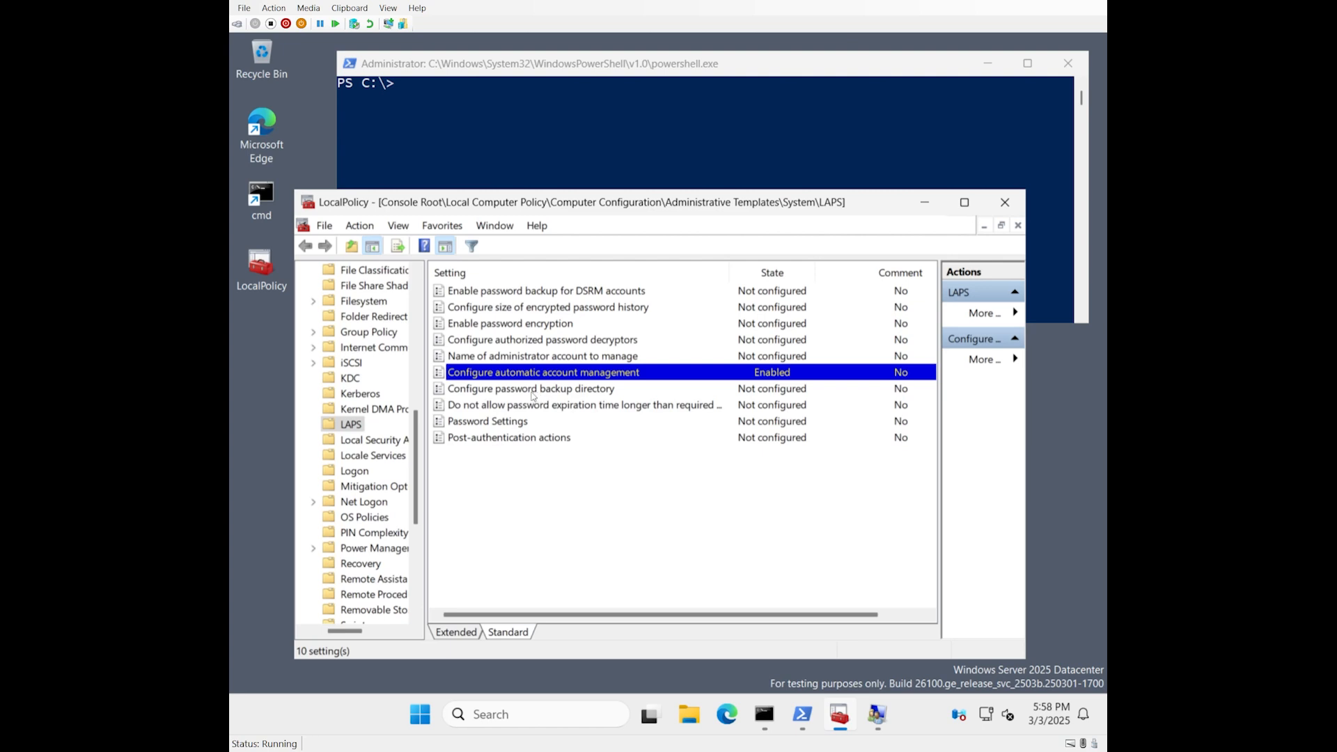
pyautogui.click(530, 388)
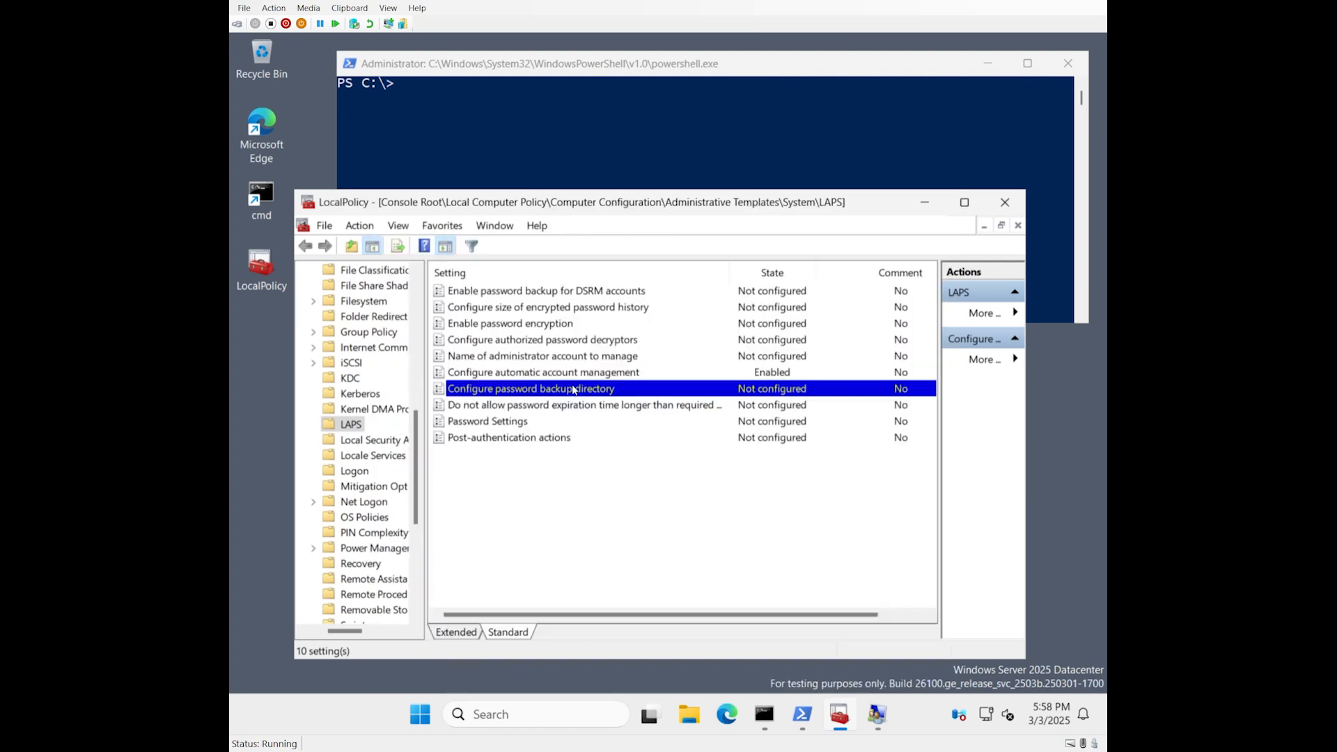
pyautogui.doubleClick(487, 421)
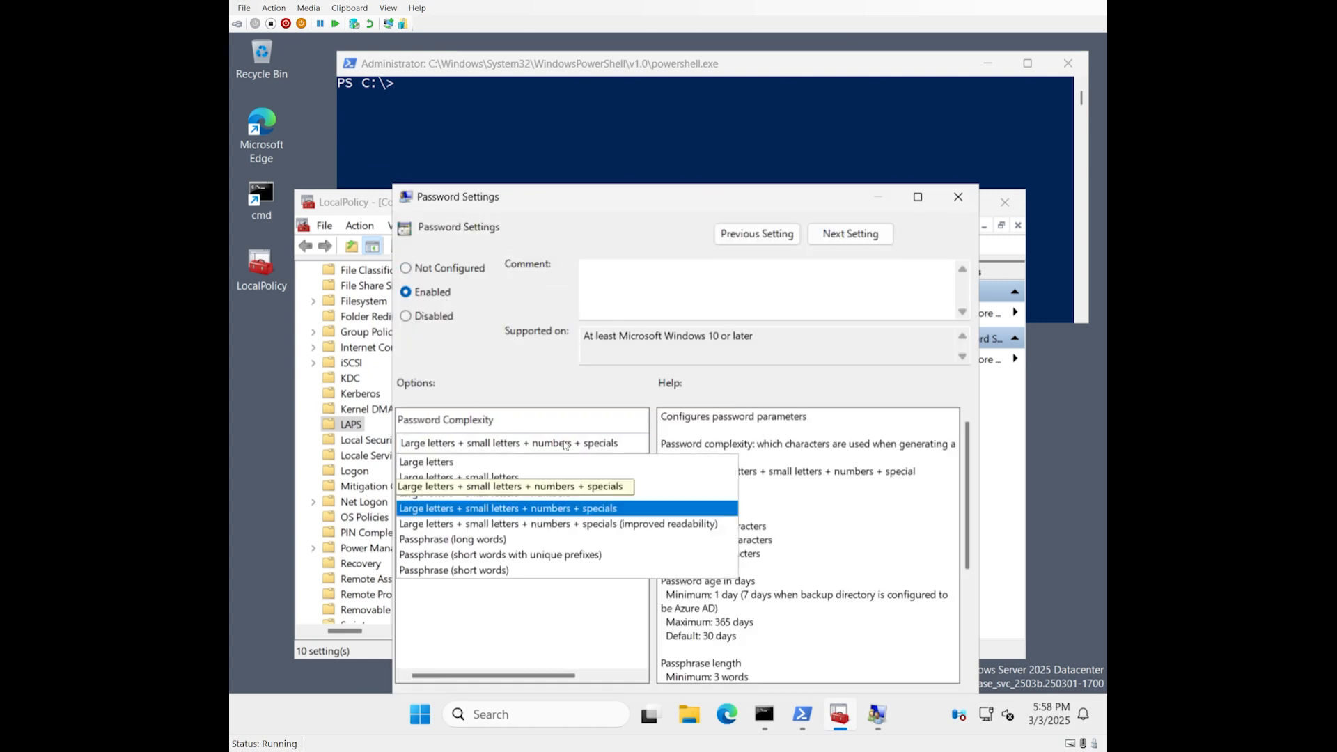
pyautogui.click(455, 570)
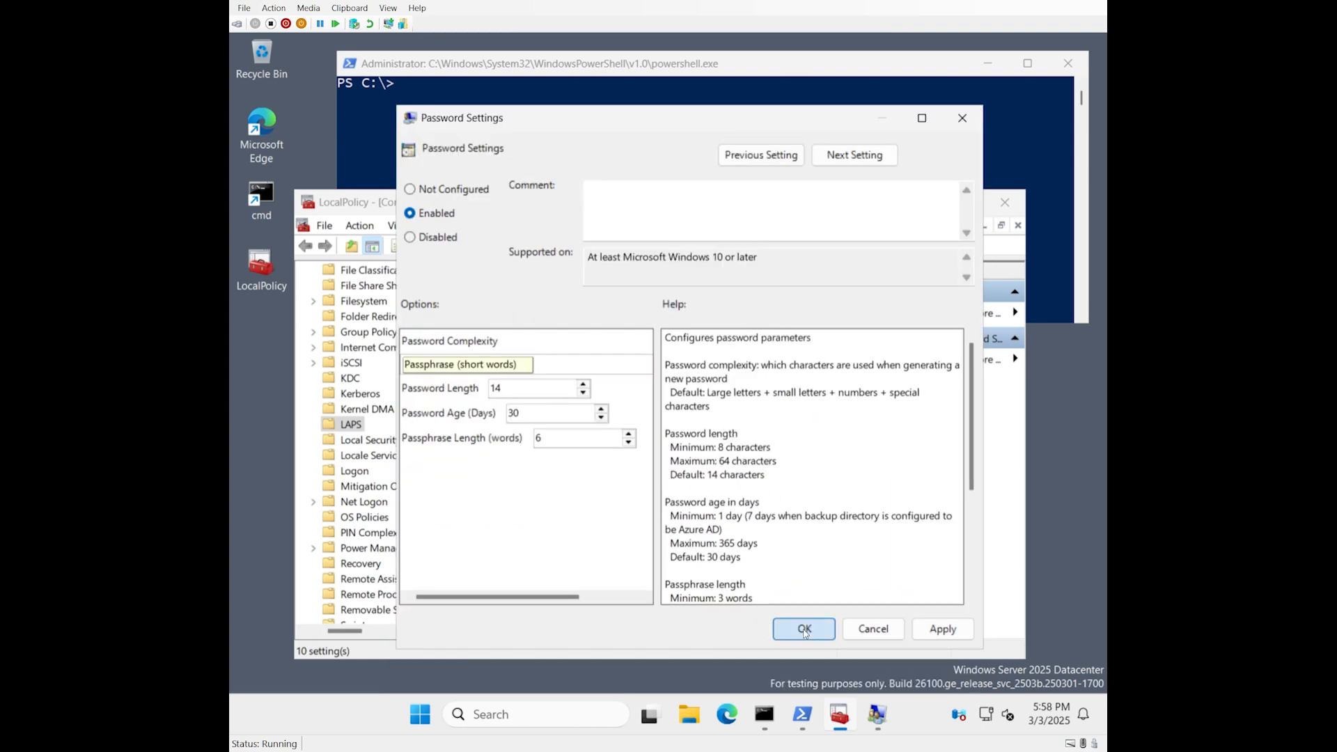
pyautogui.click(803, 628)
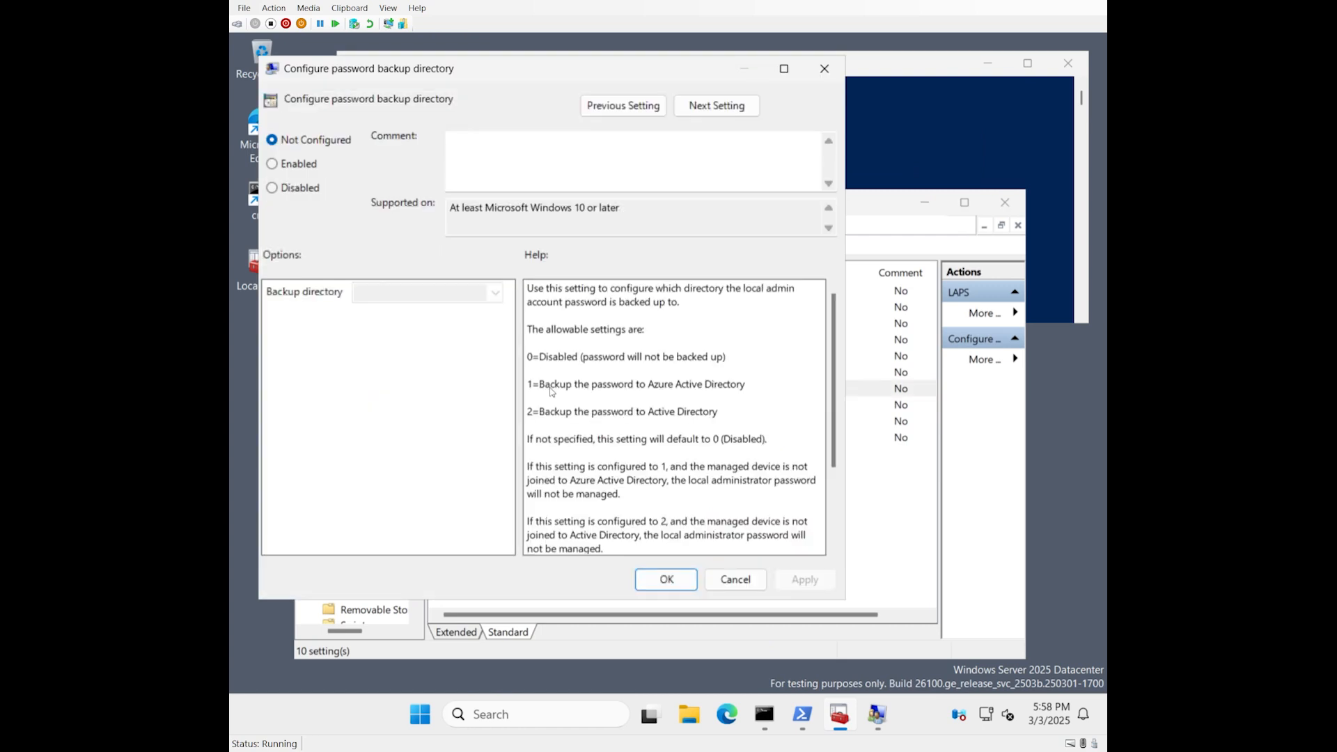
pyautogui.click(271, 163)
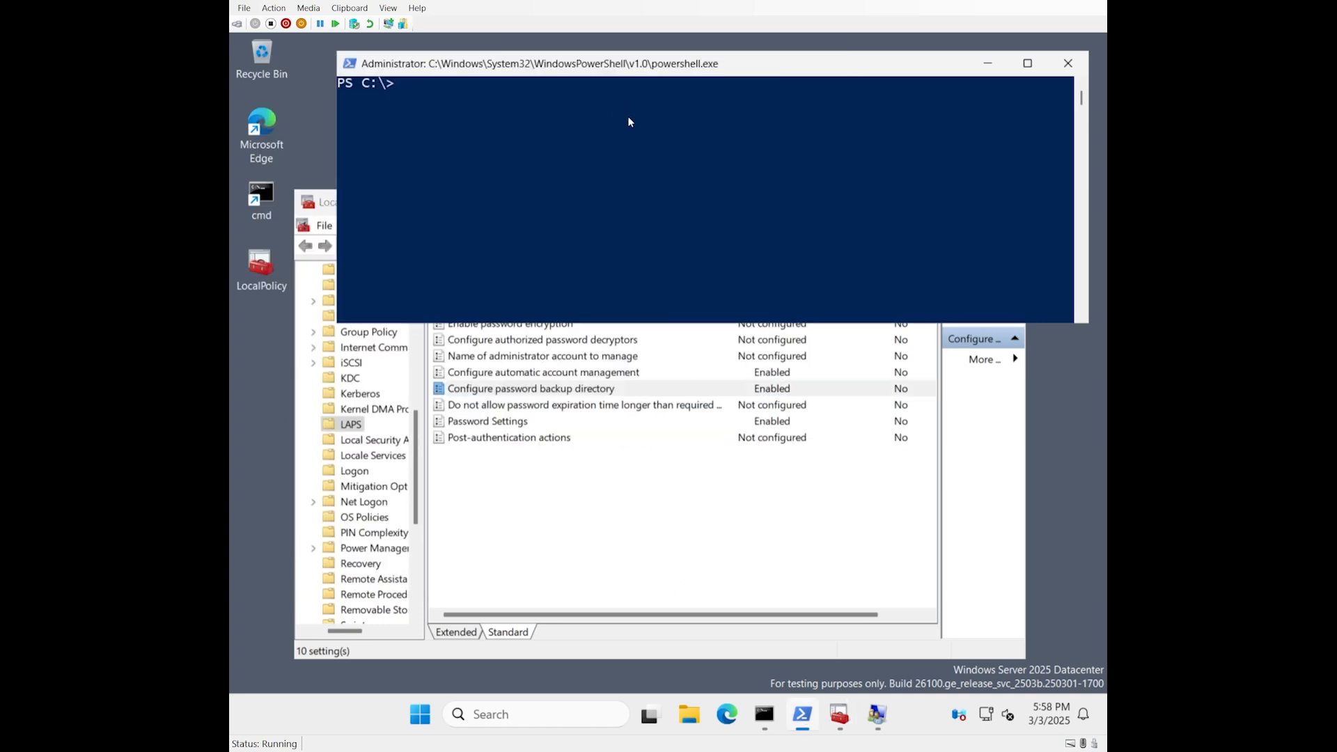
# Run Get-LapsADPassword -Identity ws2025Client -AsPlainText, showing LapsAdmin554143 and its password.
pyautogui.write('Get-LapsADPassword -Identity ws2025Client -AsPlainText')
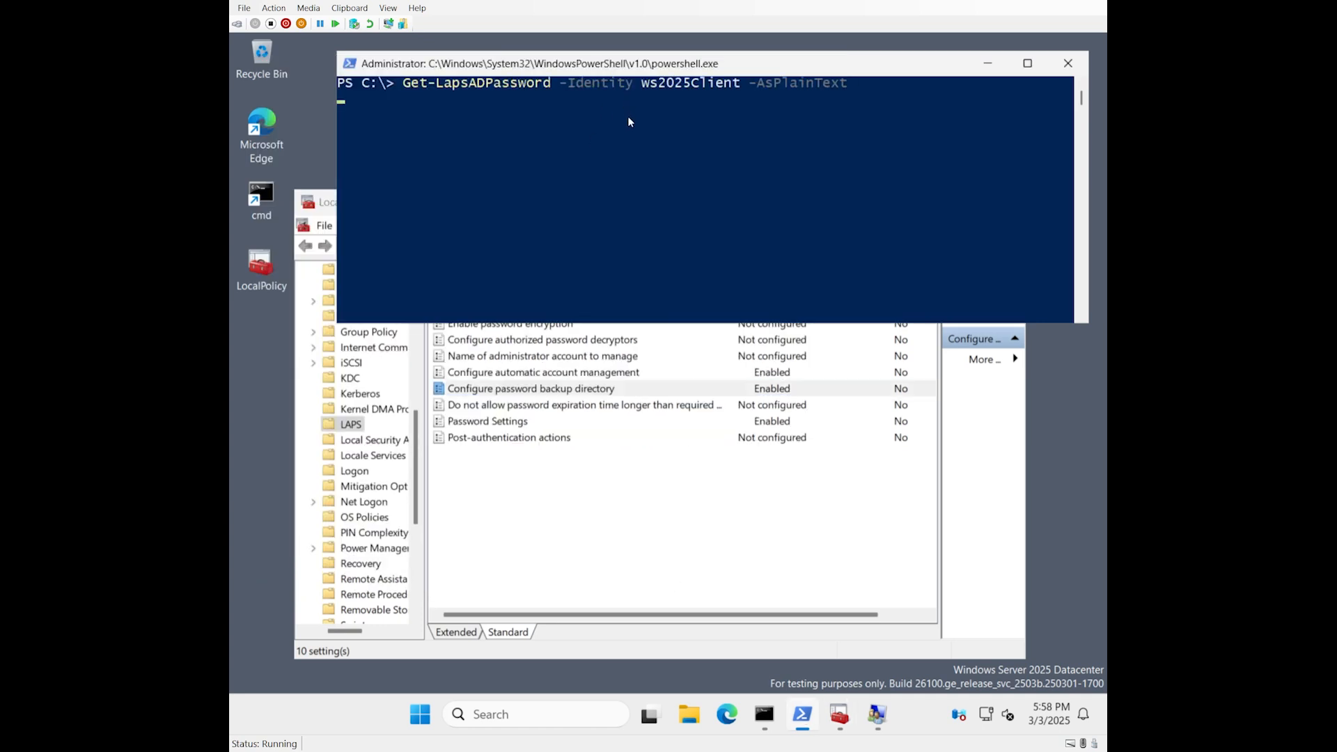
pyautogui.press('Return')
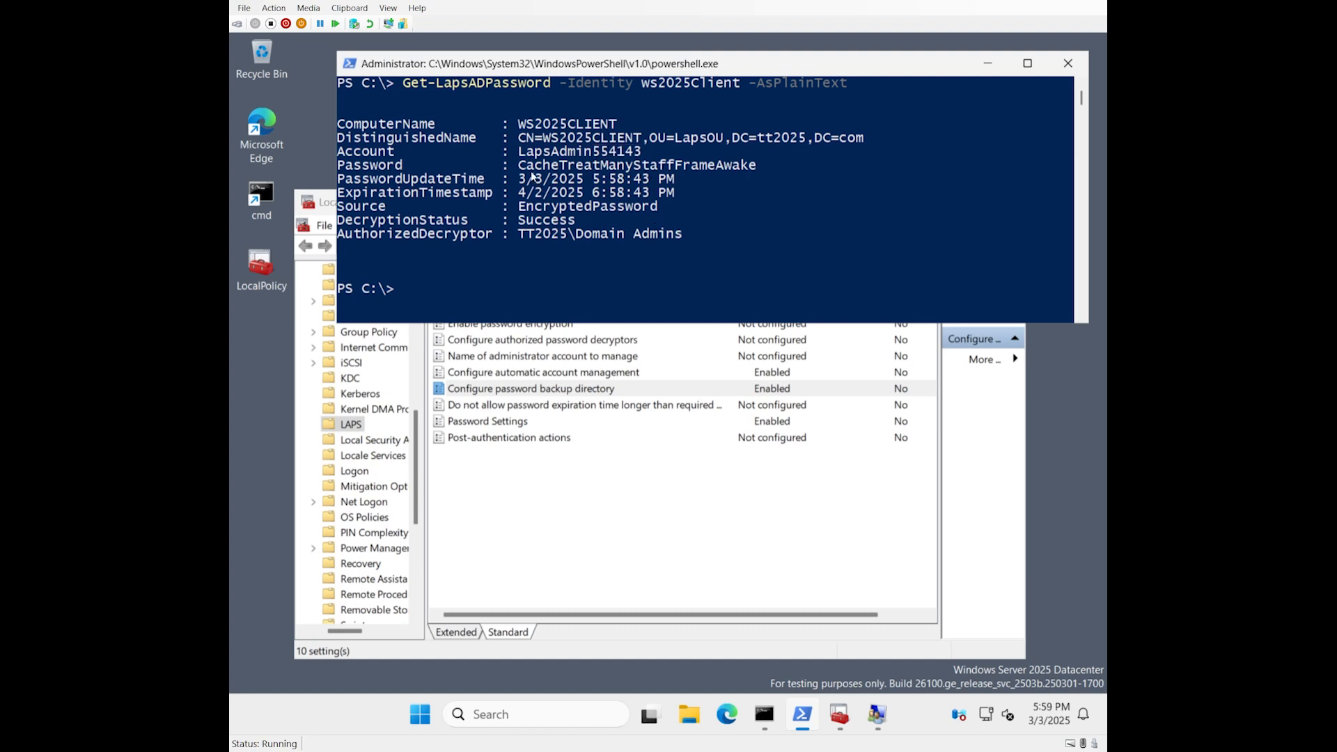
pyautogui.doubleClick(635, 165)
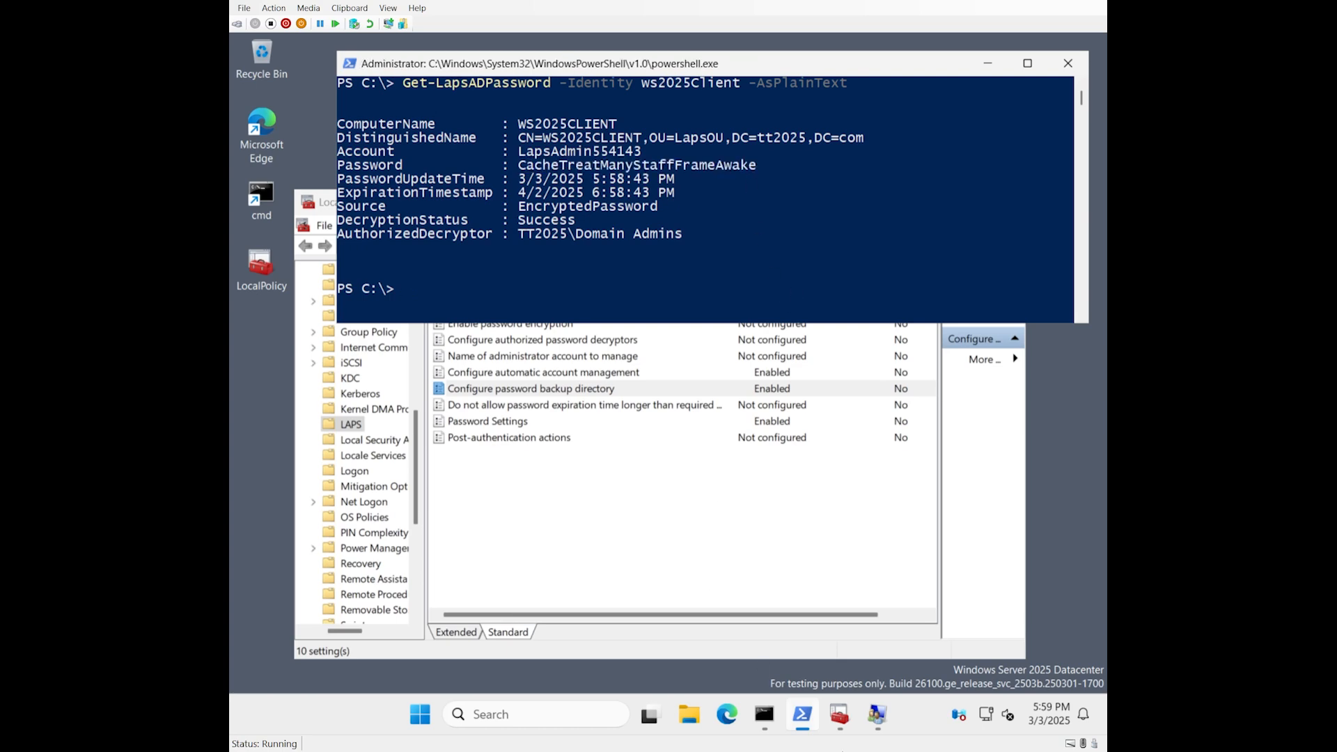
# Switch to lusrmgr and show the Users list with the LapsAdmin account.
pyautogui.click(877, 715)
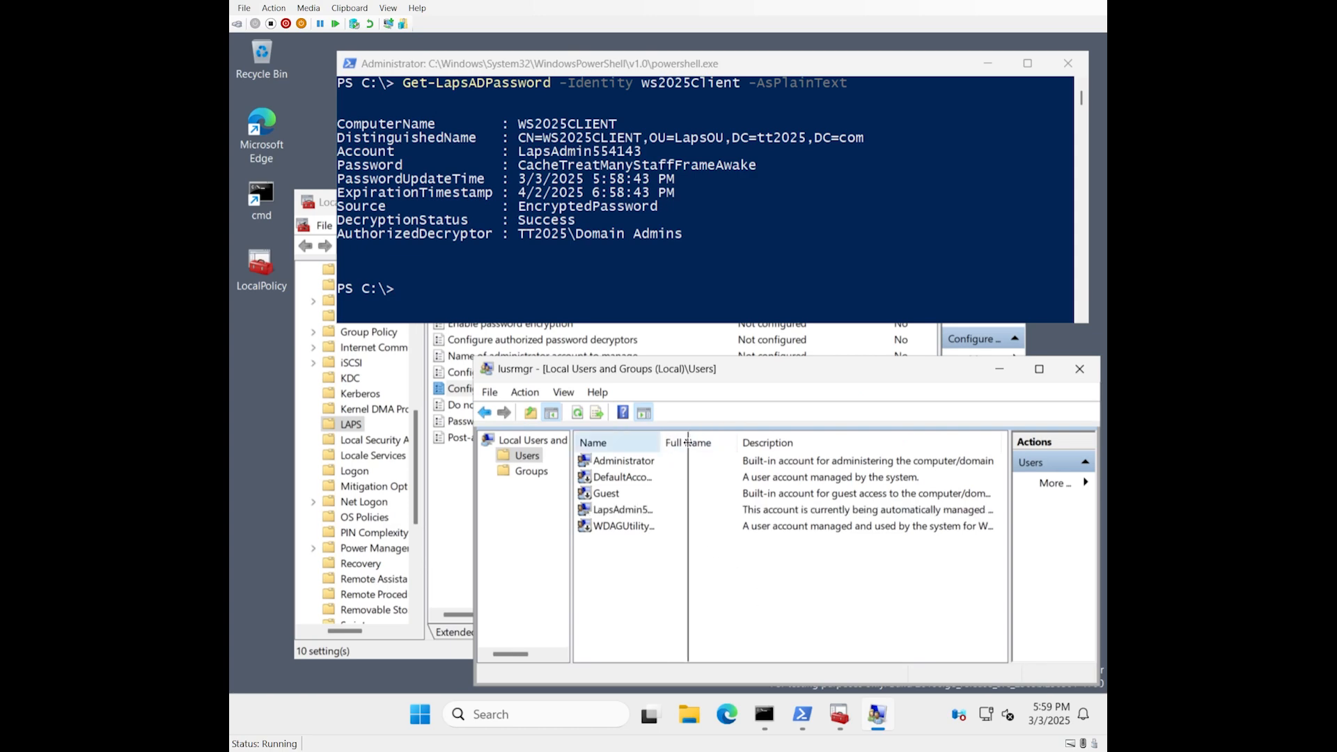
pyautogui.doubleClick(624, 509)
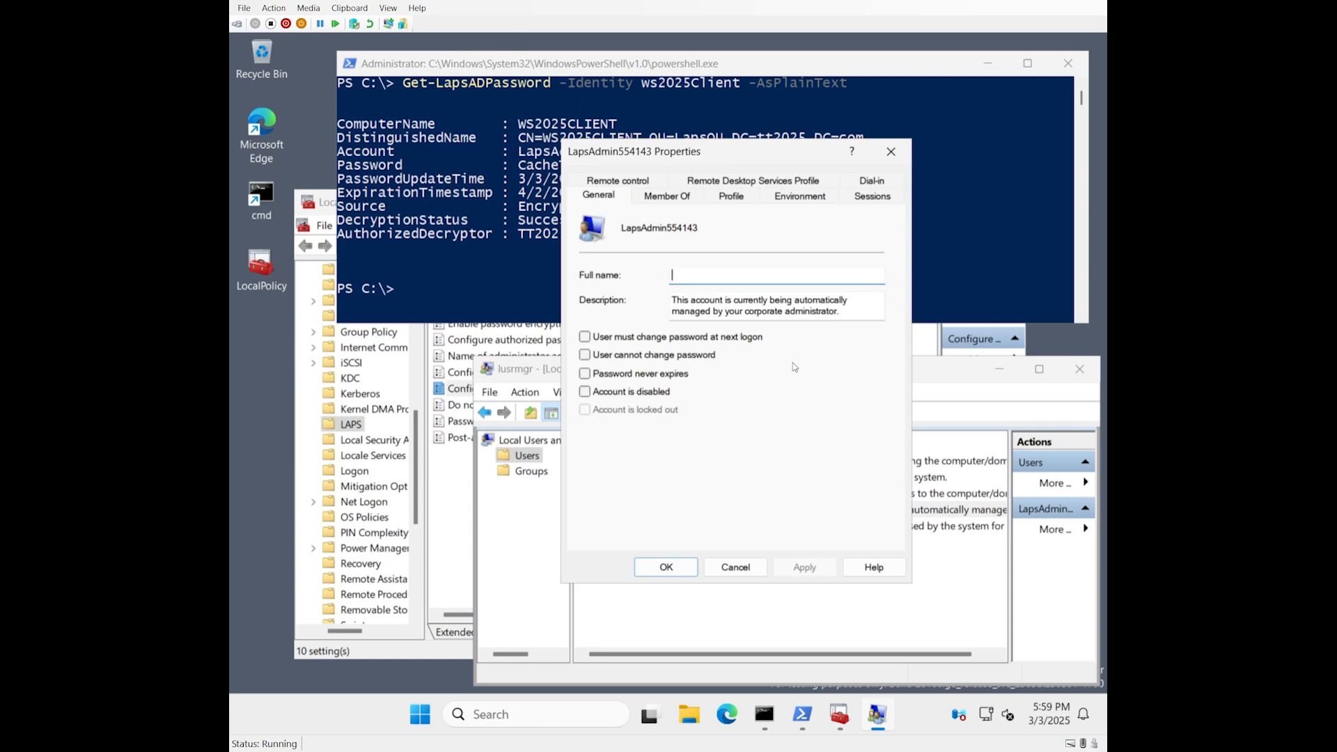
pyautogui.moveTo(778, 391)
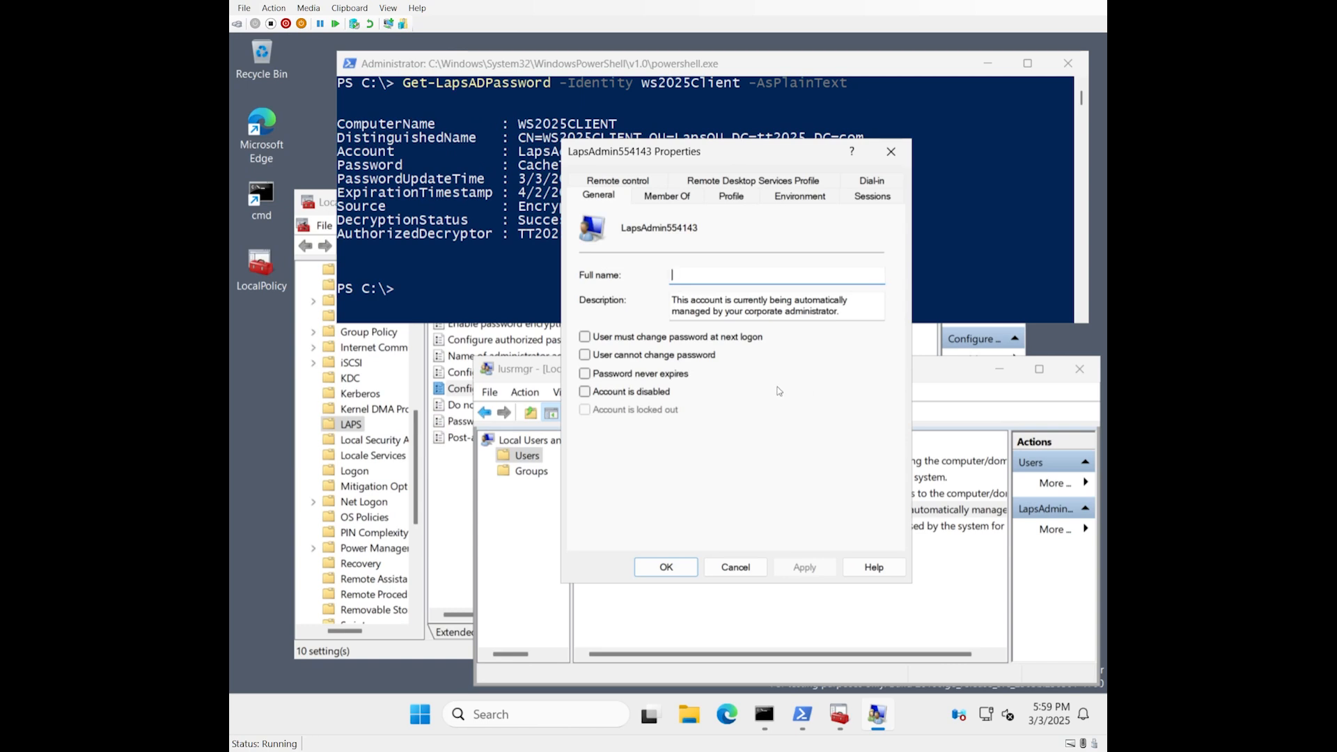
pyautogui.moveTo(483, 280)
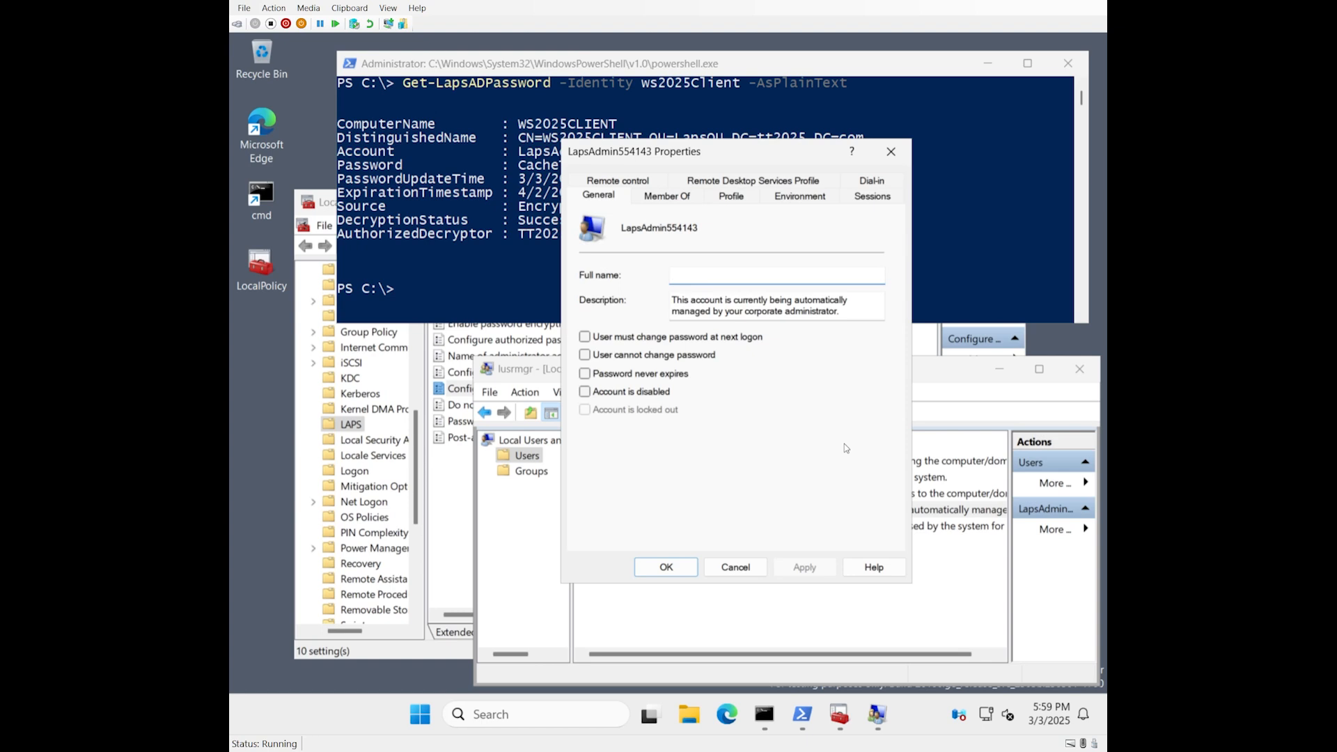
pyautogui.click(775, 275)
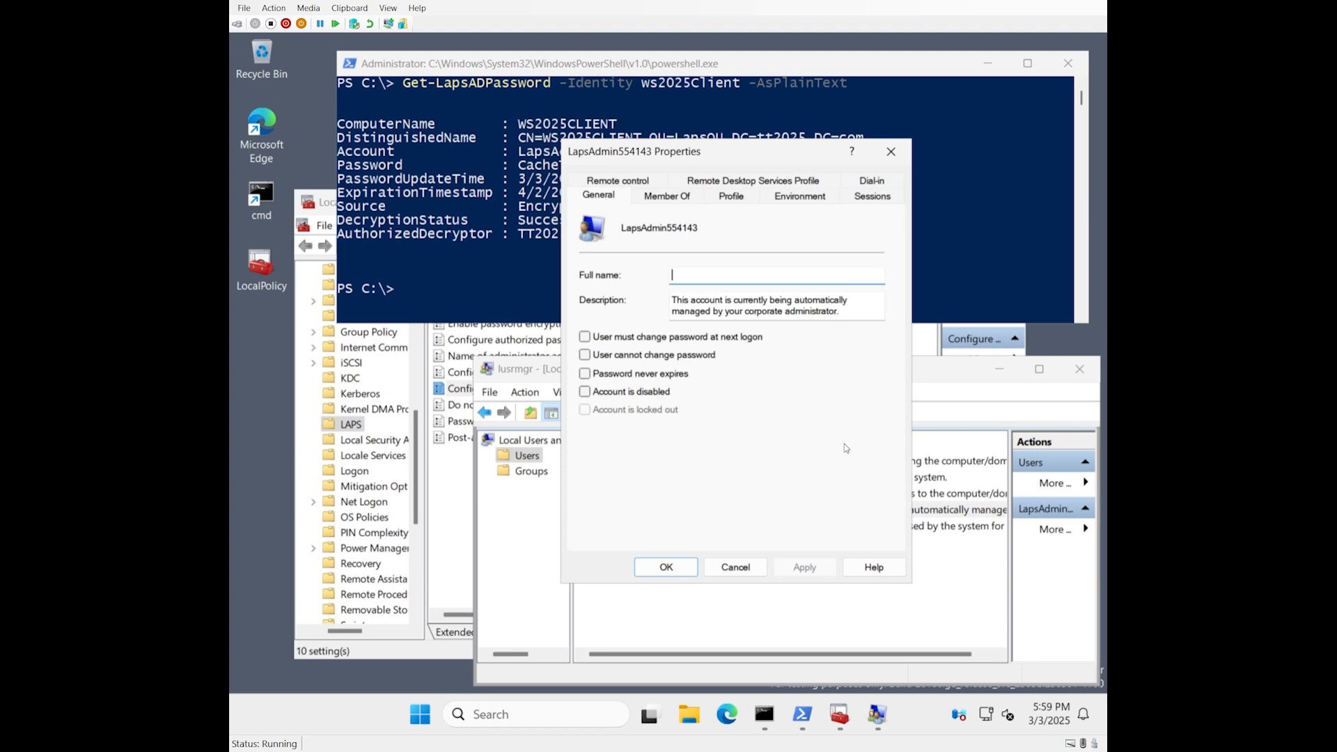
pyautogui.moveTo(824, 437)
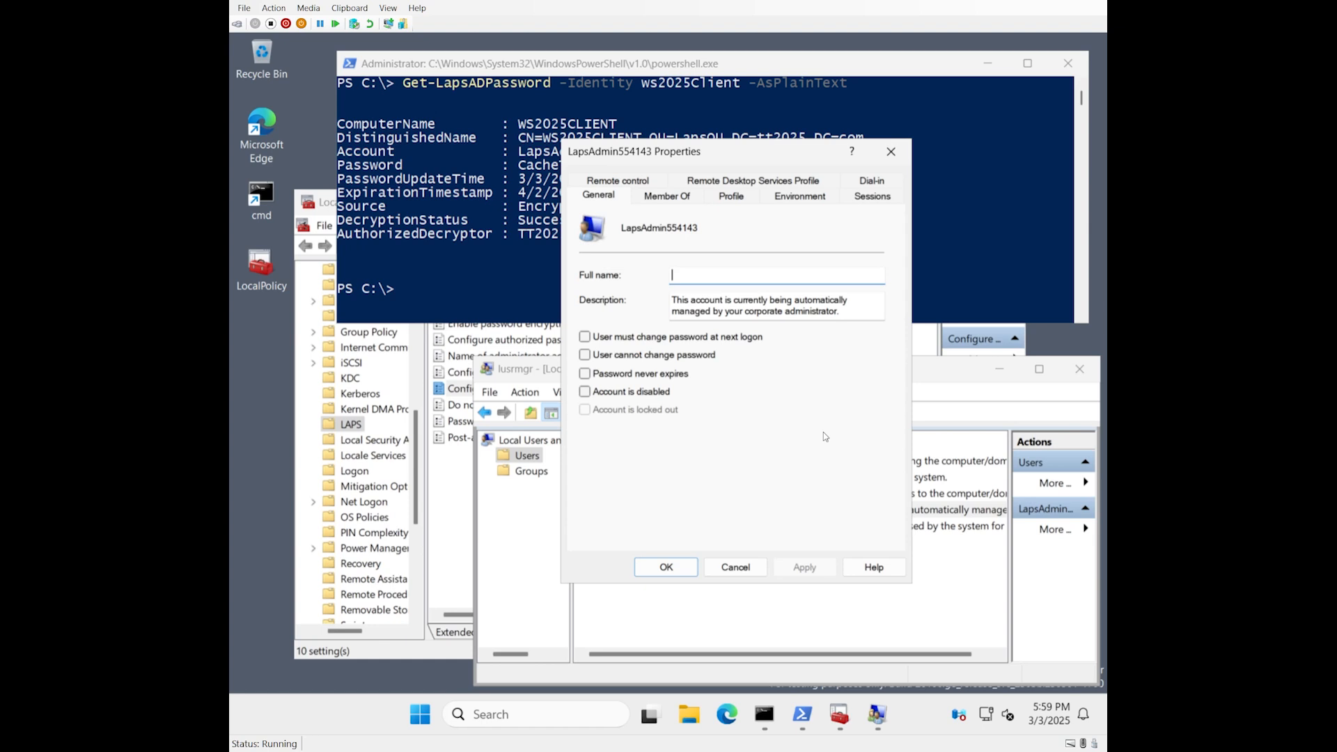
pyautogui.moveTo(848, 438)
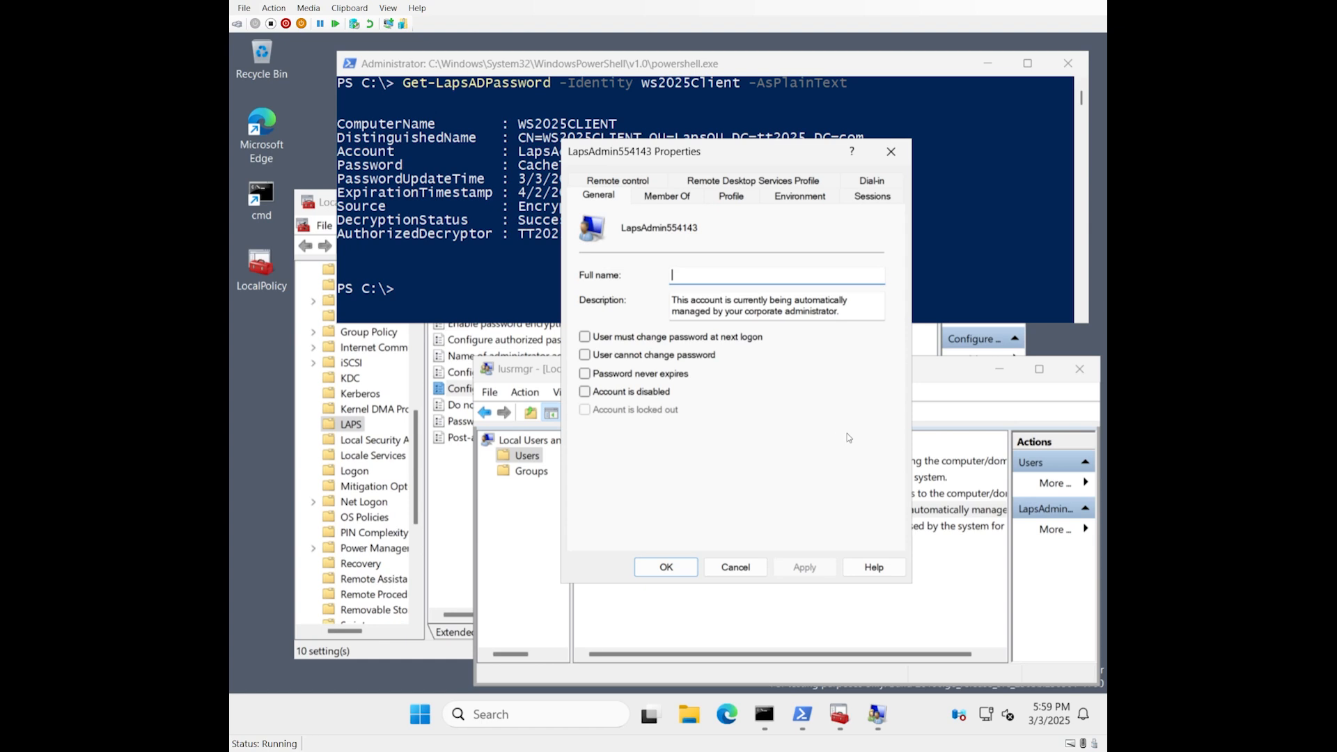
pyautogui.moveTo(757, 410)
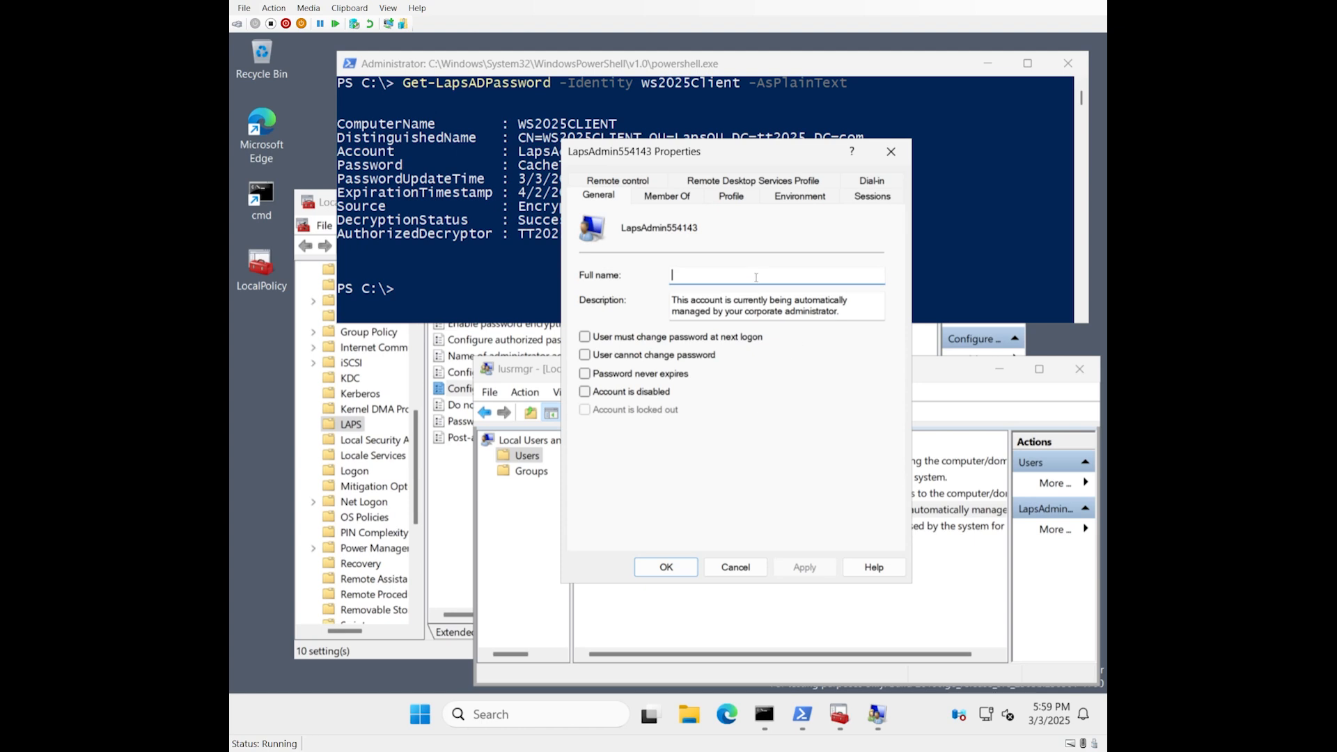
pyautogui.write('Some')
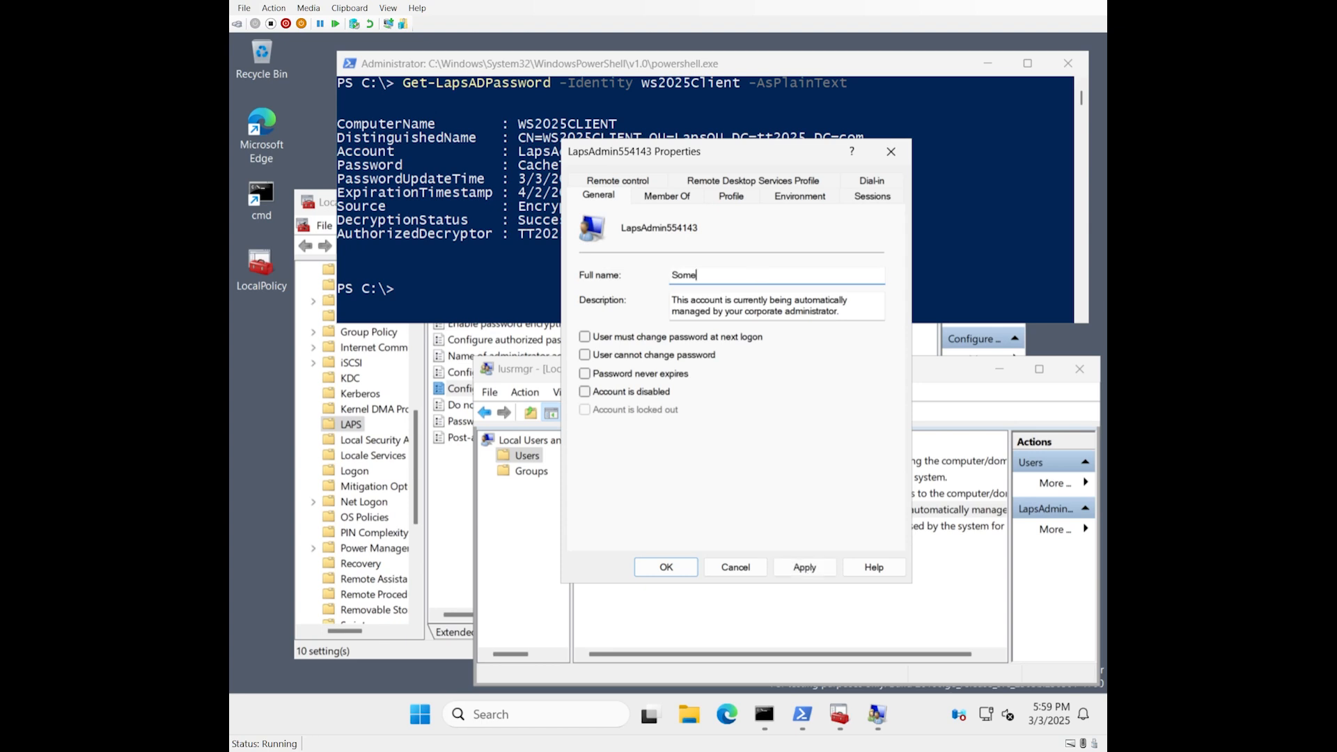
pyautogui.write('Other Name')
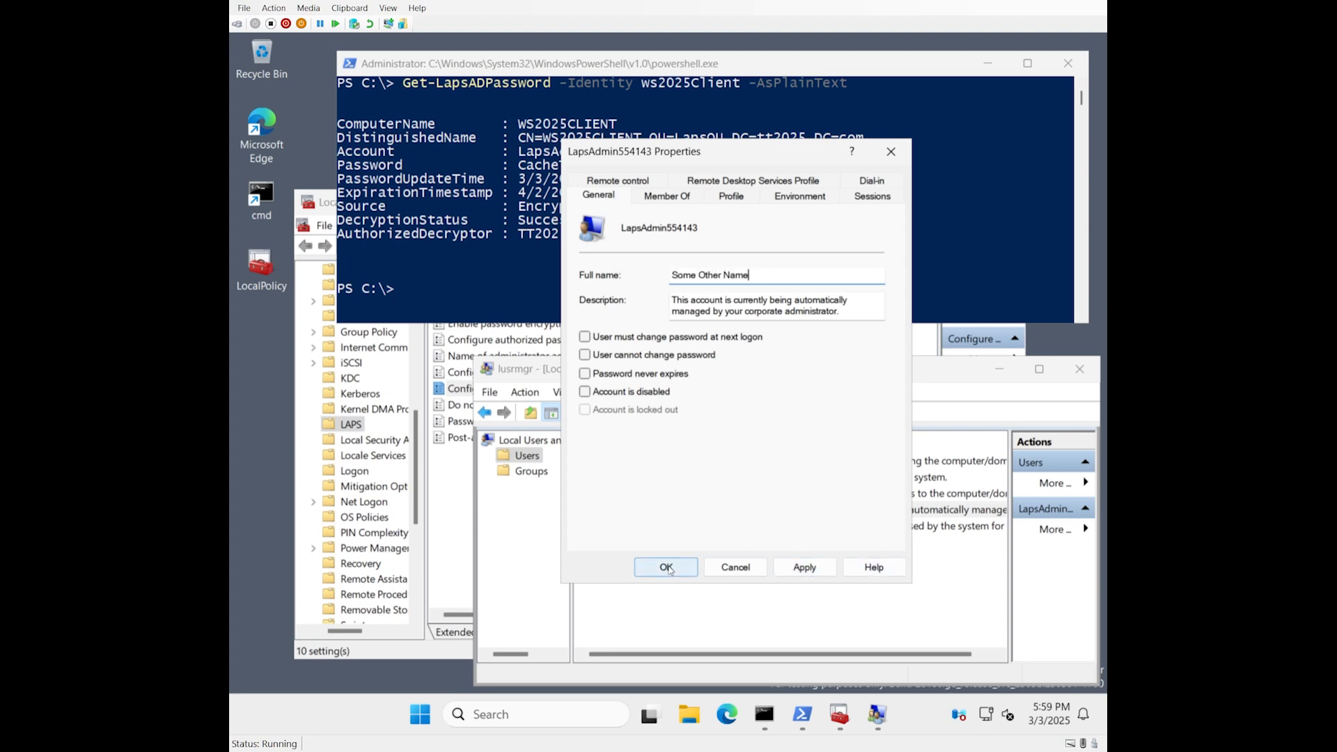
pyautogui.click(665, 566)
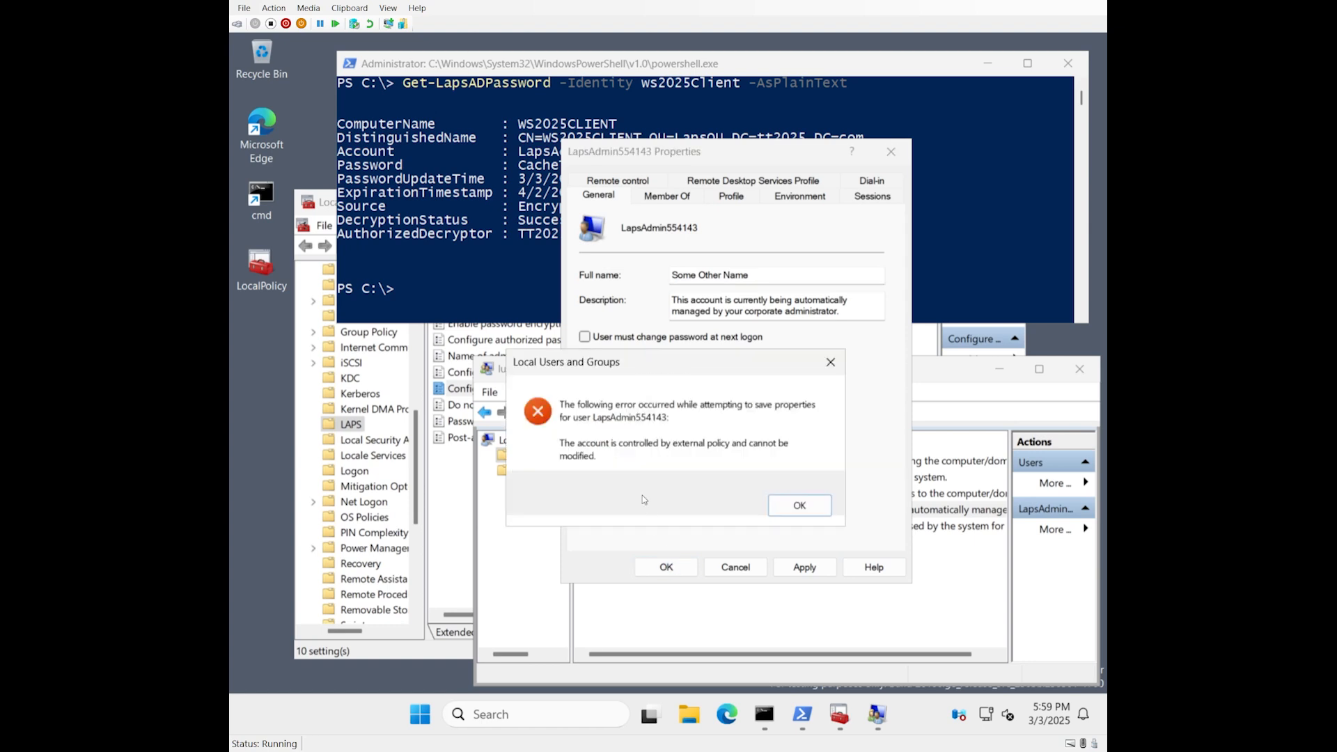
pyautogui.moveTo(721, 471)
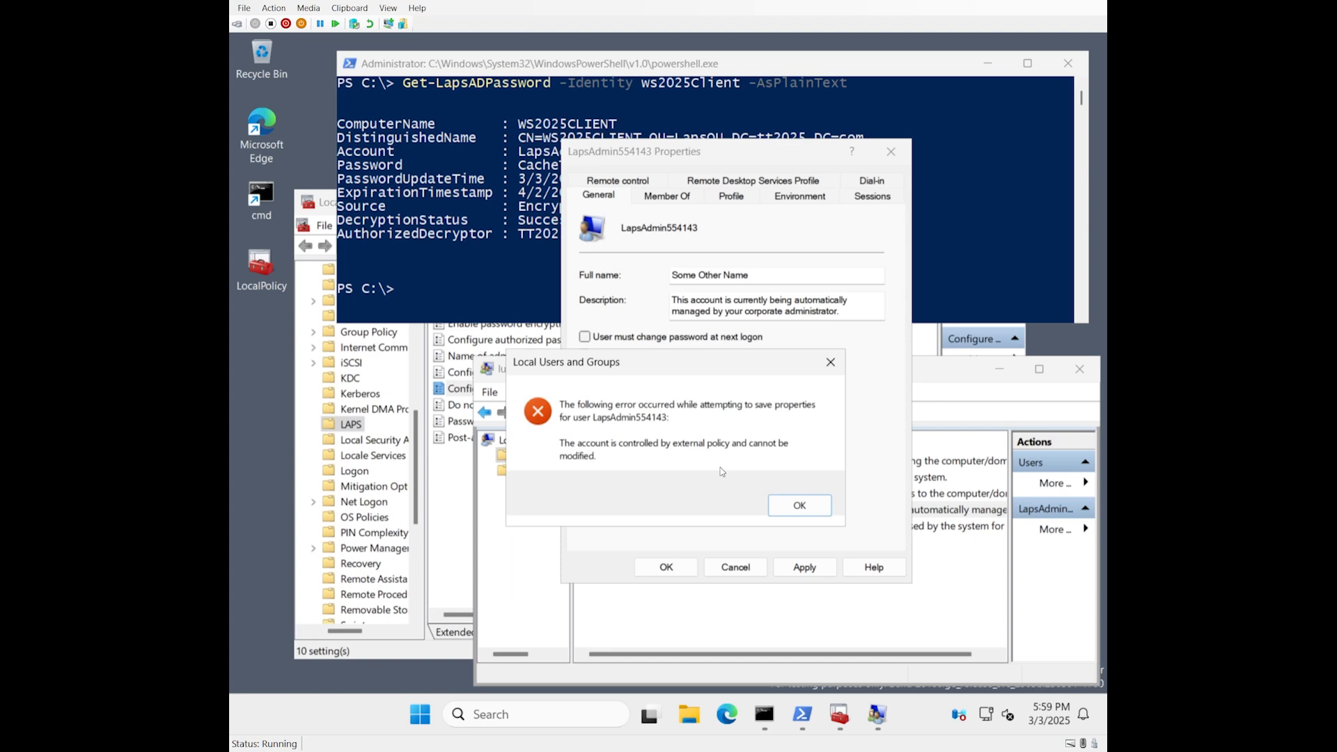
pyautogui.click(799, 505)
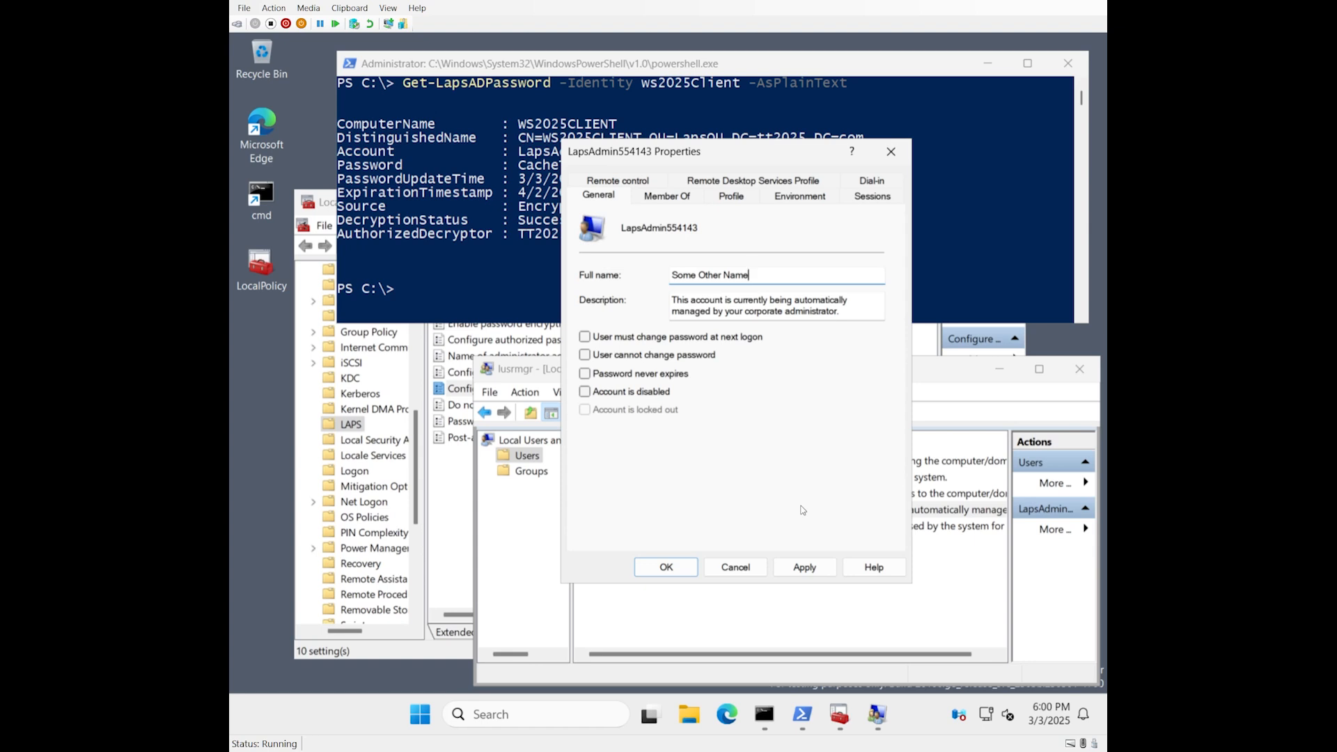
pyautogui.moveTo(817, 515)
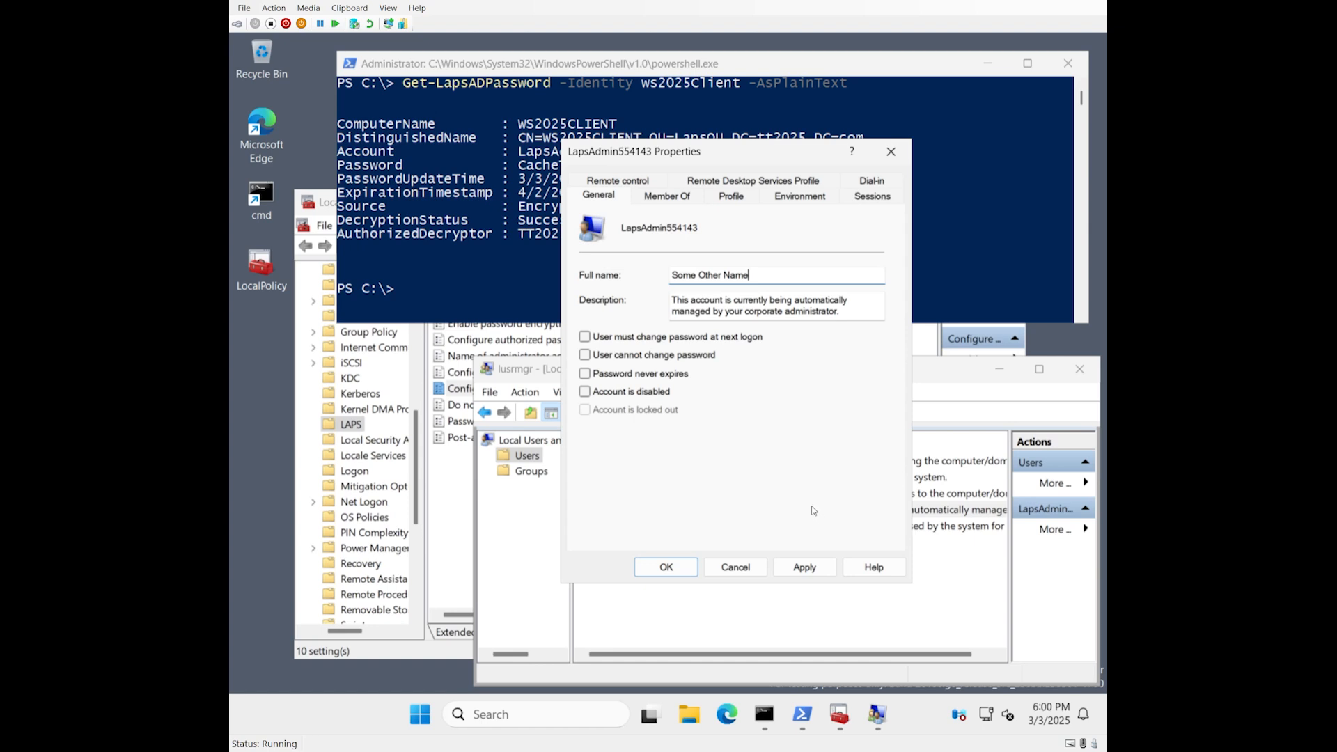
pyautogui.click(665, 566)
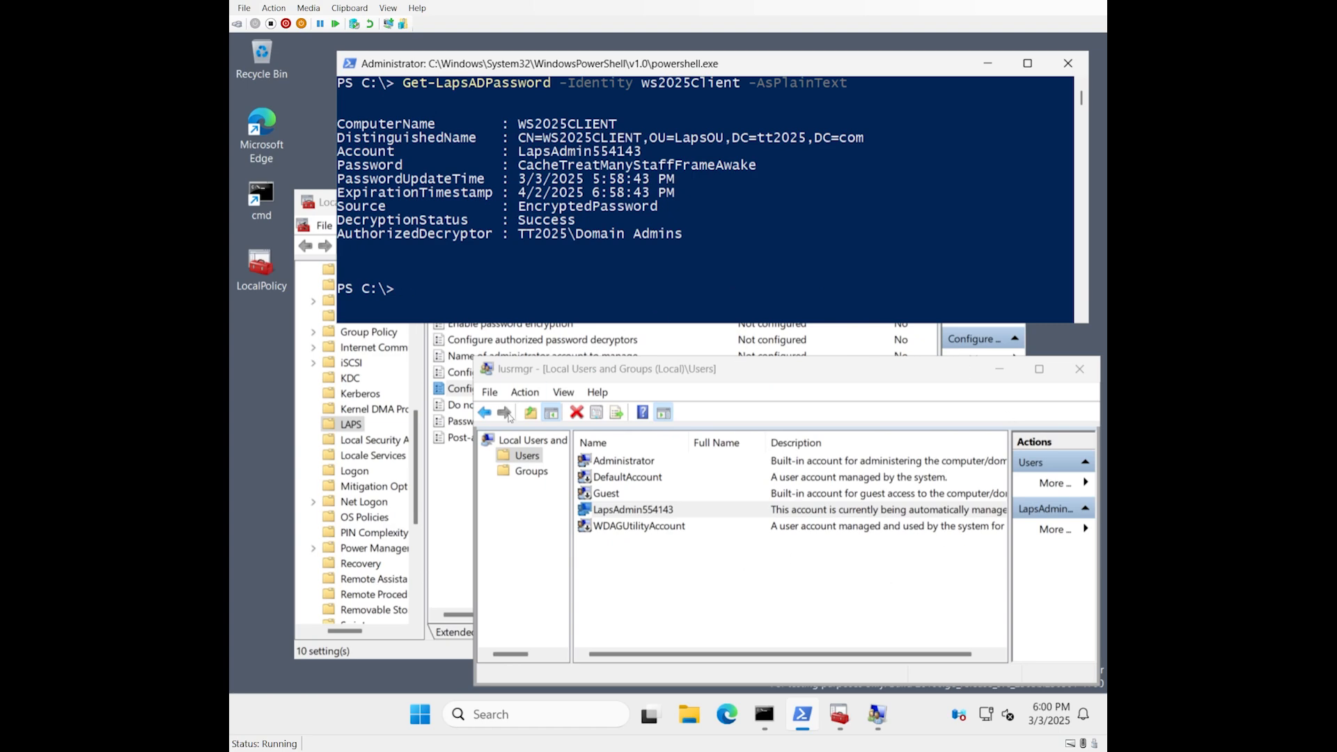
# Run Reset-LapsPassword and re-query the password, confirming LapsAdmin255529 in the refreshed local users list.
pyautogui.write('re')
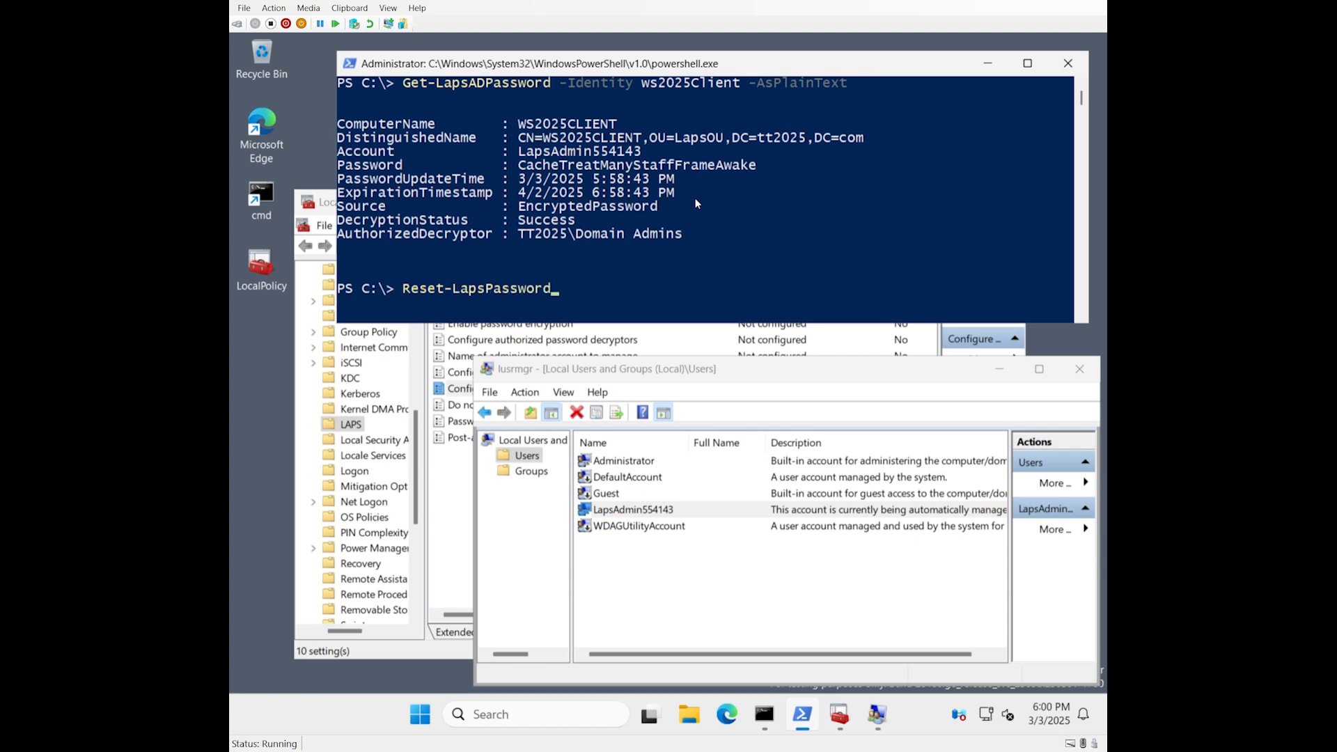
pyautogui.press('Return')
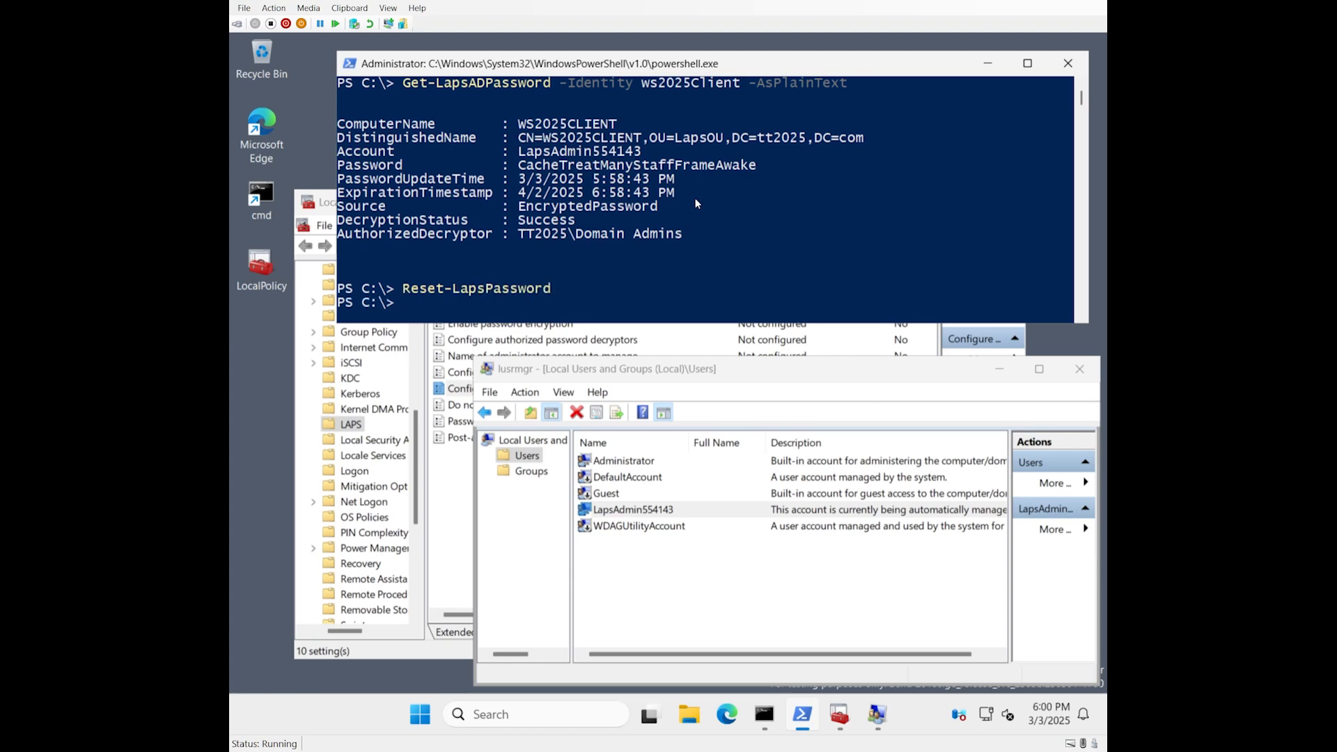
pyautogui.press('Return')
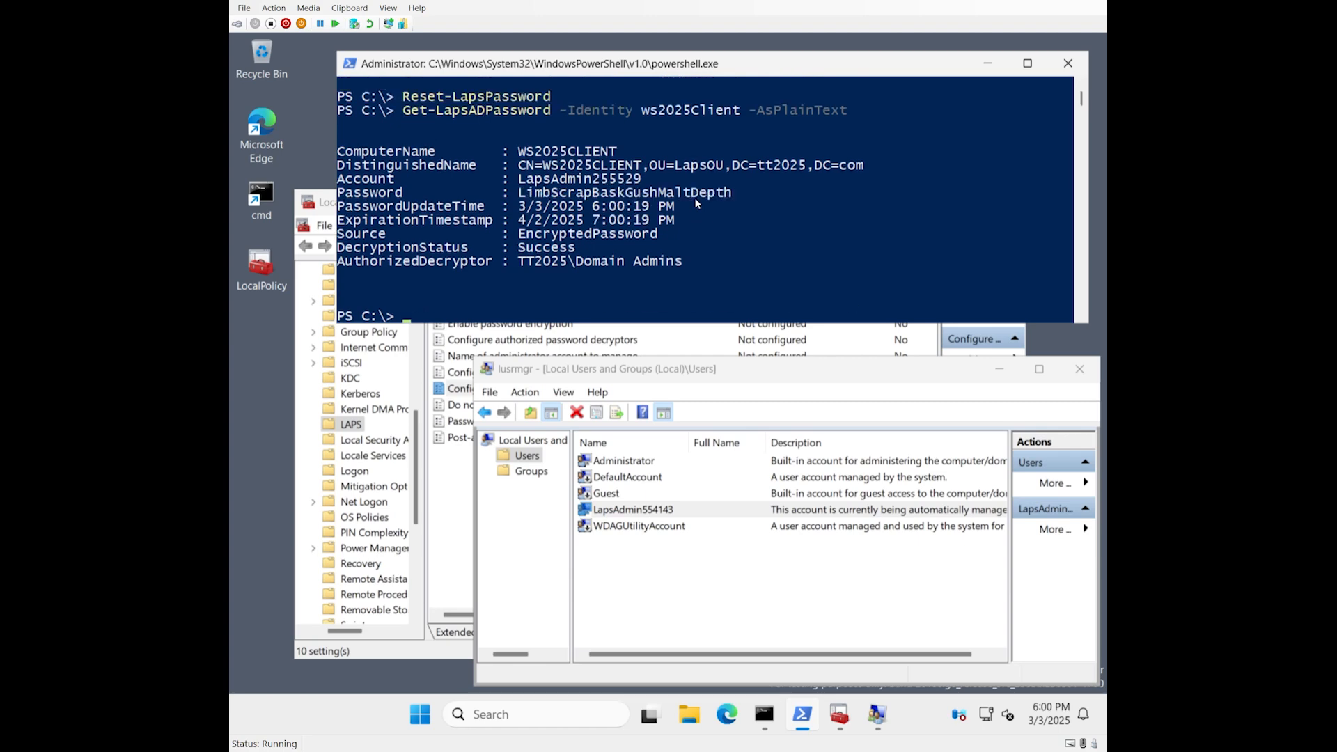
pyautogui.moveTo(586, 182)
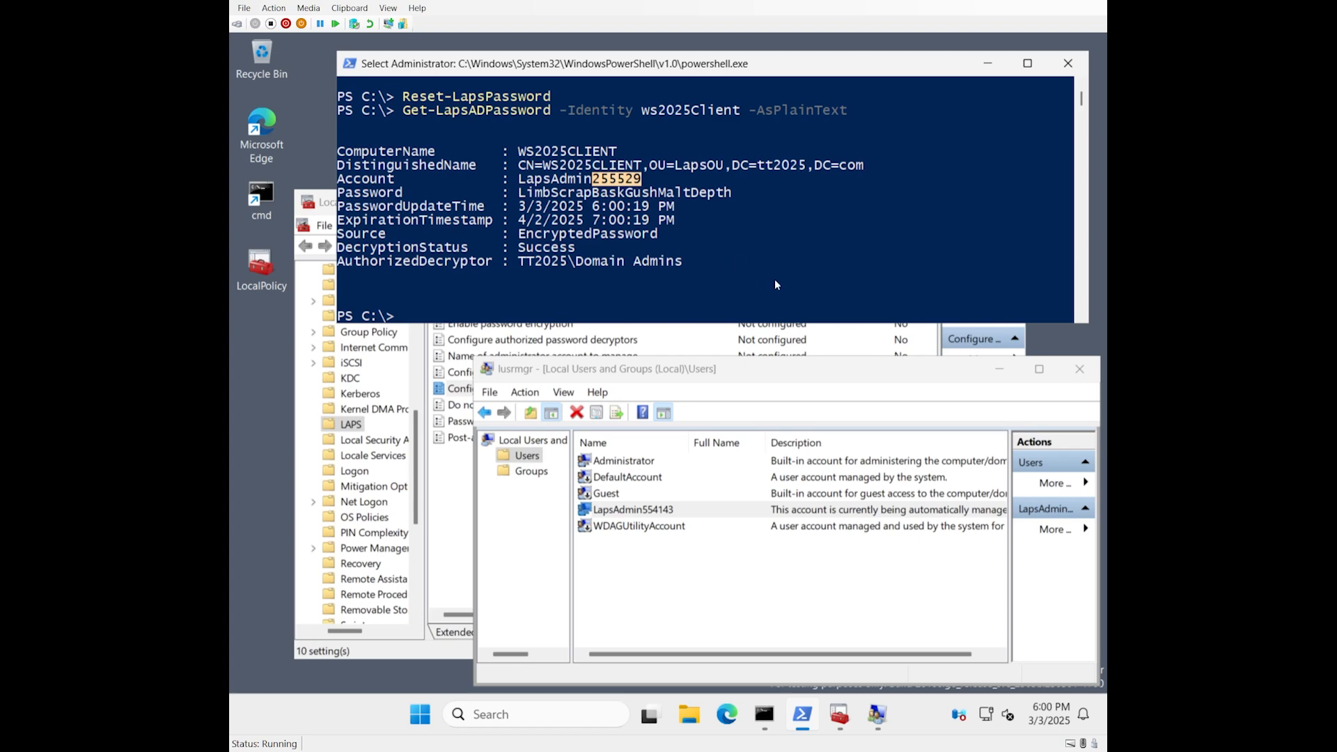
pyautogui.press('Return')
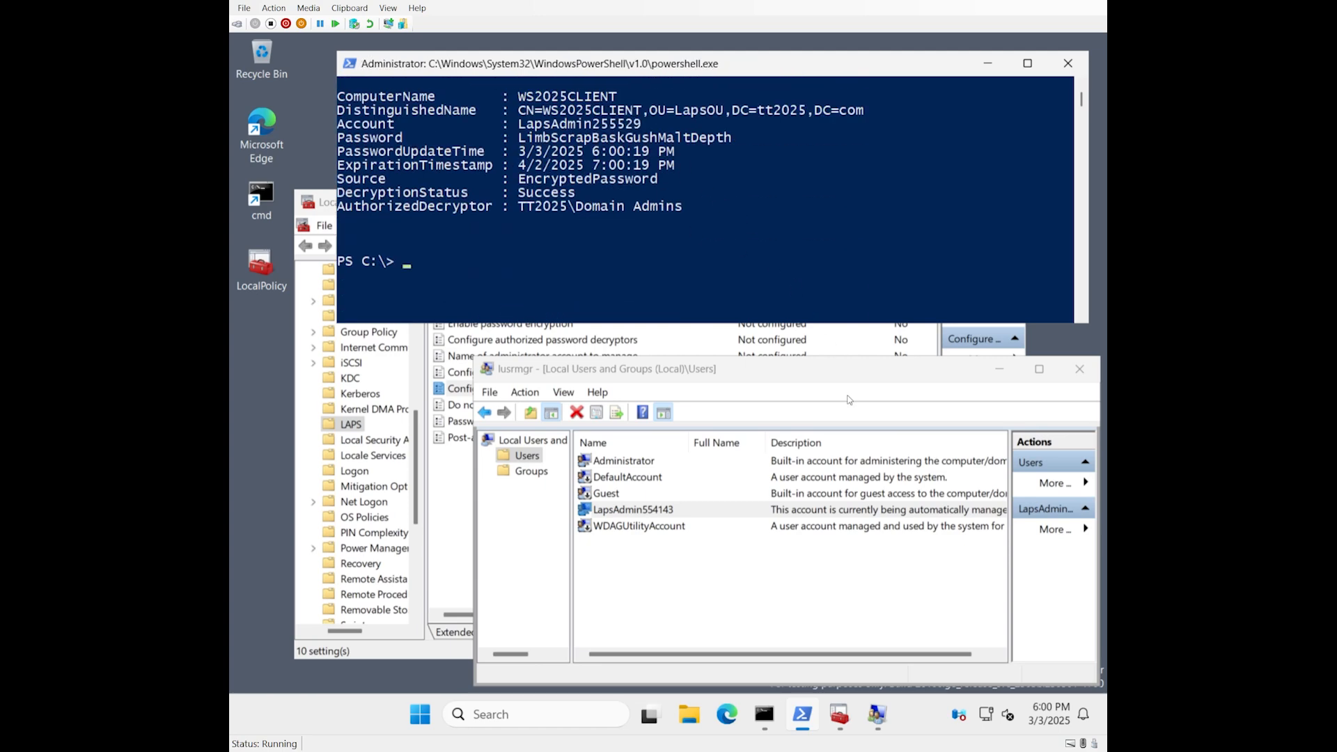
pyautogui.click(633, 510)
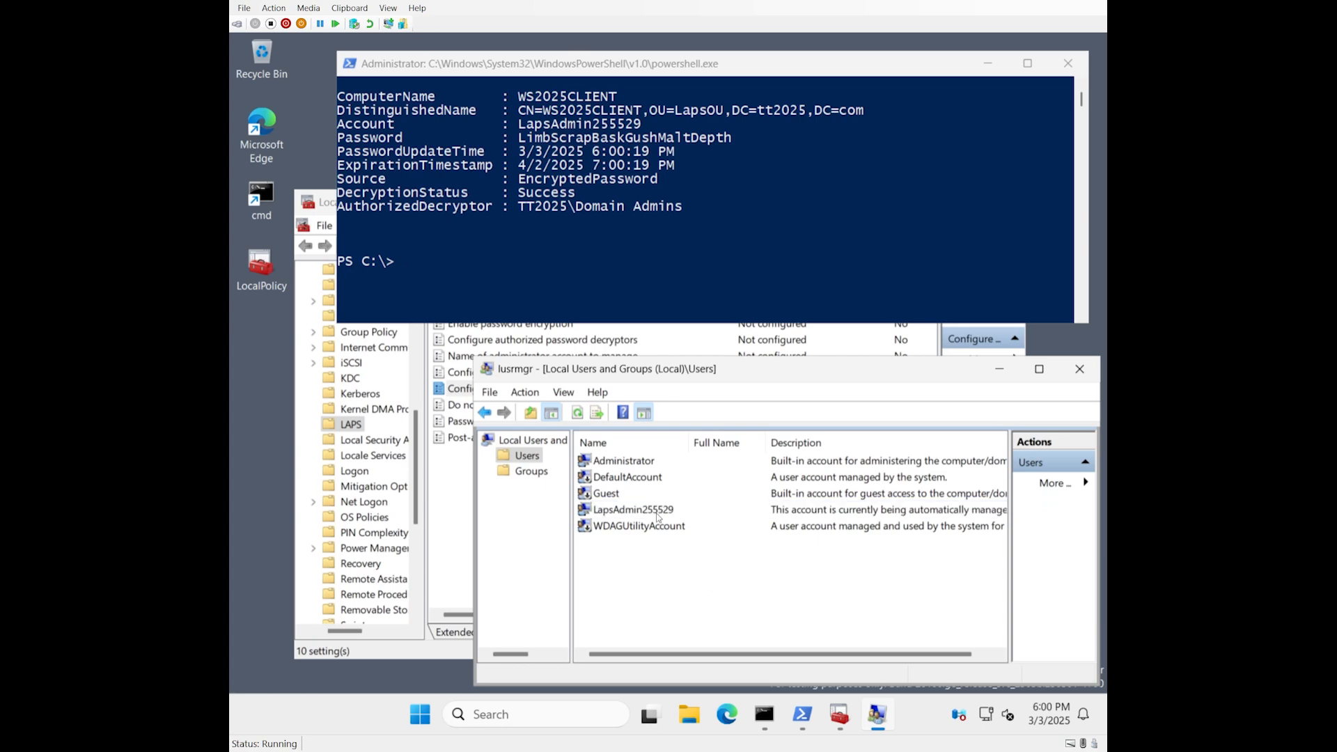
pyautogui.click(633, 509)
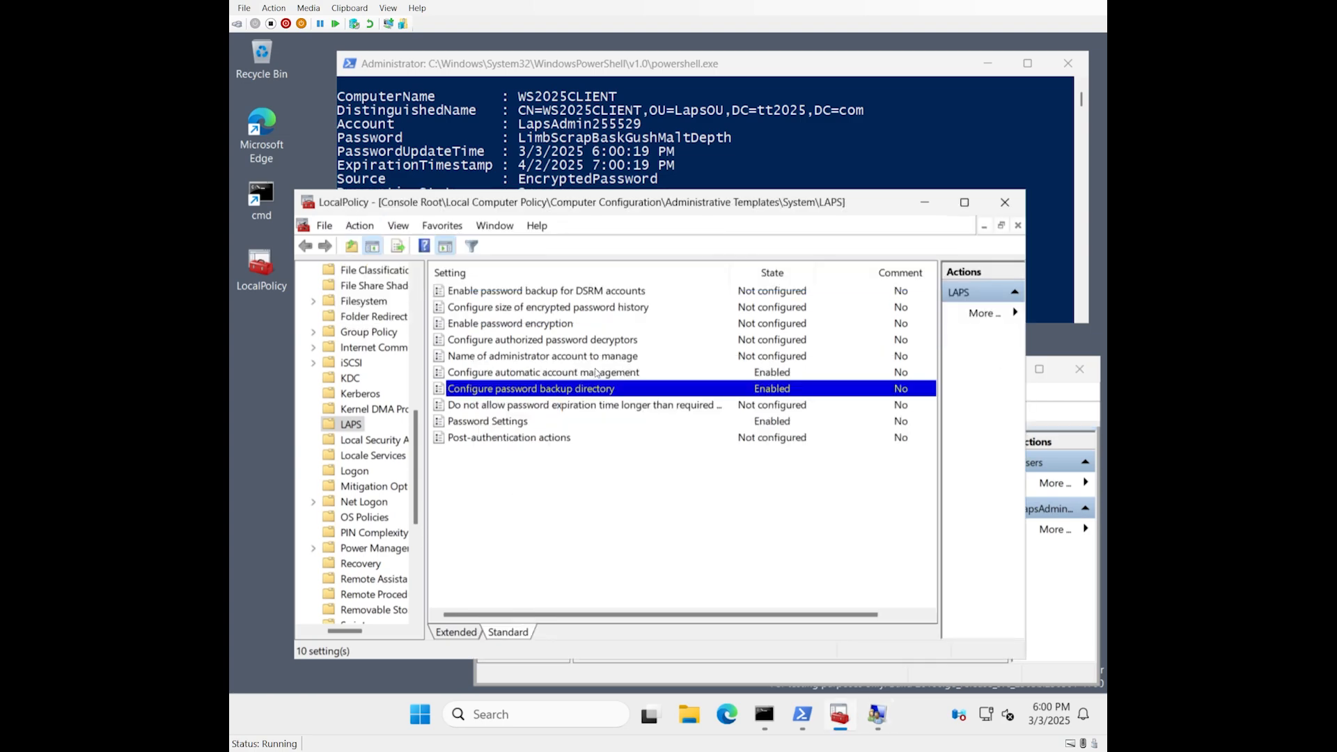
# Untick name randomization, then reset and re-query the LAPS password, now showing plain LapsAdmin.
pyautogui.doubleClick(542, 372)
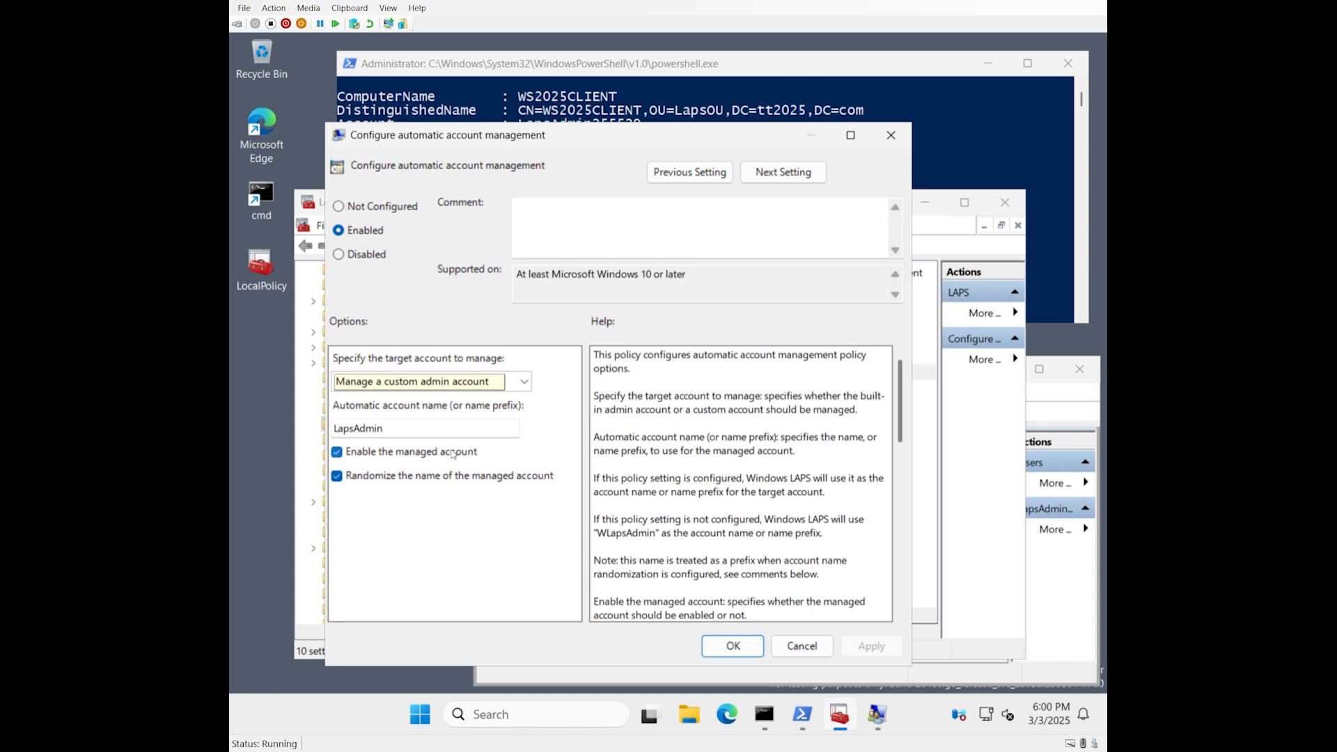
pyautogui.click(337, 475)
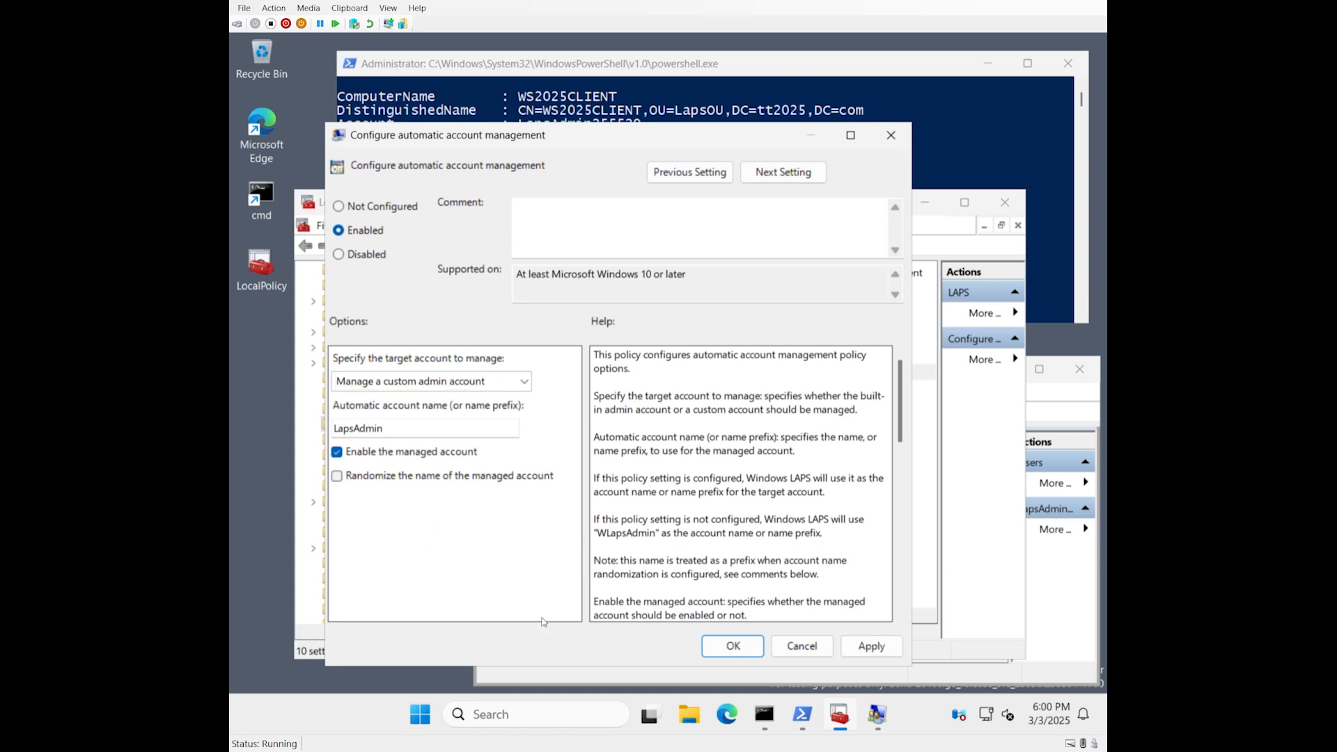
pyautogui.moveTo(430, 487)
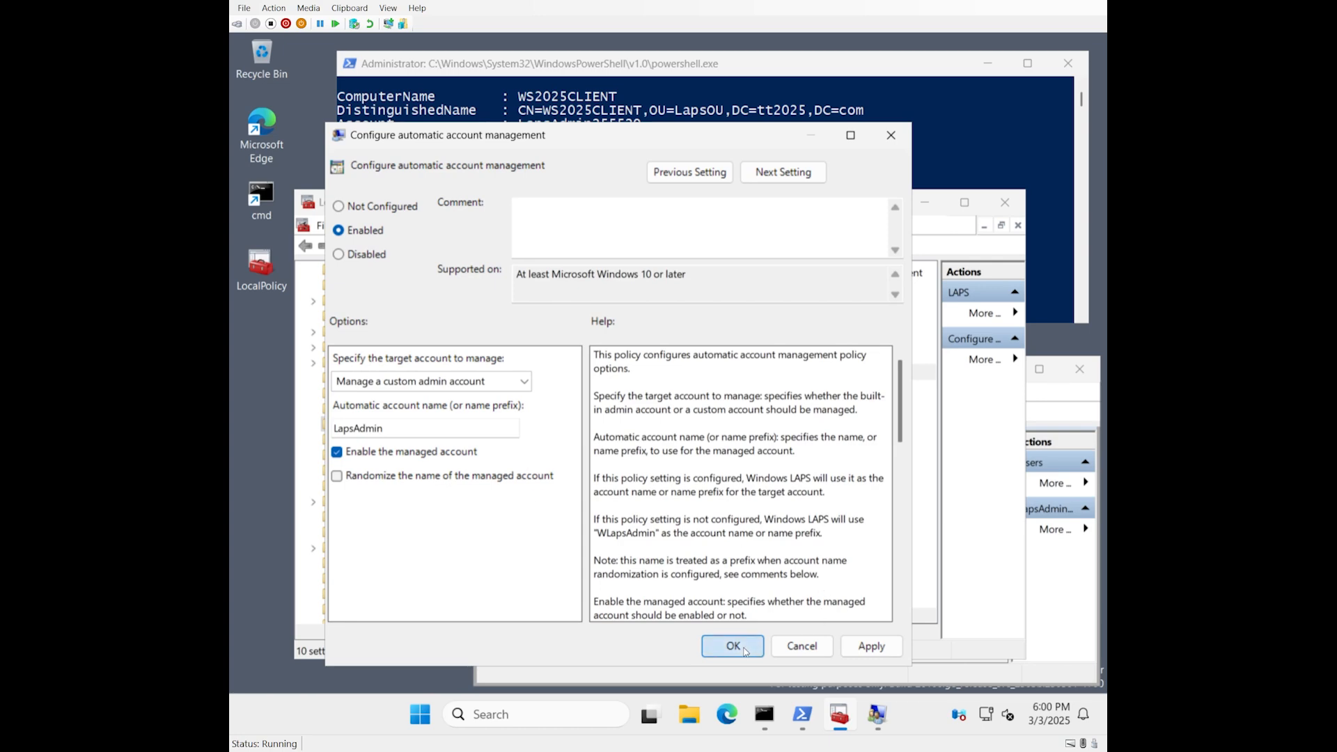
pyautogui.click(732, 646)
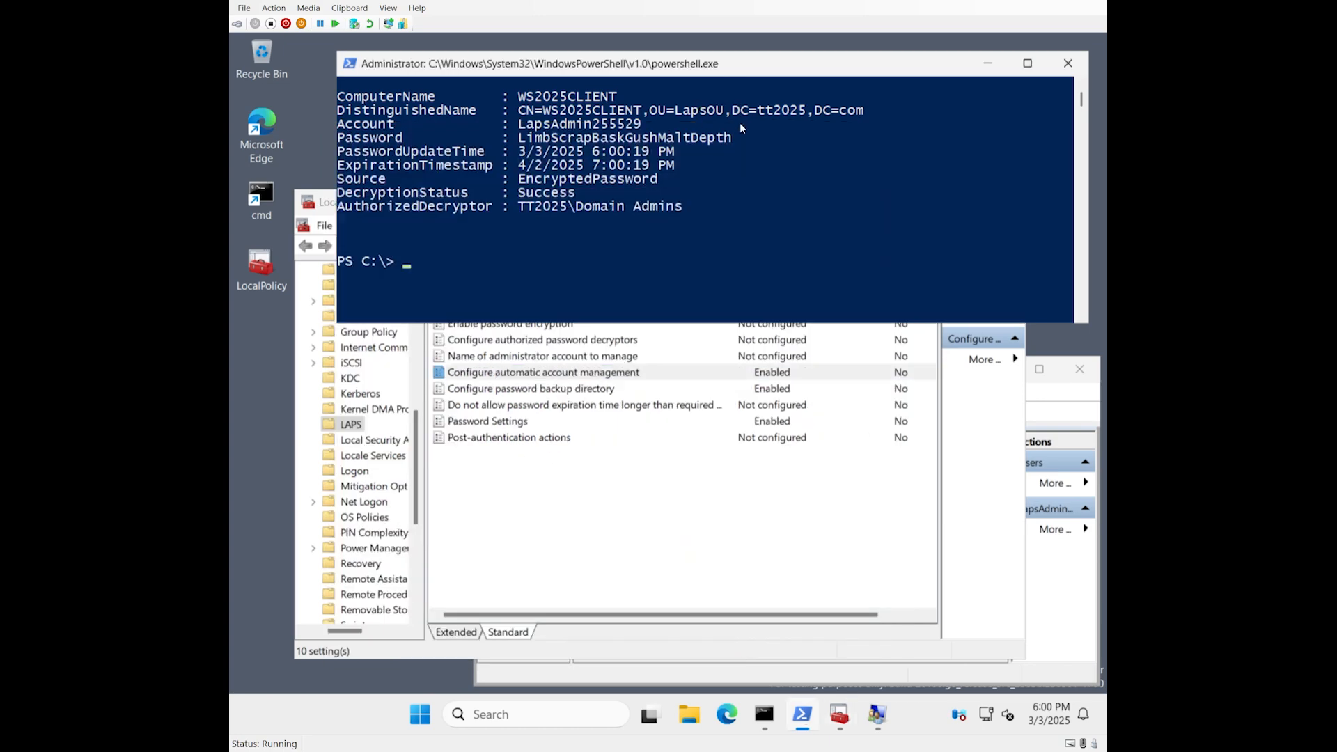
pyautogui.write('Reset-LapsPassword')
pyautogui.write('Get-LapsADPassword -Identity ws2025Client -AsPlainText')
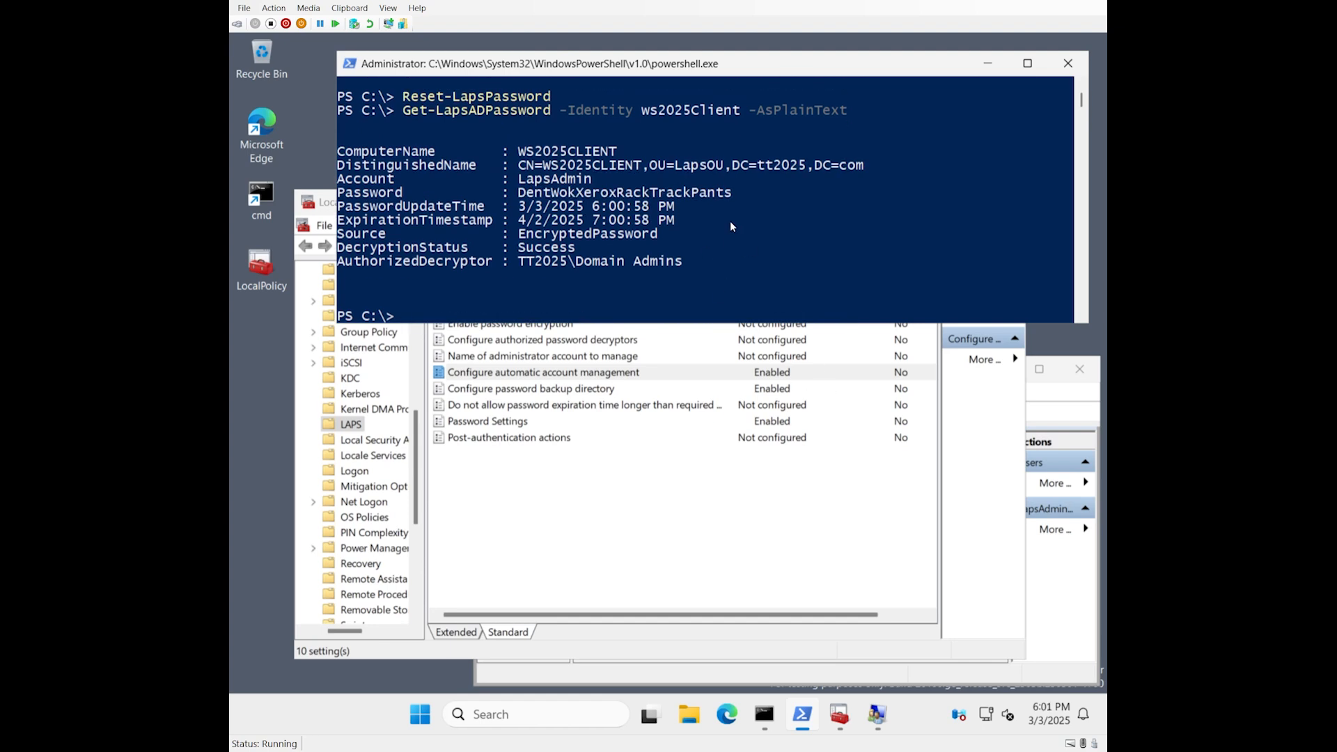
pyautogui.moveTo(521, 185)
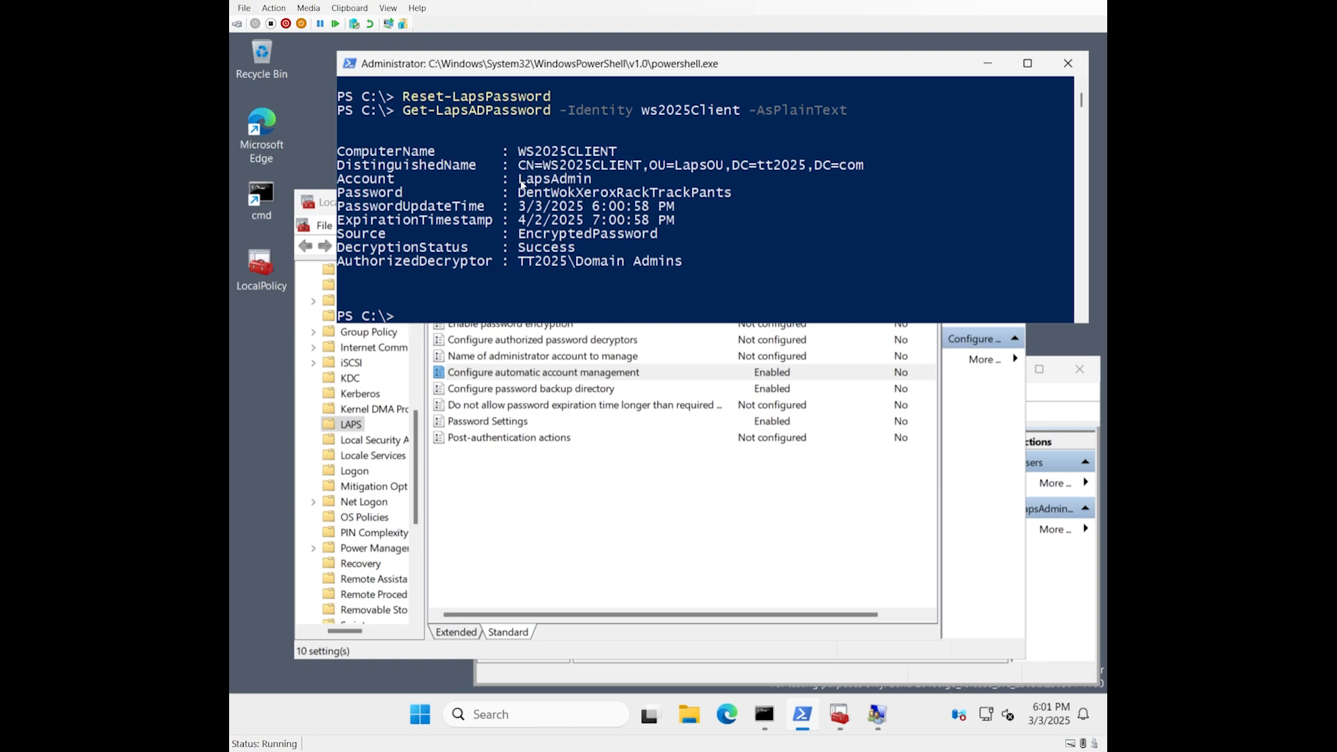
pyautogui.doubleClick(555, 179)
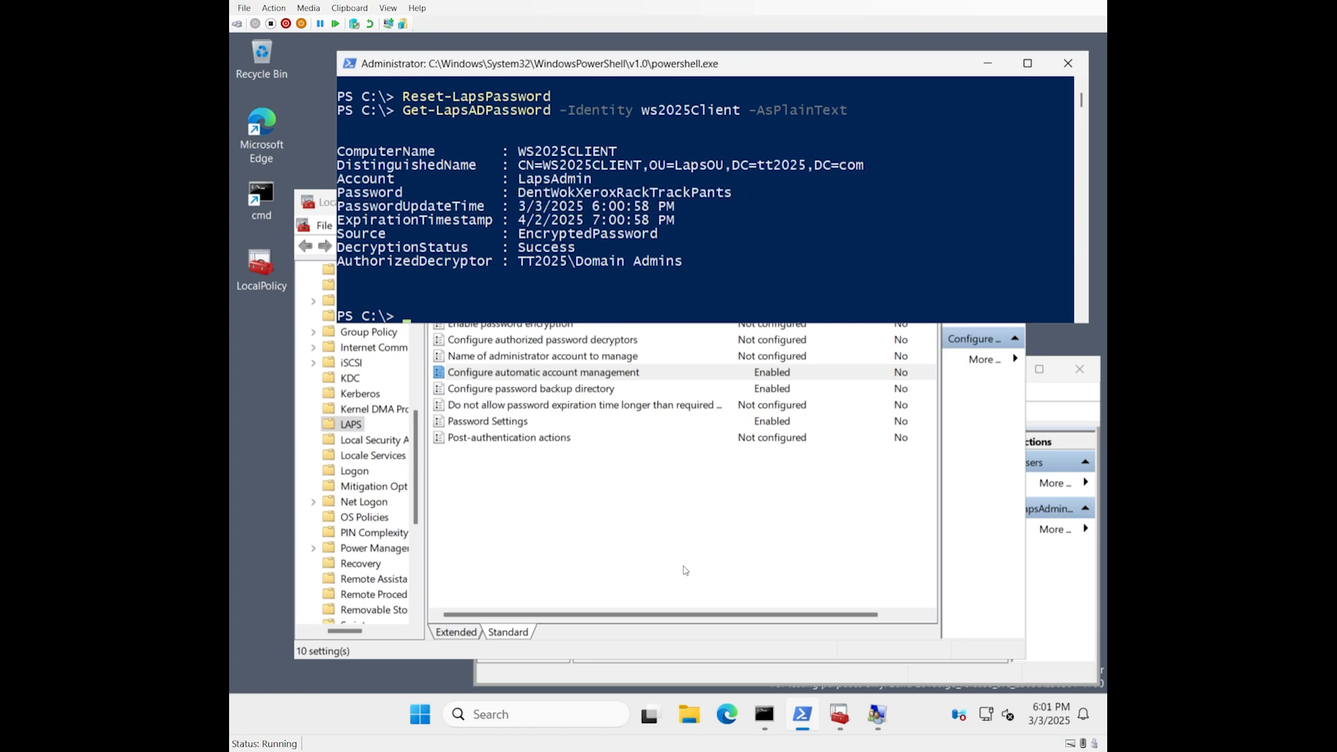
# In Configure automatic account management, untick Enable the managed account and save the policy.
pyautogui.click(542, 372)
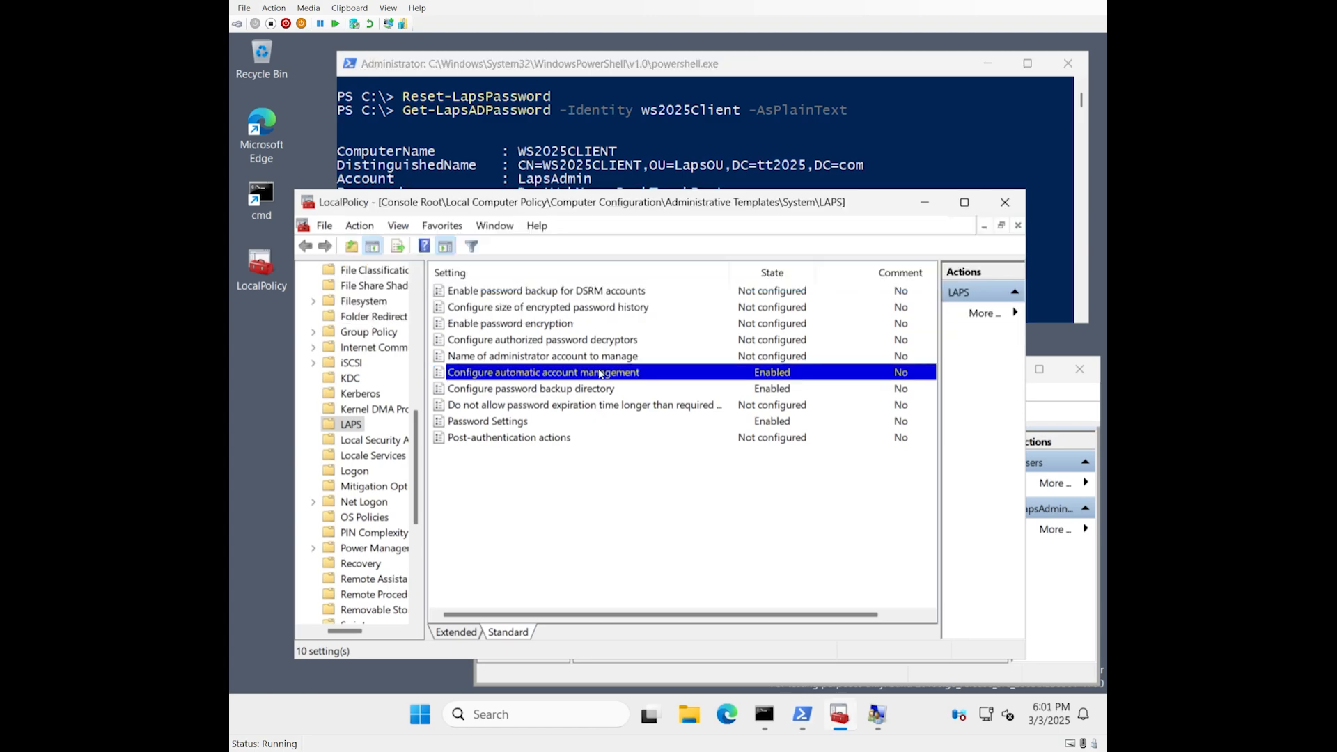
pyautogui.doubleClick(541, 372)
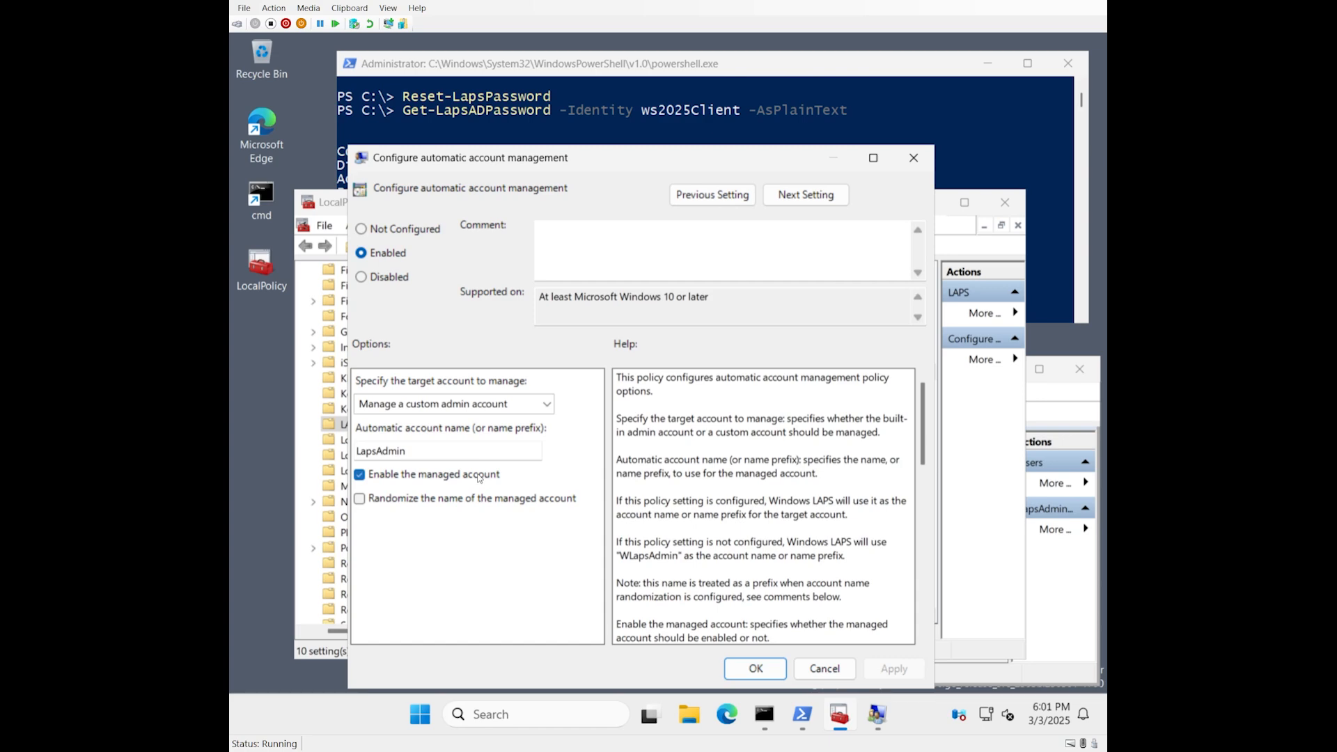
pyautogui.click(359, 474)
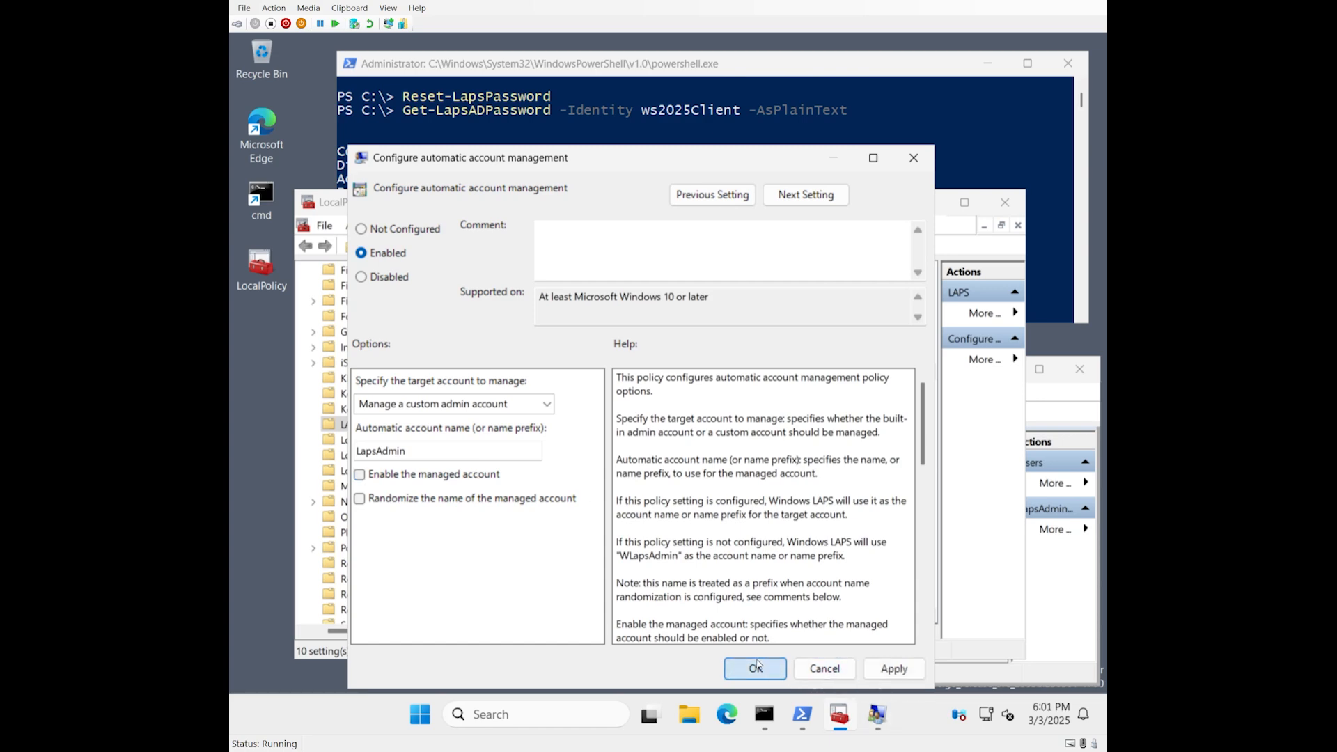
pyautogui.click(753, 668)
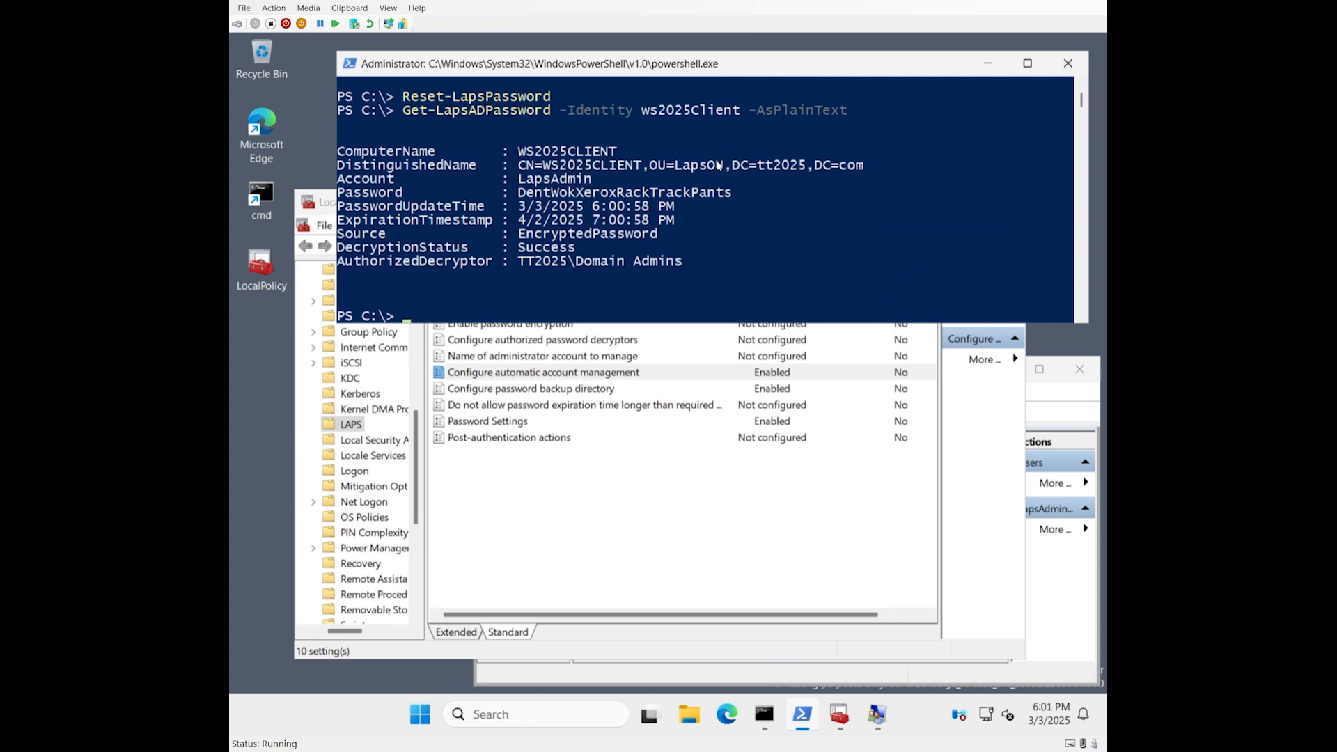
# Run Invoke-LapsPolicyProcessing with the password query, refresh lusrmgr Users and view LapsAdmin's properties.
pyautogui.write('Invoke-LapsPolicyProcessing')
pyautogui.write('Get-LapsADPassword -Identity ws2025Client -AsPlainText')
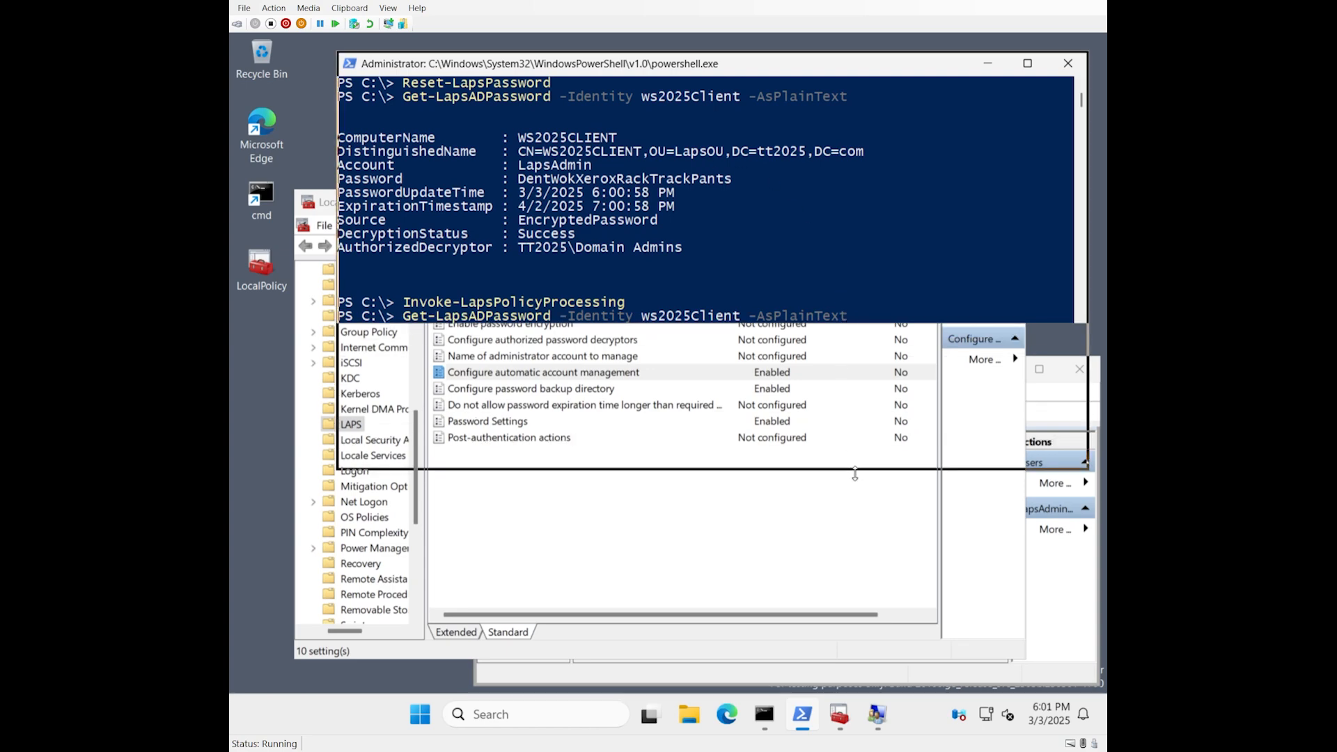
pyautogui.click(878, 246)
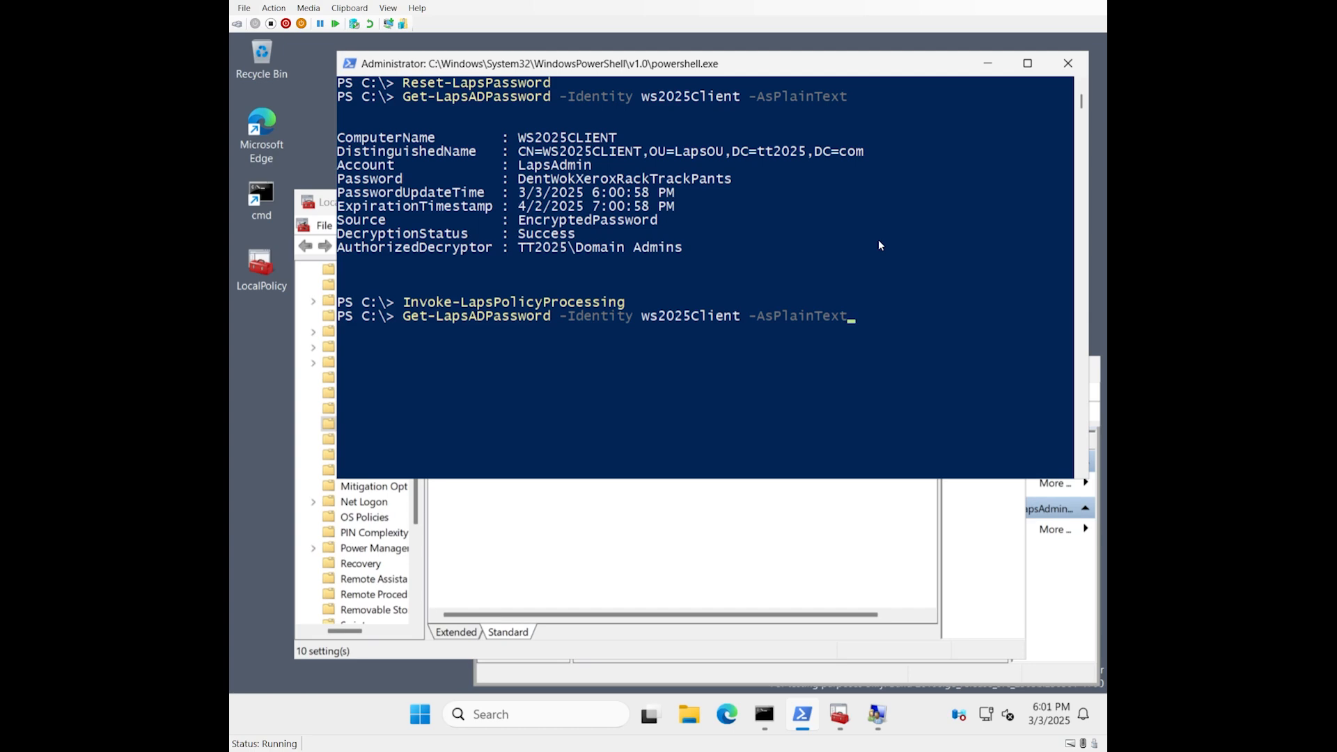
pyautogui.press('Return')
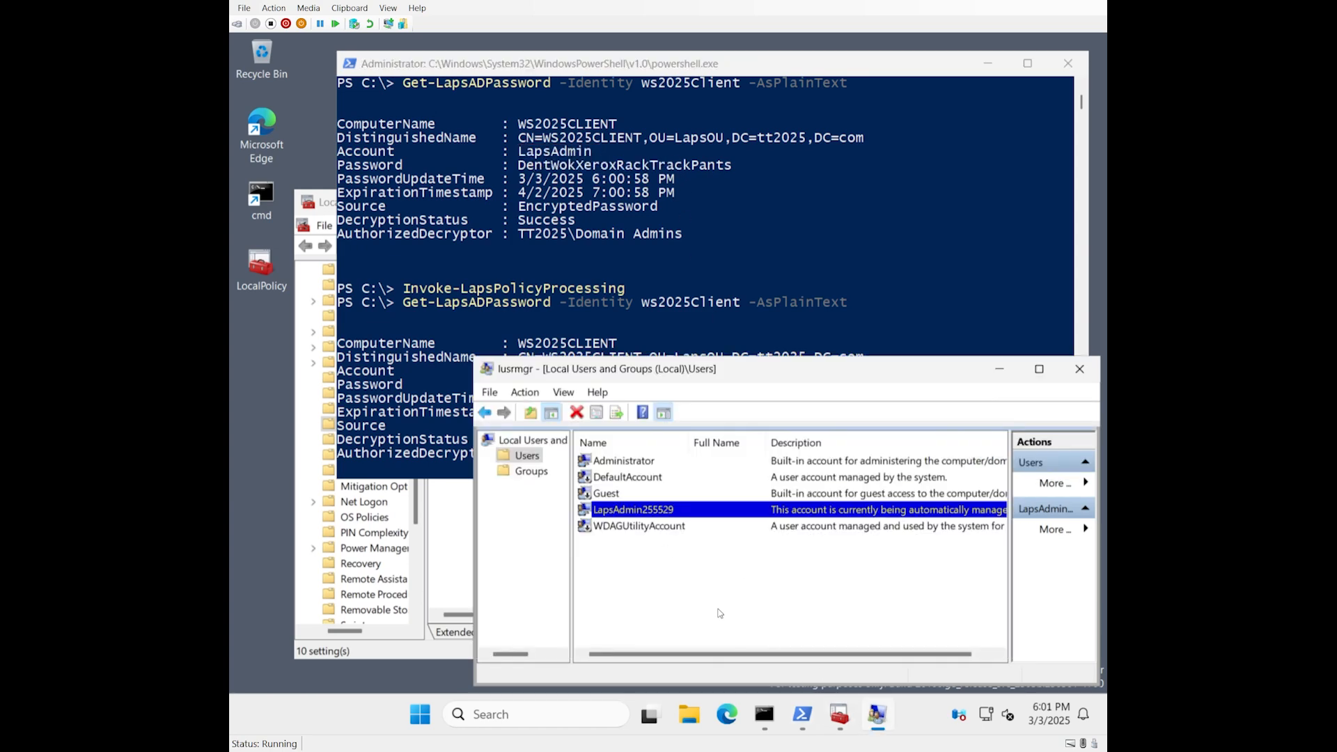
pyautogui.click(577, 412)
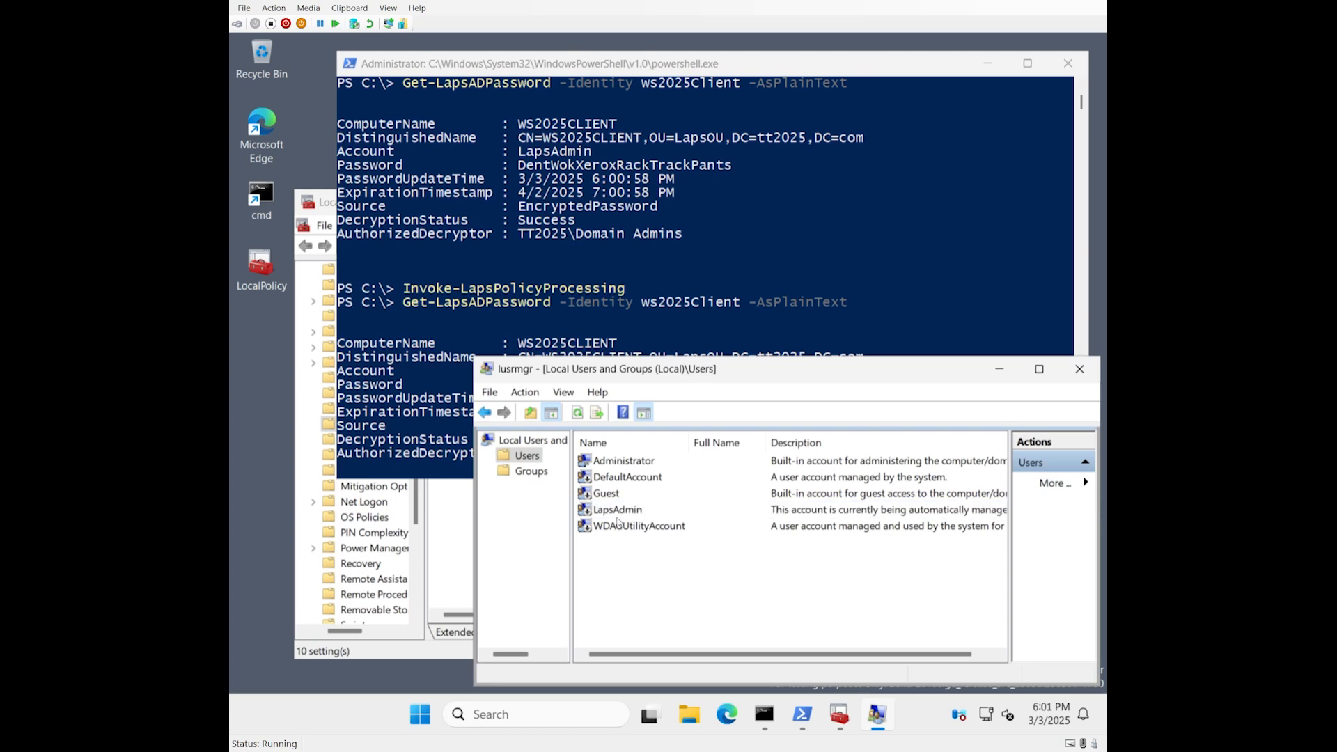
pyautogui.doubleClick(616, 509)
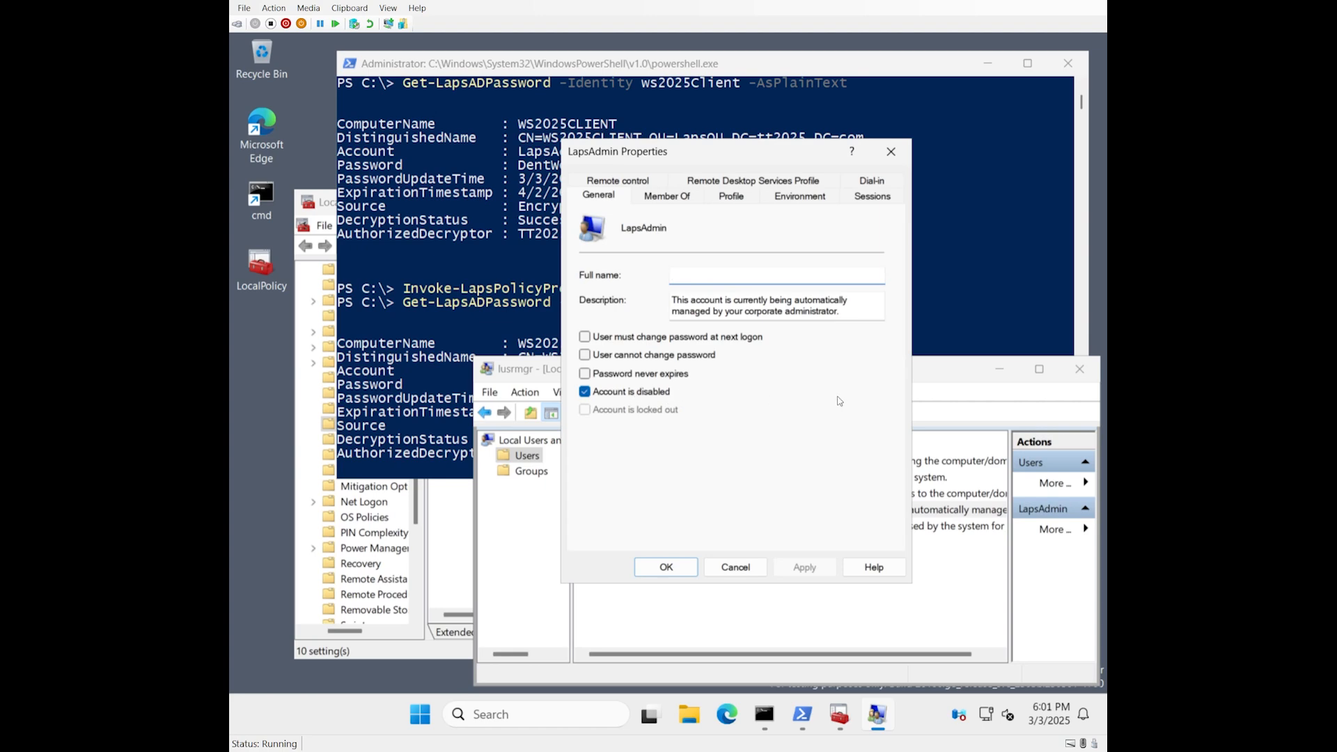
pyautogui.moveTo(687, 401)
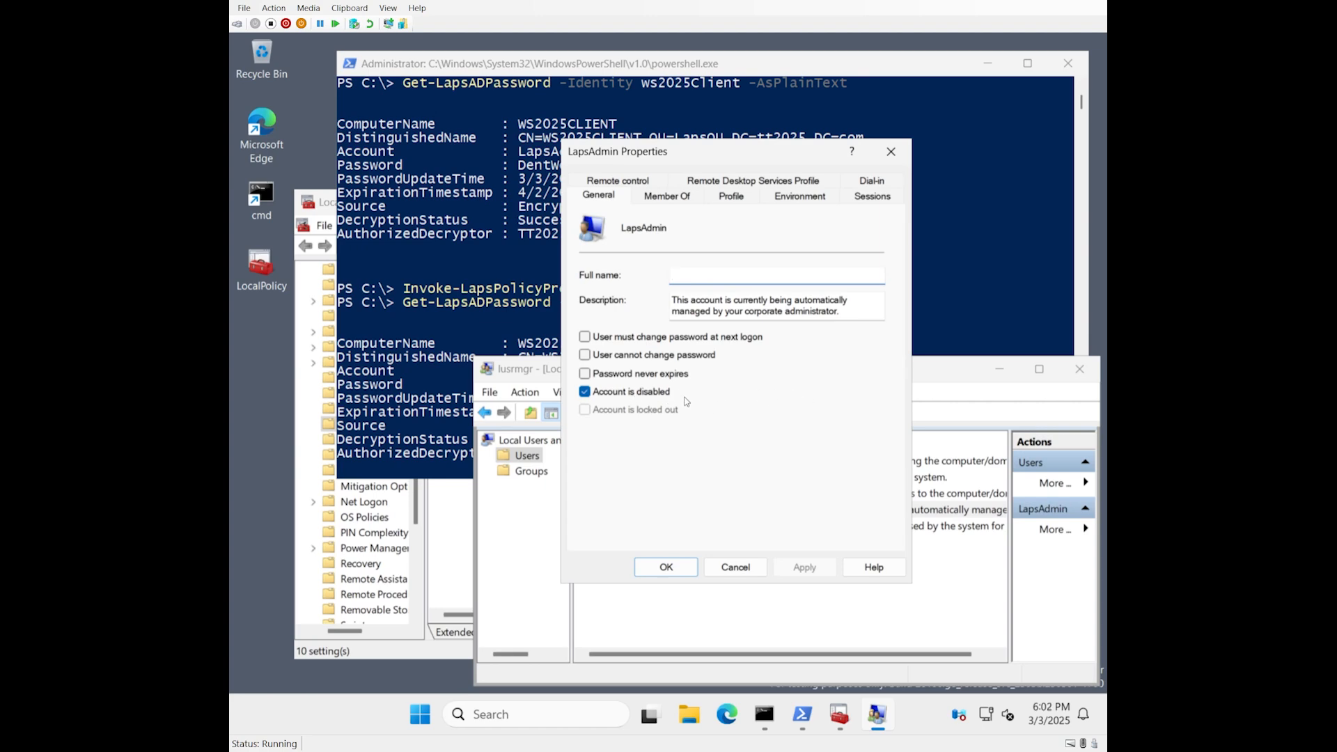
# Clear Account is disabled on LapsAdmin and save the account change.
pyautogui.click(585, 391)
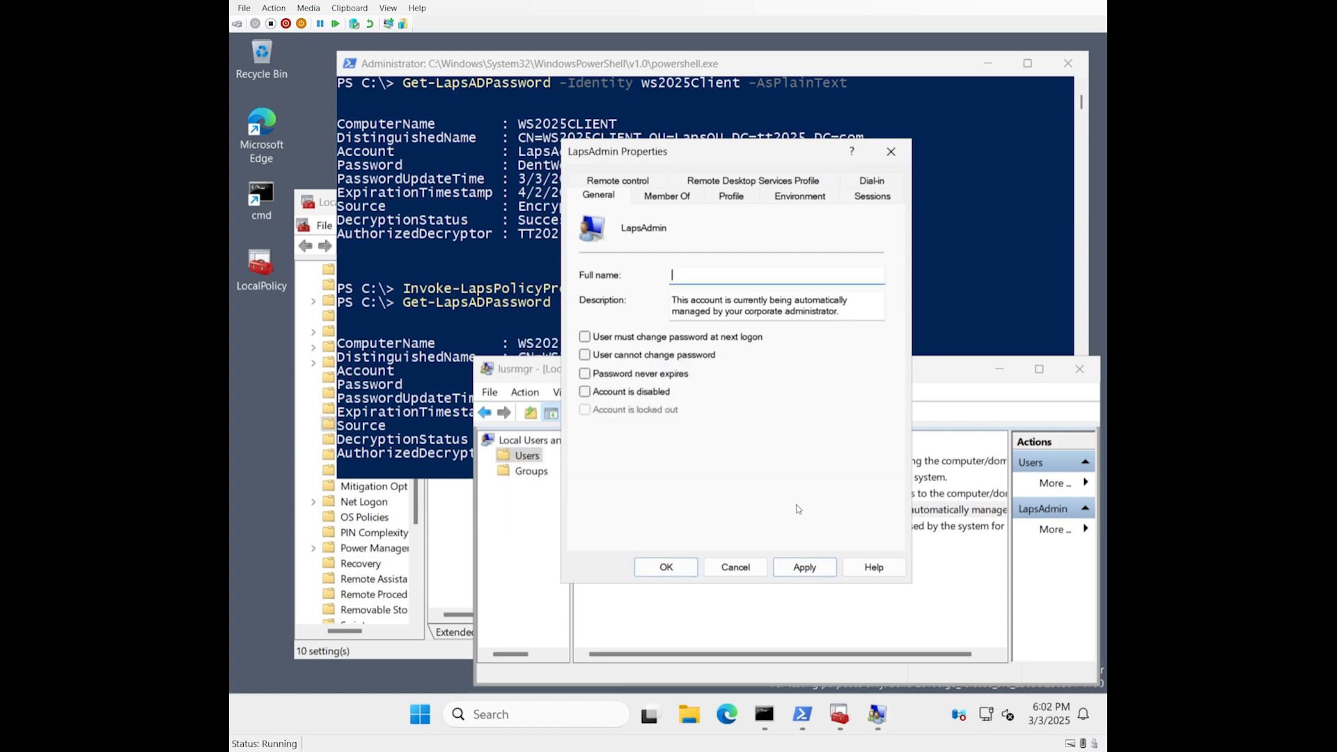
pyautogui.click(735, 567)
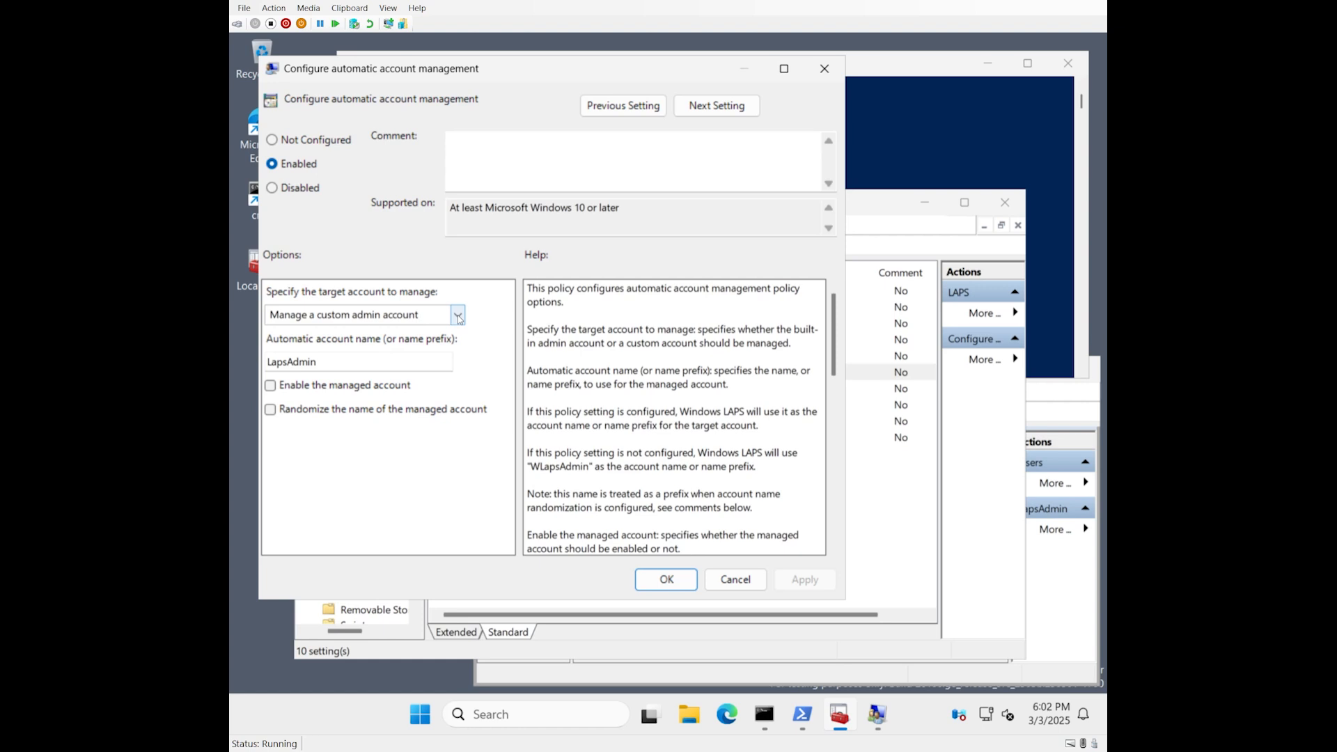
# Target Manage the built-in admin account, tick Enable the managed account, and save the policy.
pyautogui.click(457, 315)
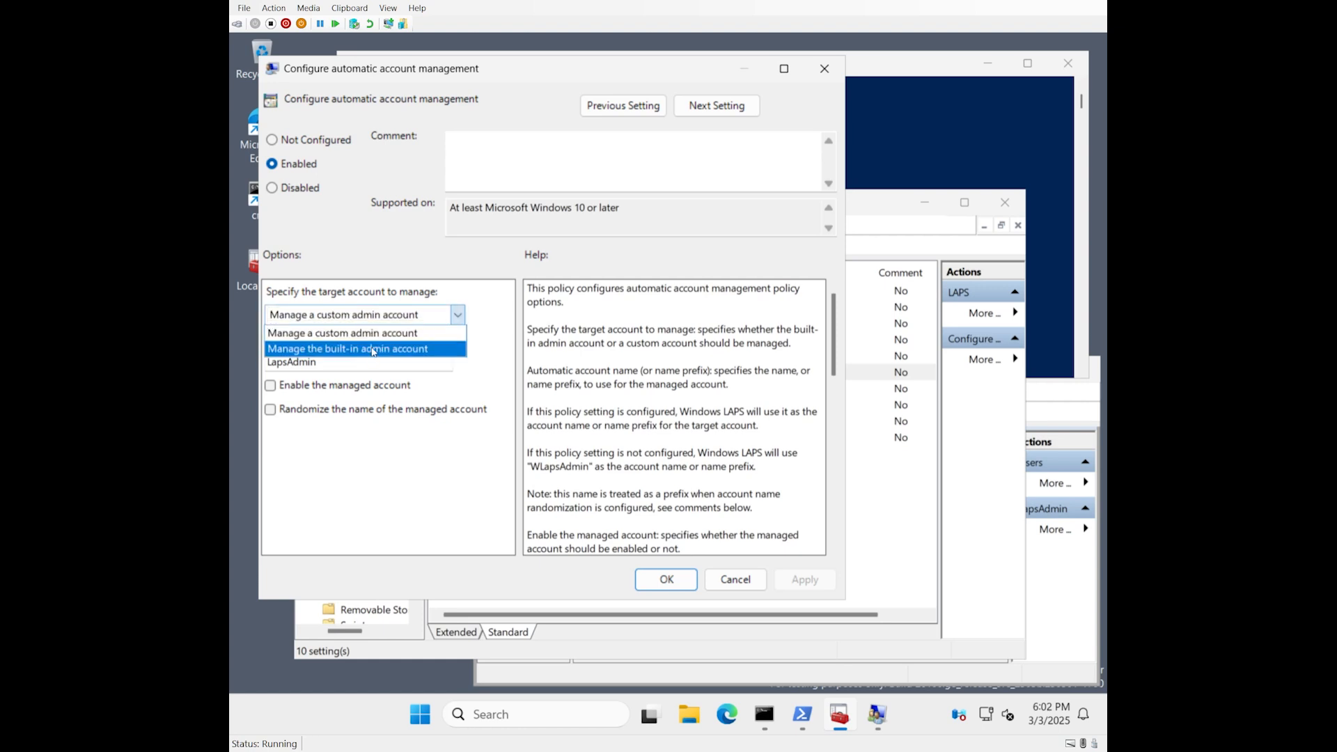
pyautogui.click(362, 348)
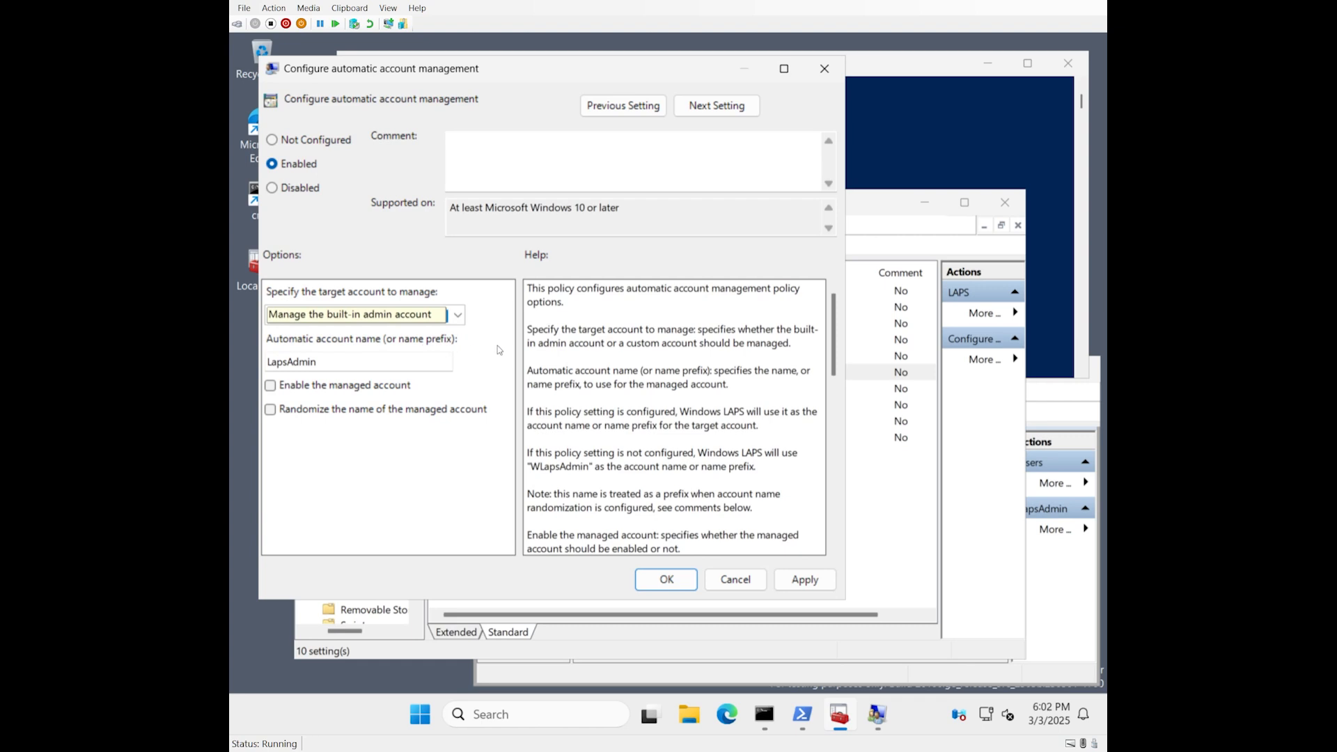
pyautogui.click(358, 315)
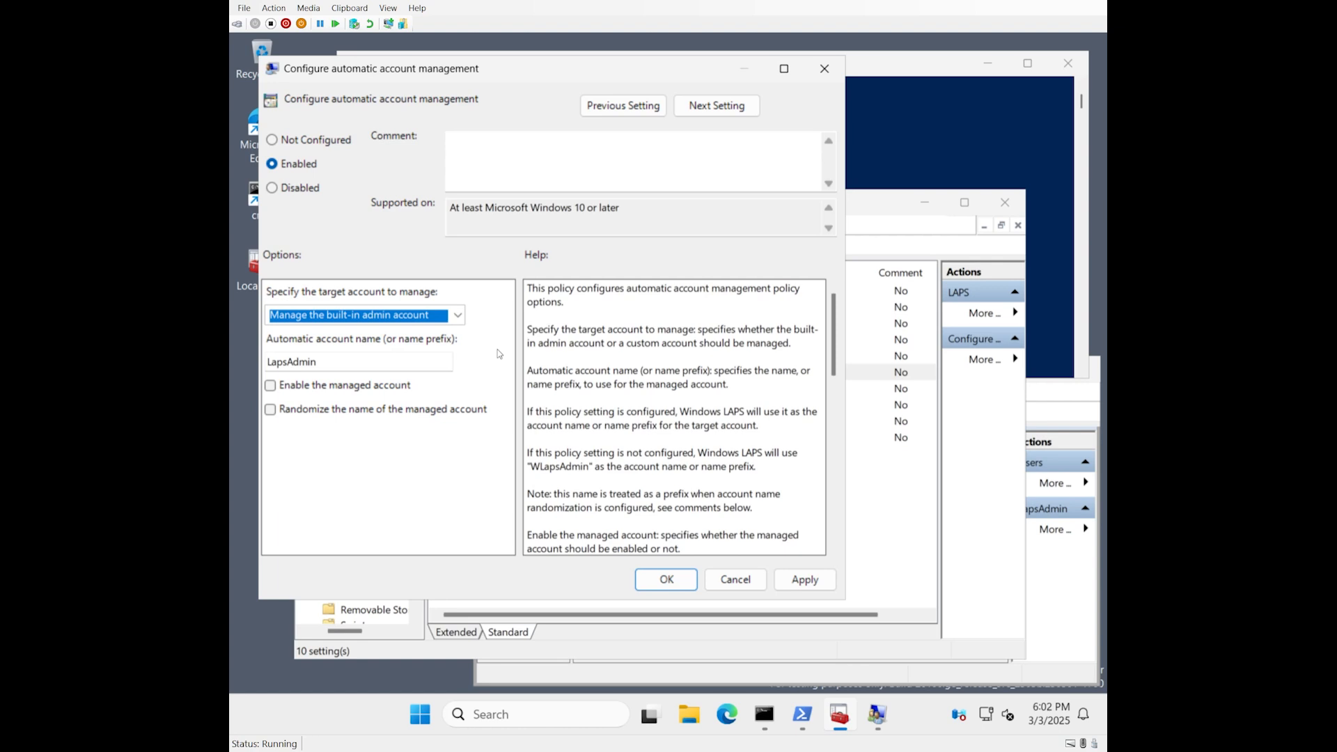
pyautogui.moveTo(361, 374)
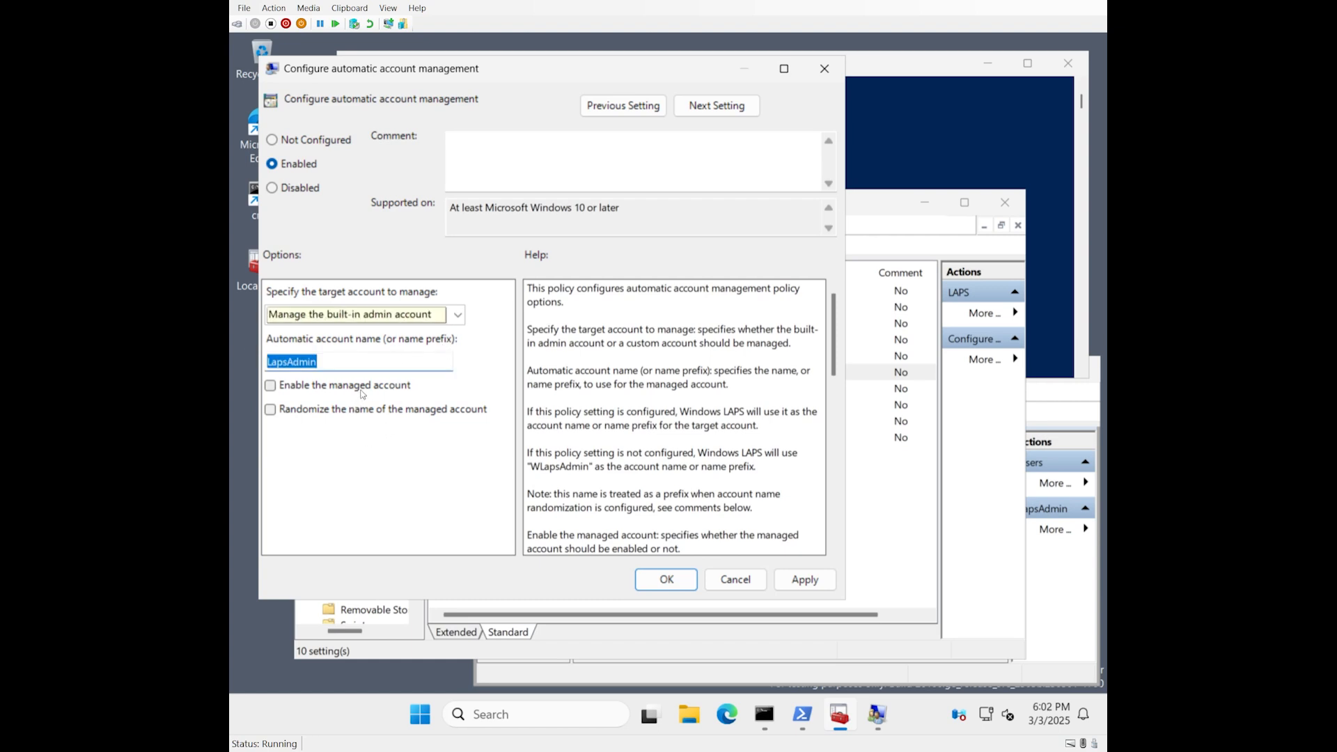
pyautogui.click(271, 385)
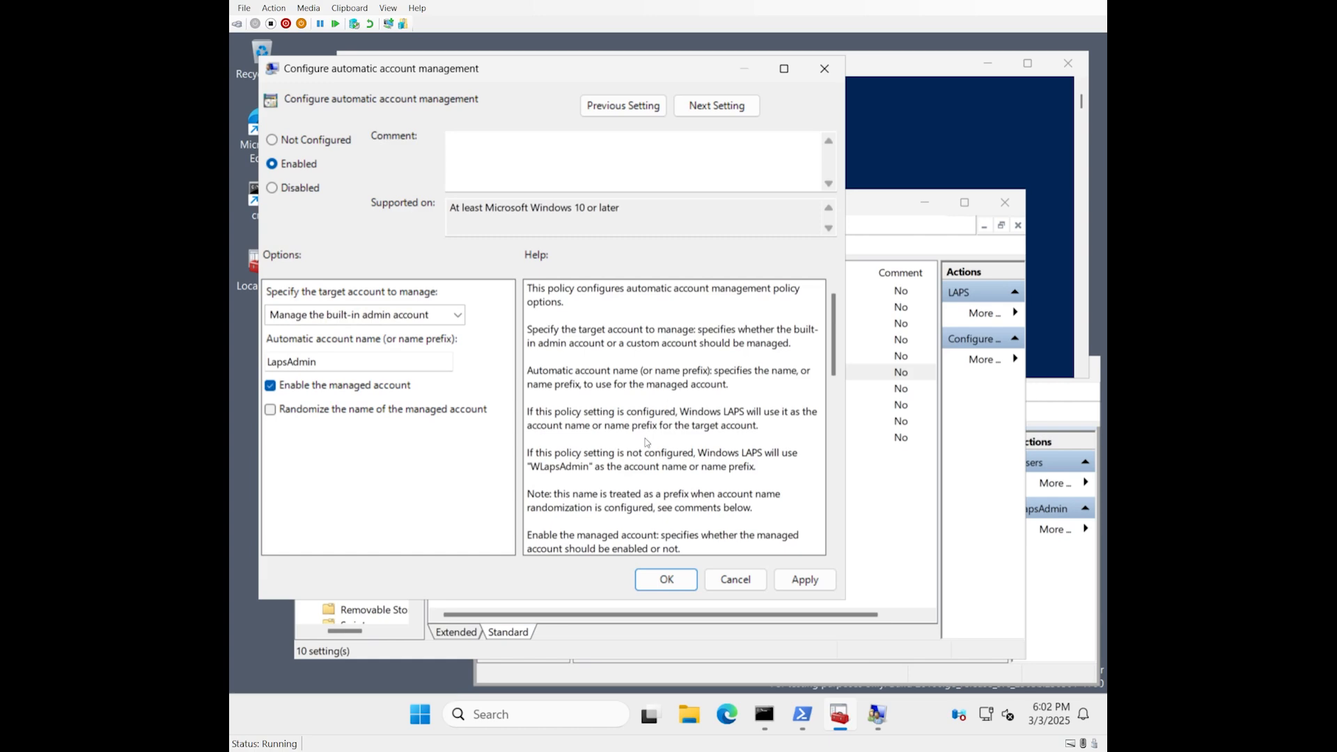
pyautogui.click(665, 579)
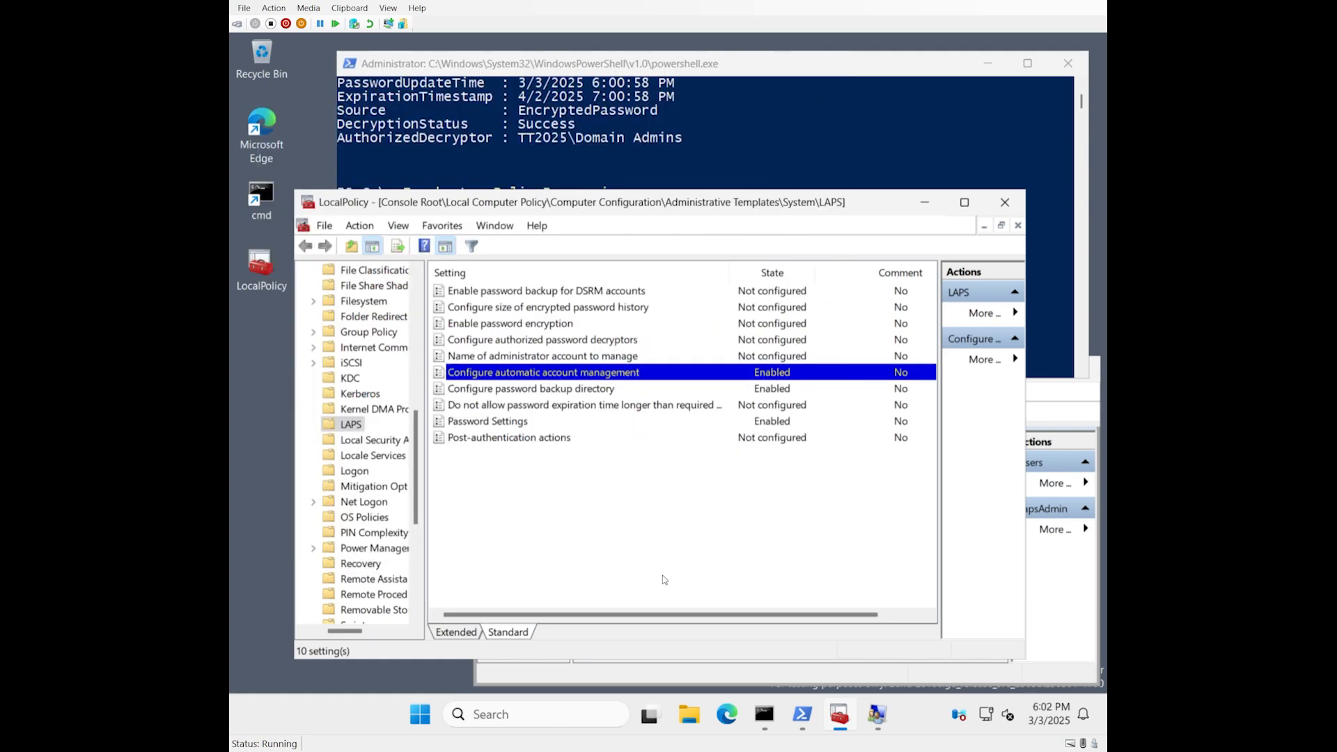
# Check the PowerShell password query output shows Account LapsAdmin, then return to the policy list.
pyautogui.click(682, 111)
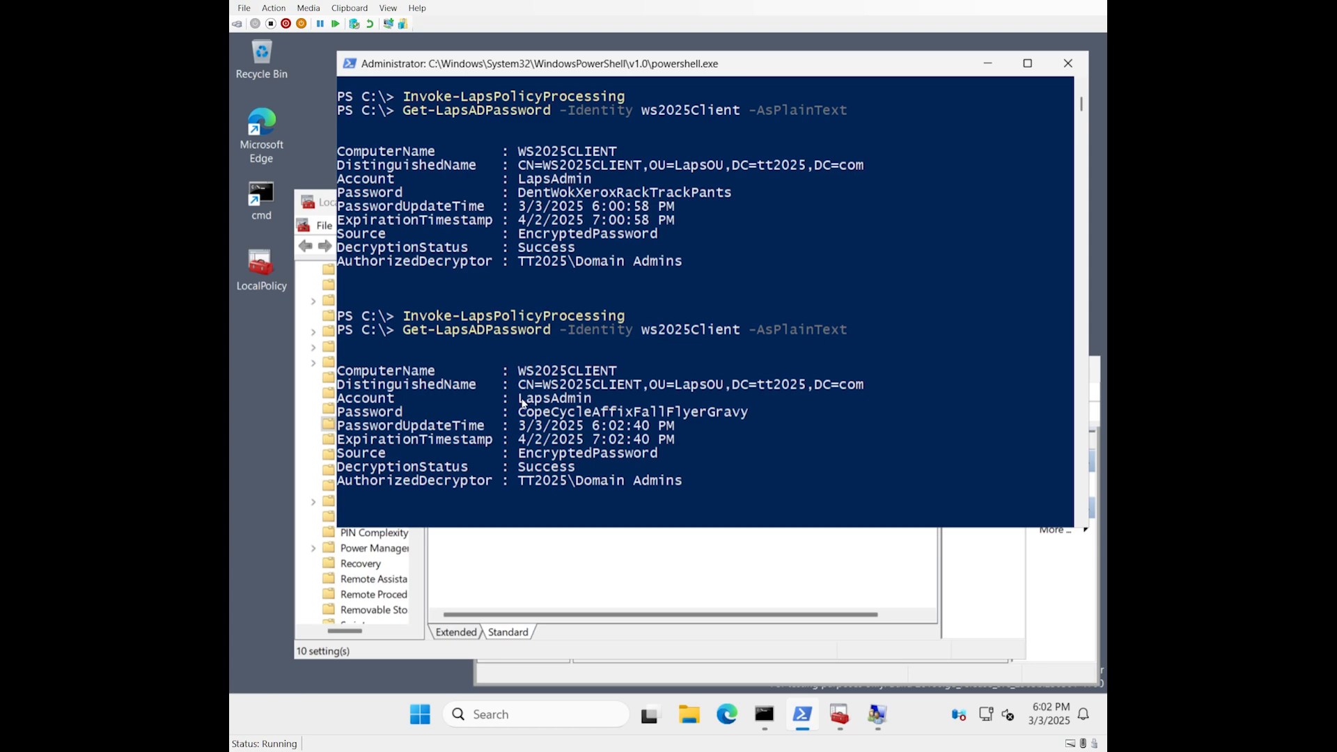
pyautogui.doubleClick(555, 398)
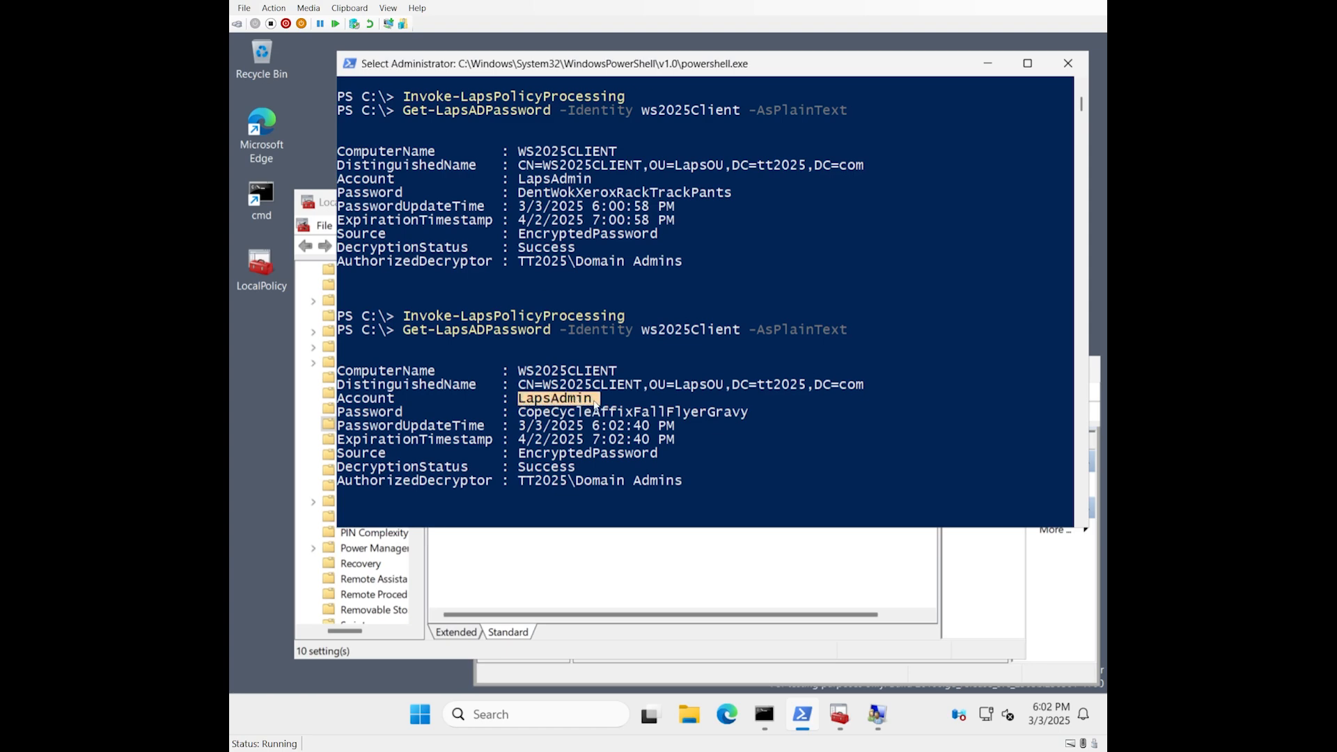
pyautogui.click(733, 408)
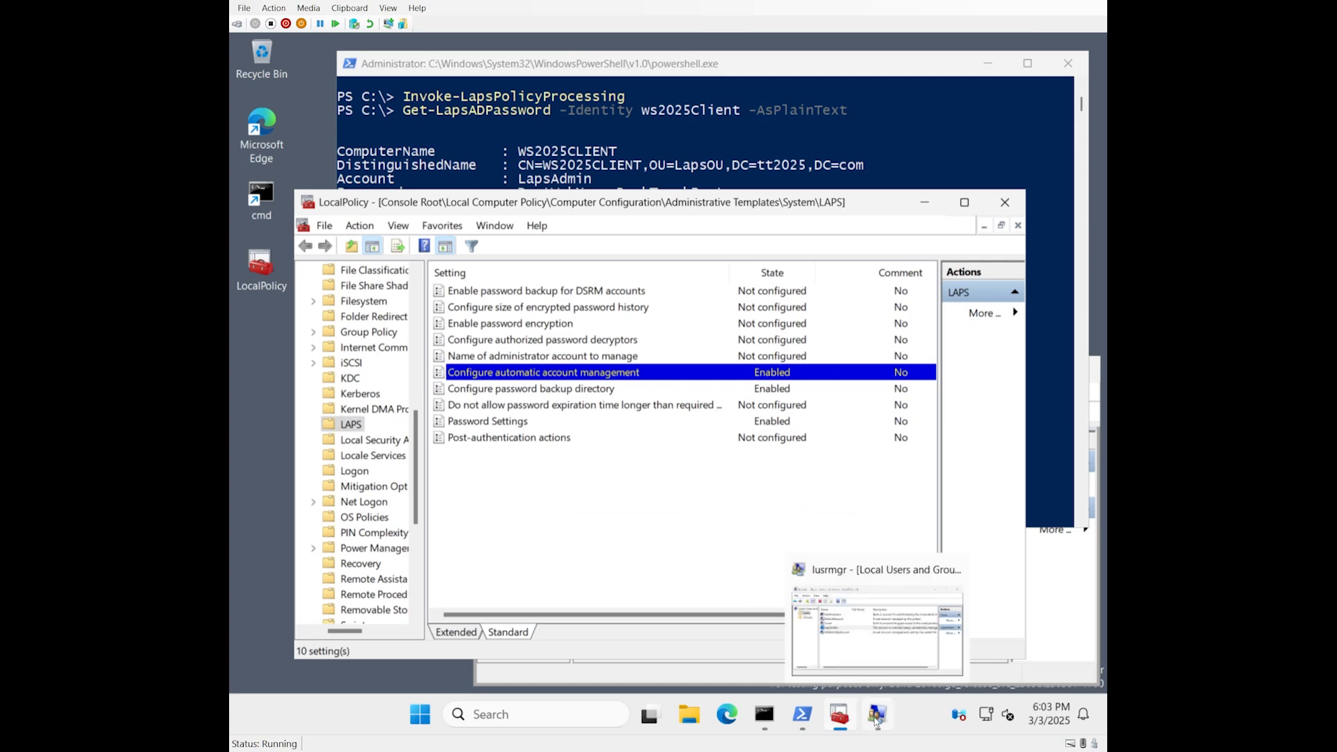
# View LapsAdmin's properties in lusrmgr Users to confirm it is no longer disabled.
pyautogui.click(874, 622)
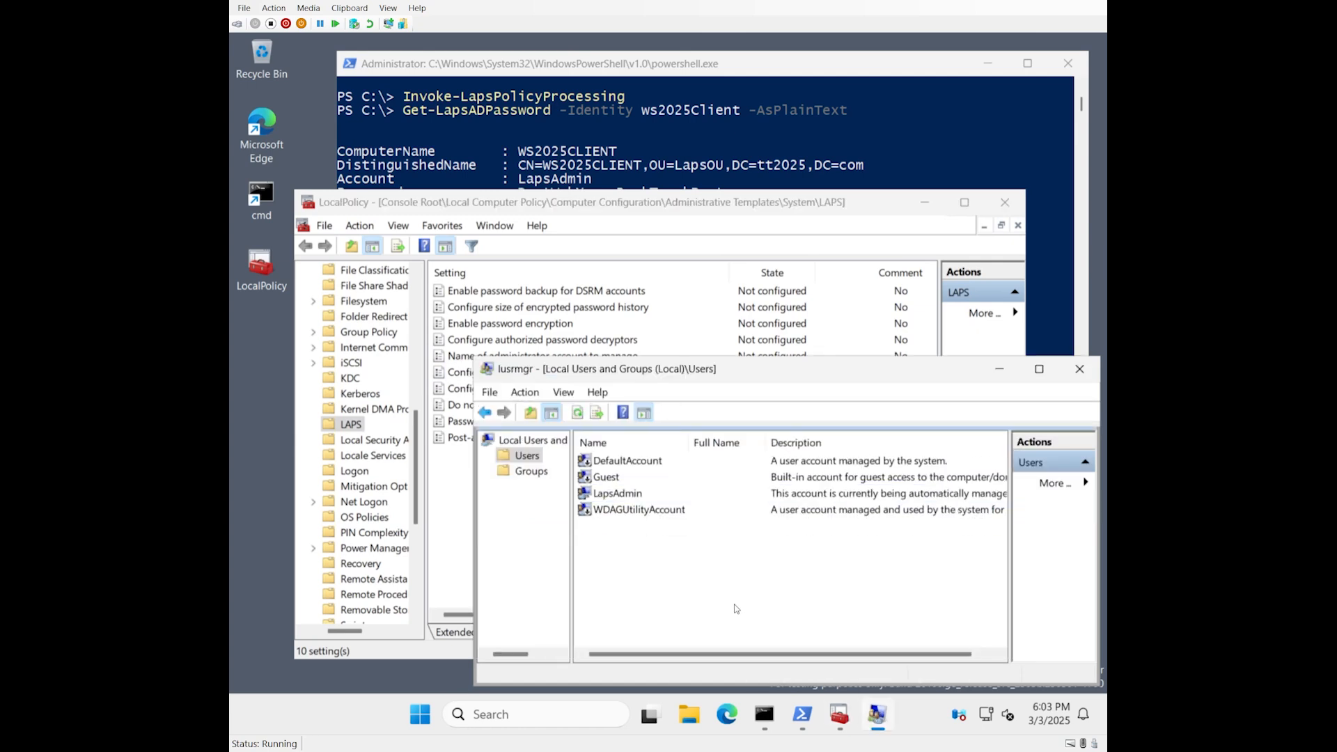
pyautogui.moveTo(628, 481)
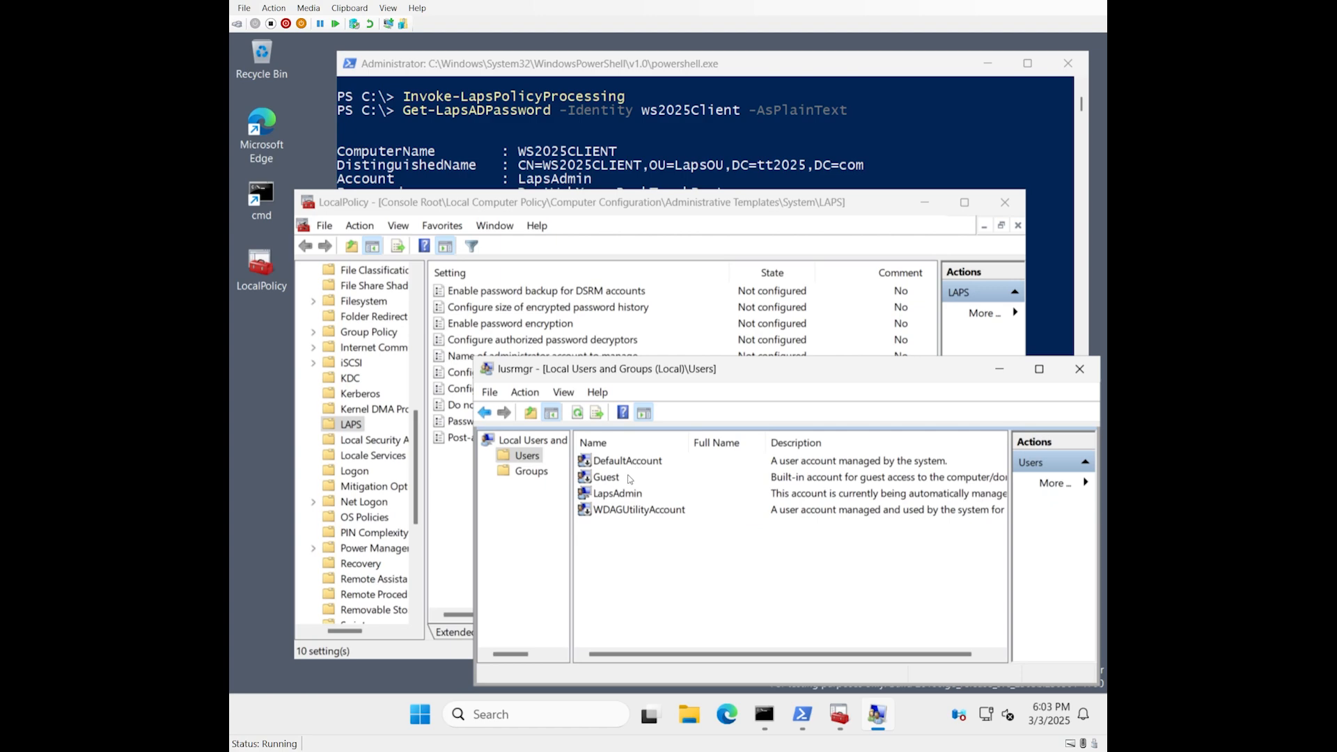
pyautogui.moveTo(628, 497)
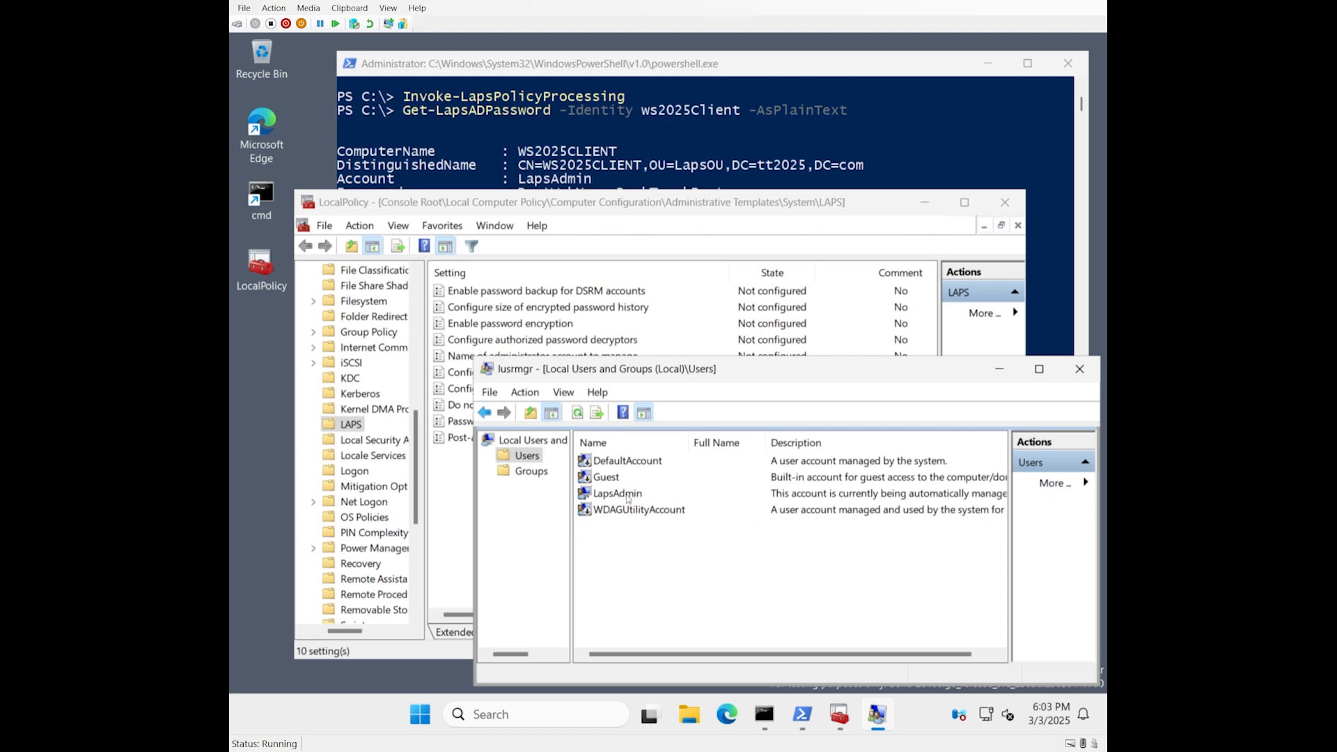
pyautogui.moveTo(627, 497)
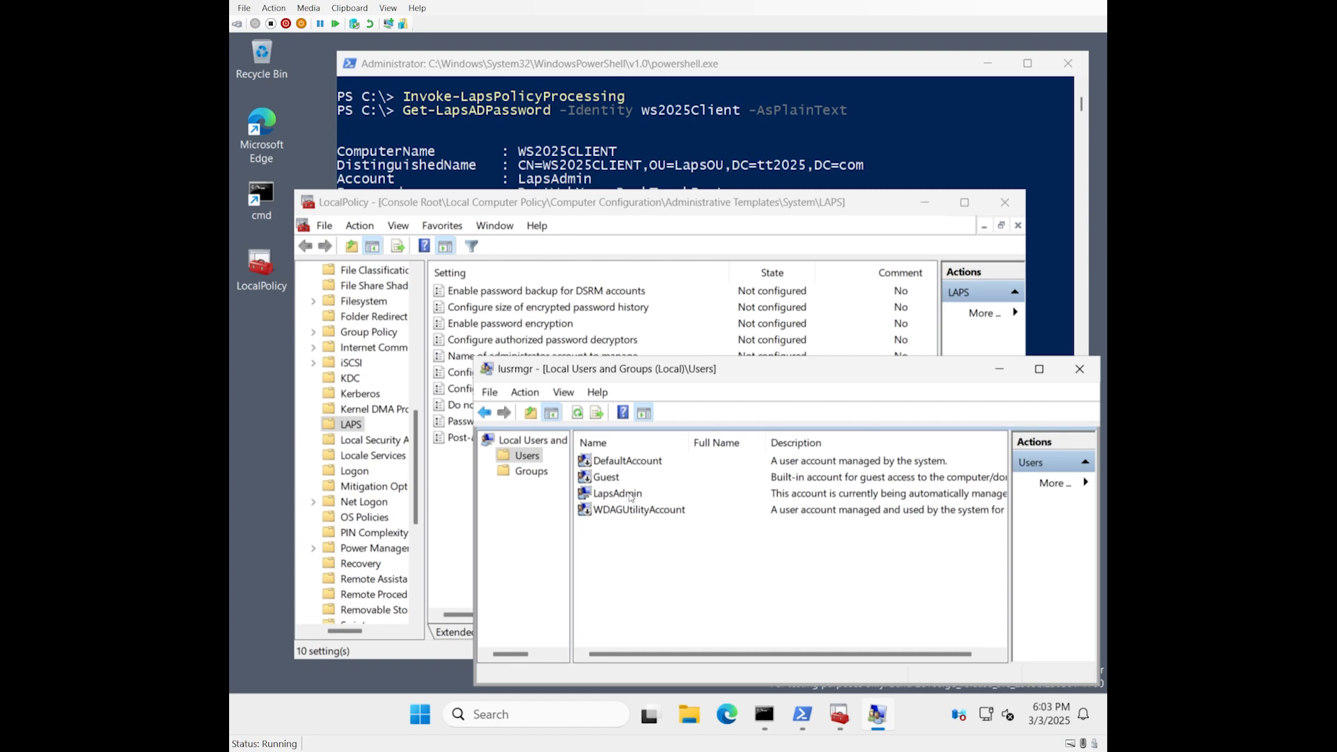
pyautogui.moveTo(619, 500)
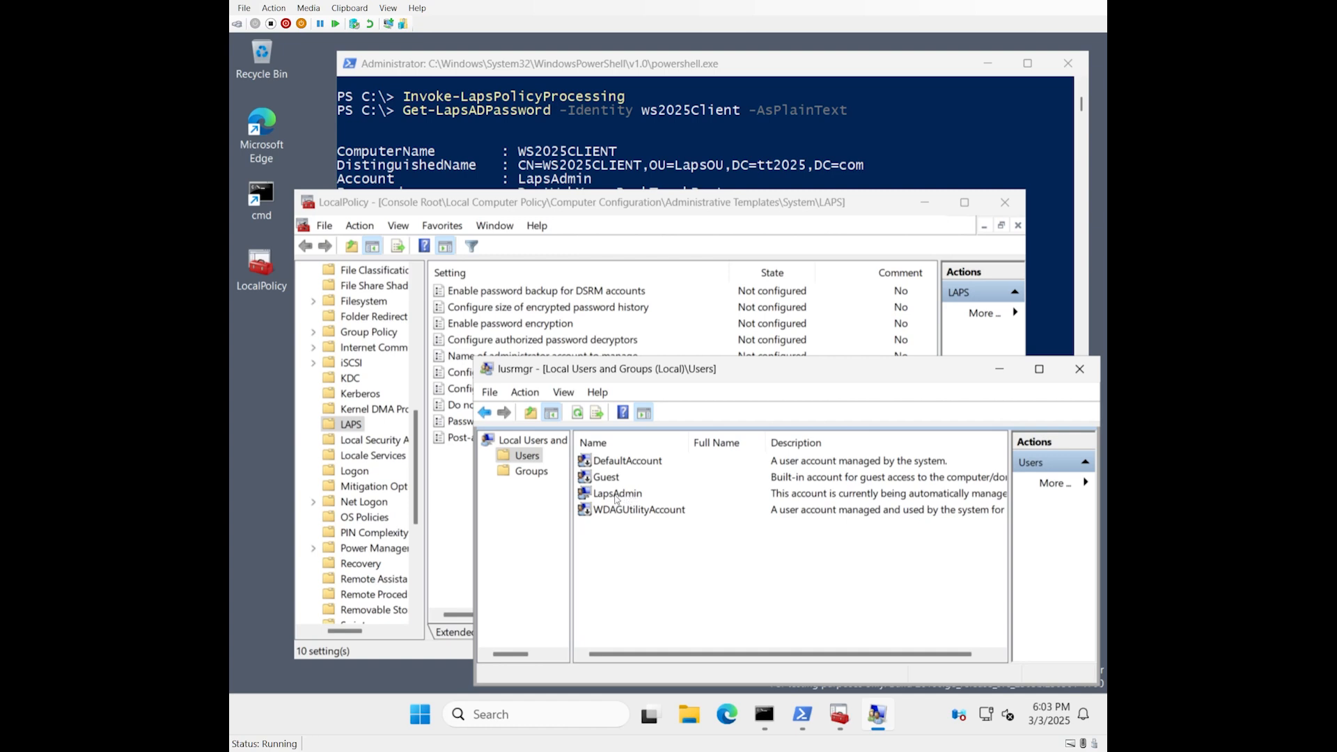
pyautogui.doubleClick(616, 493)
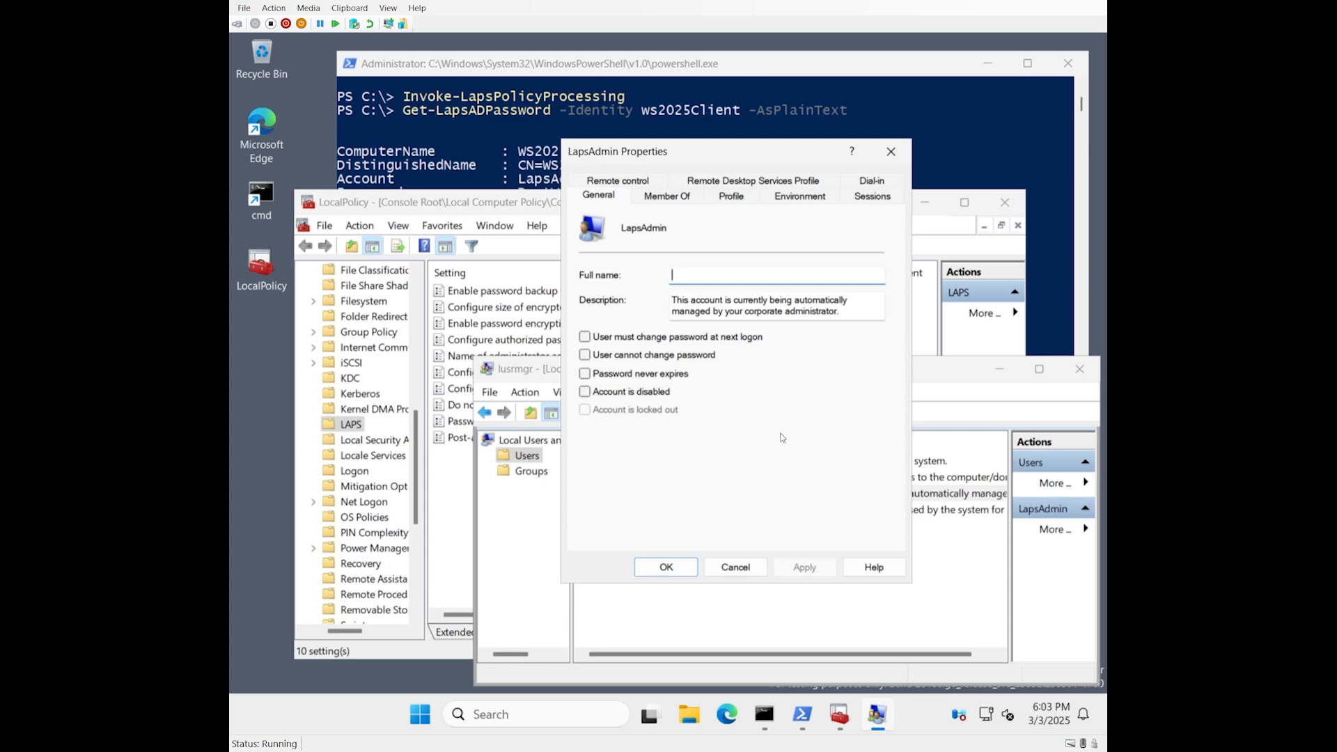
pyautogui.click(734, 567)
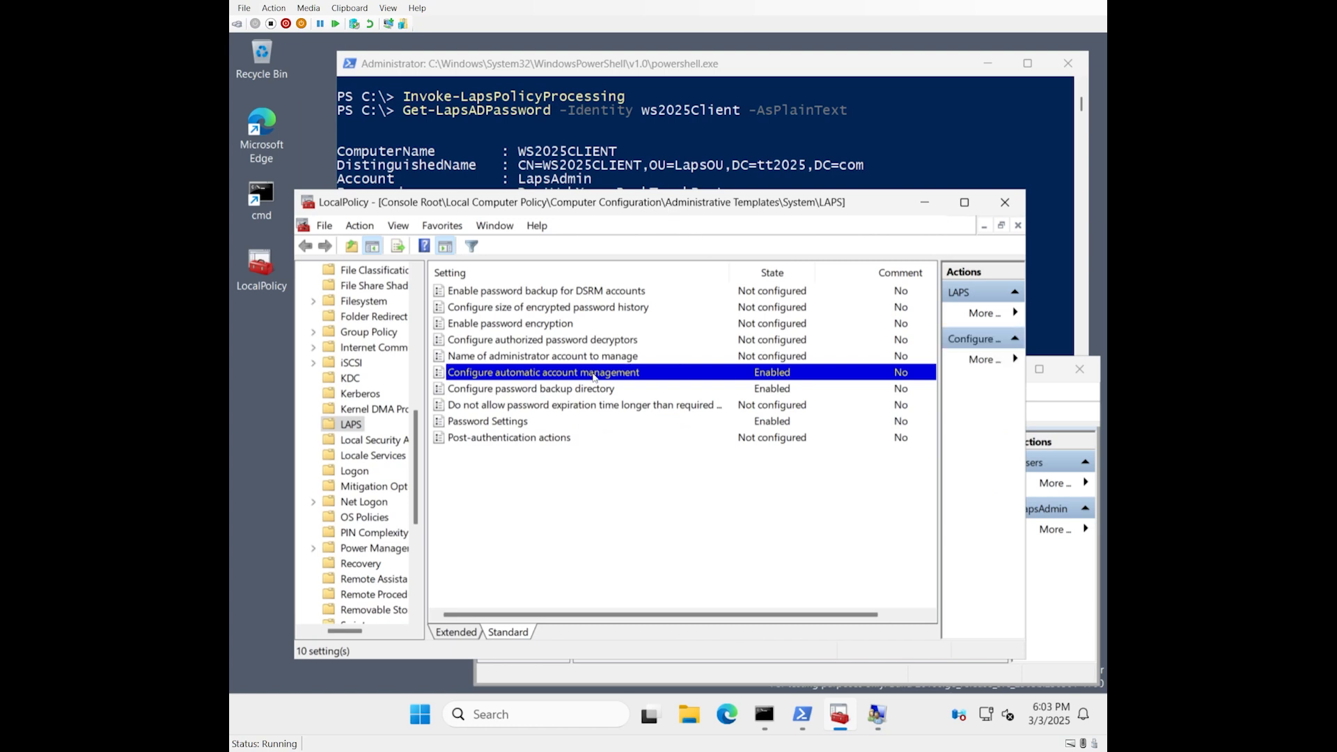
# Set Manage a custom admin account named LapsAdminNew and save the policy.
pyautogui.doubleClick(543, 372)
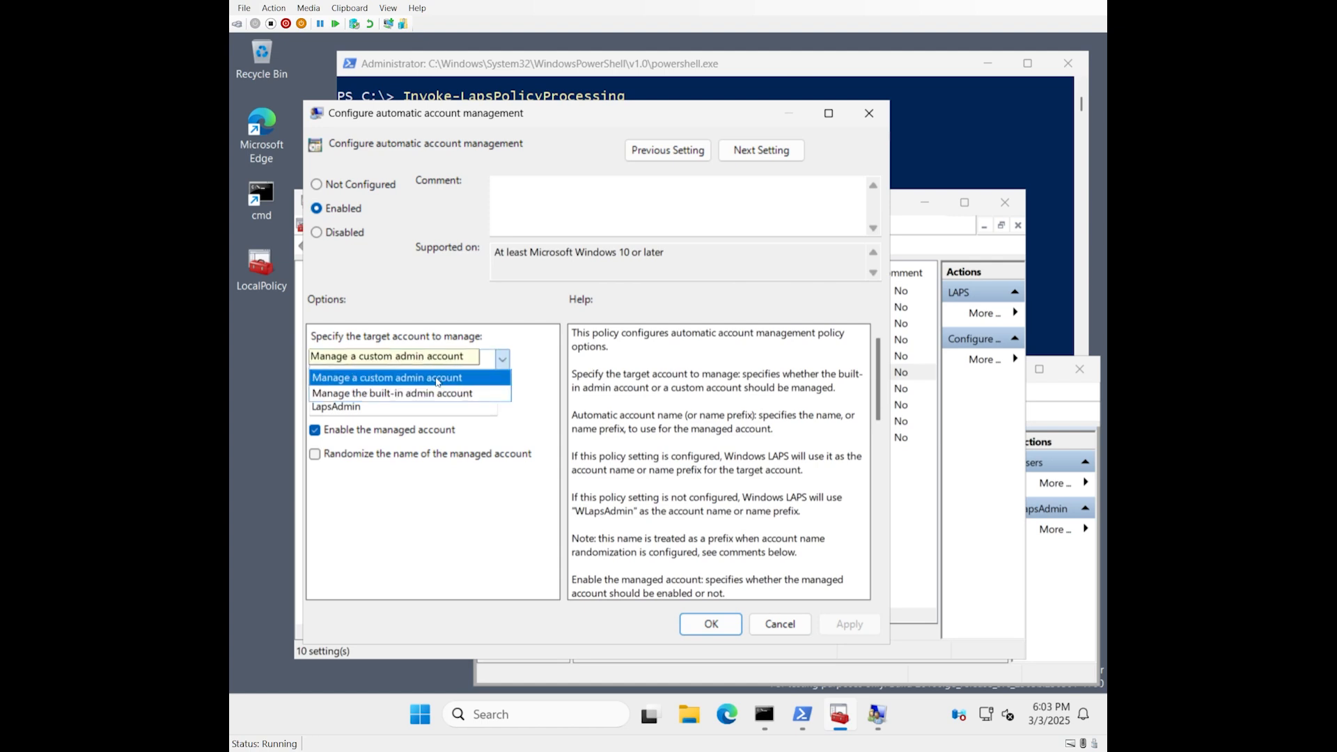
pyautogui.click(386, 377)
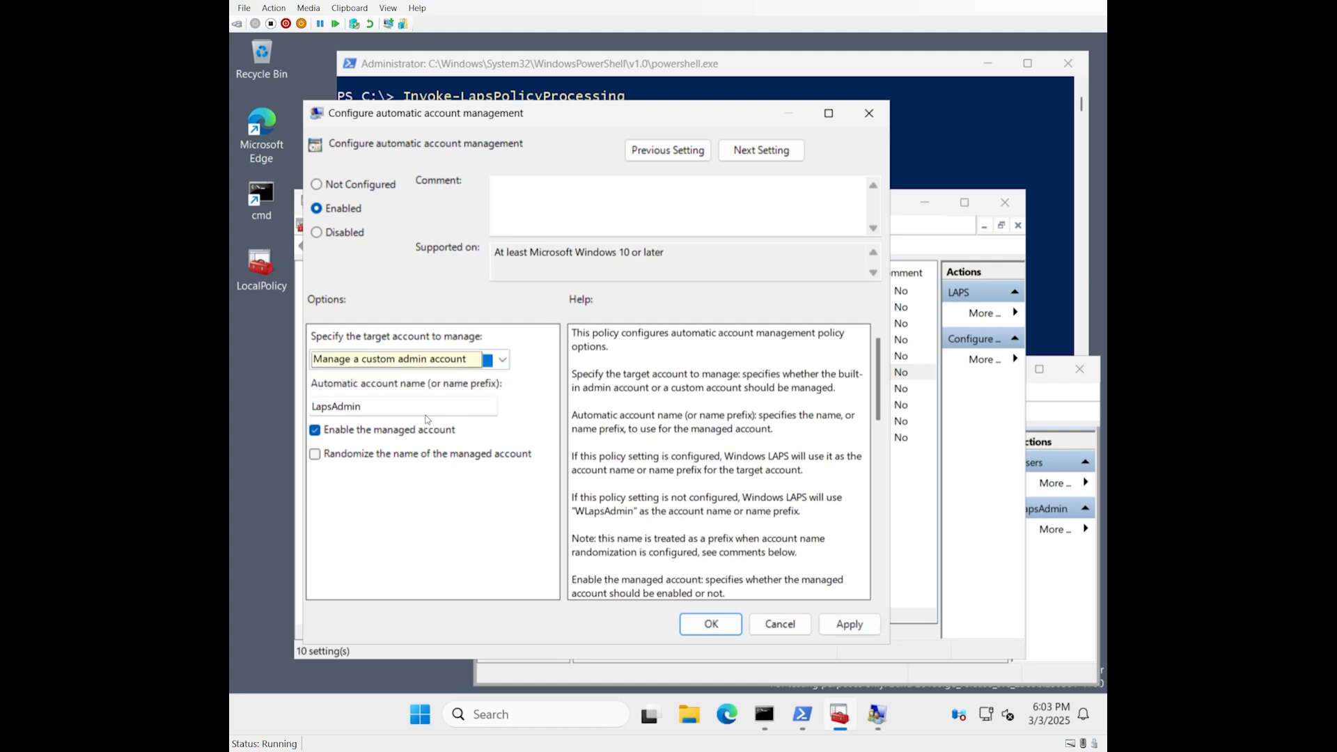
pyautogui.write('New')
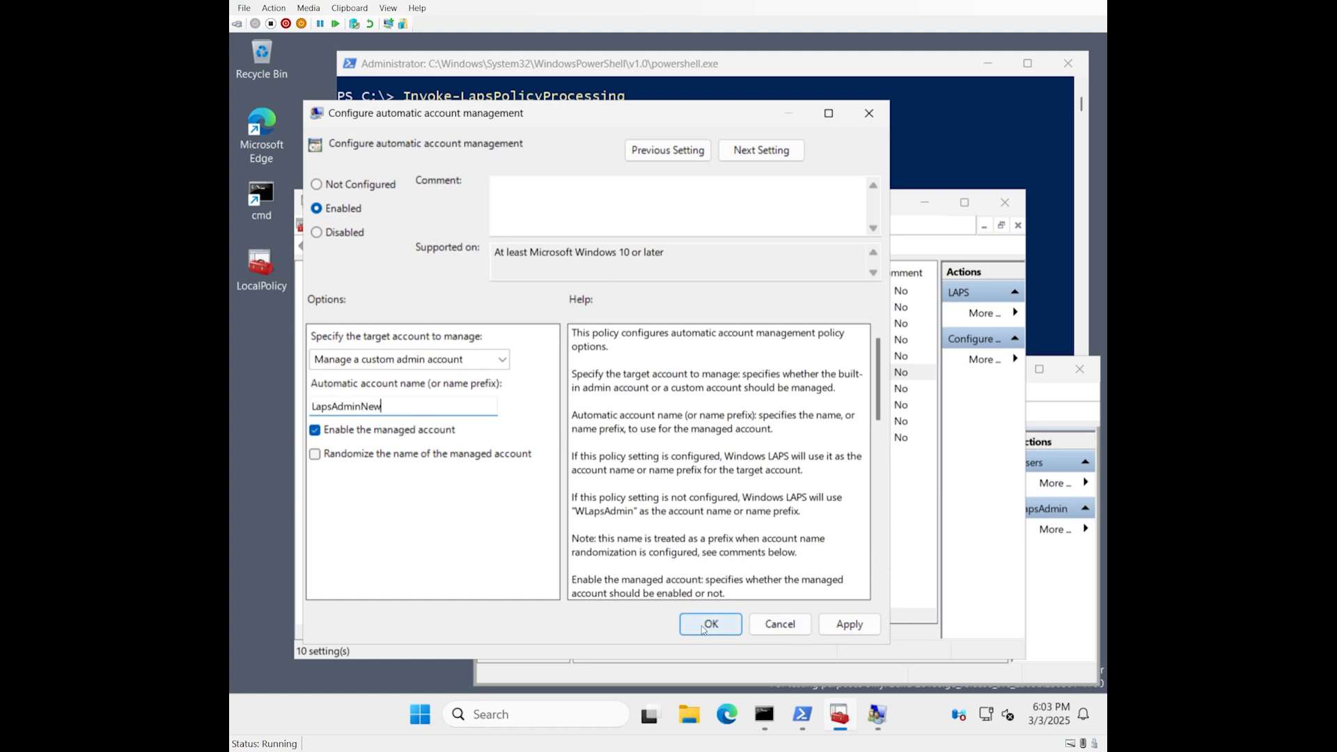
pyautogui.click(710, 623)
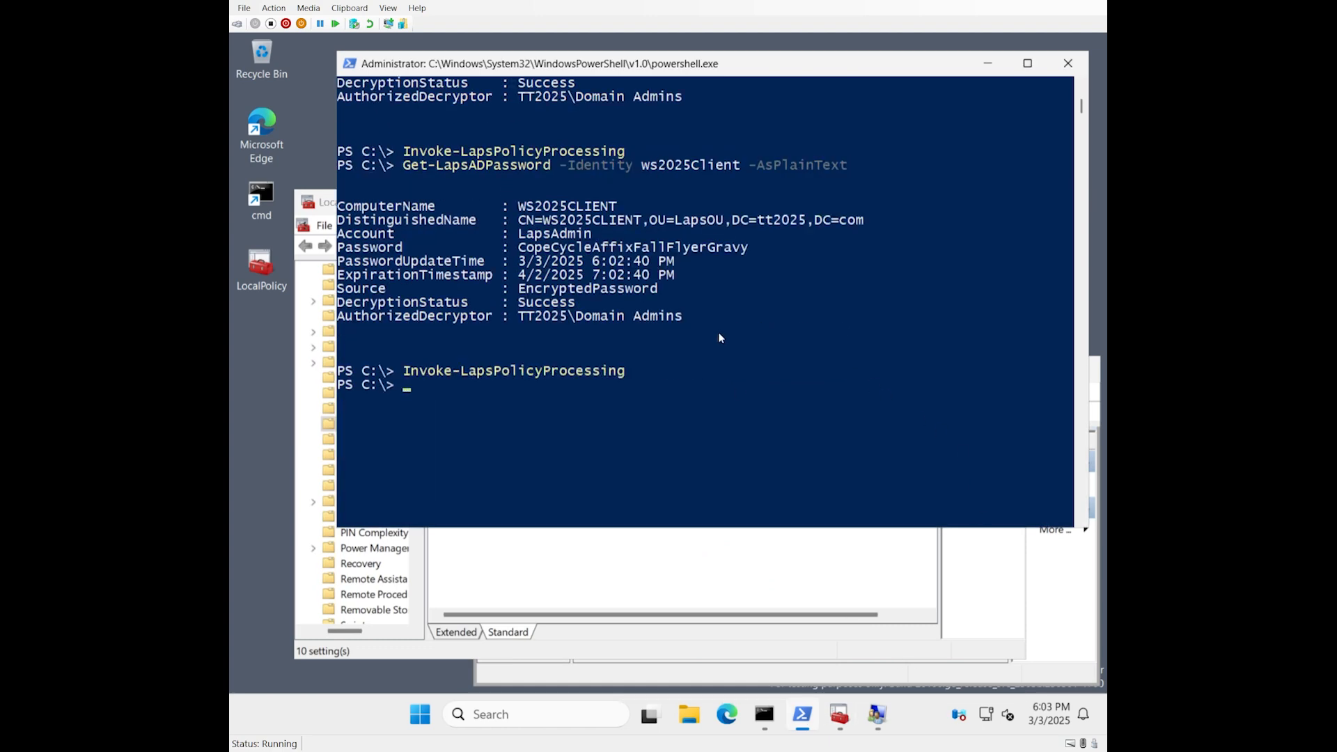
# Run the LAPS password query, then clear Account is disabled on the built-in Administrator.
pyautogui.press('Return')
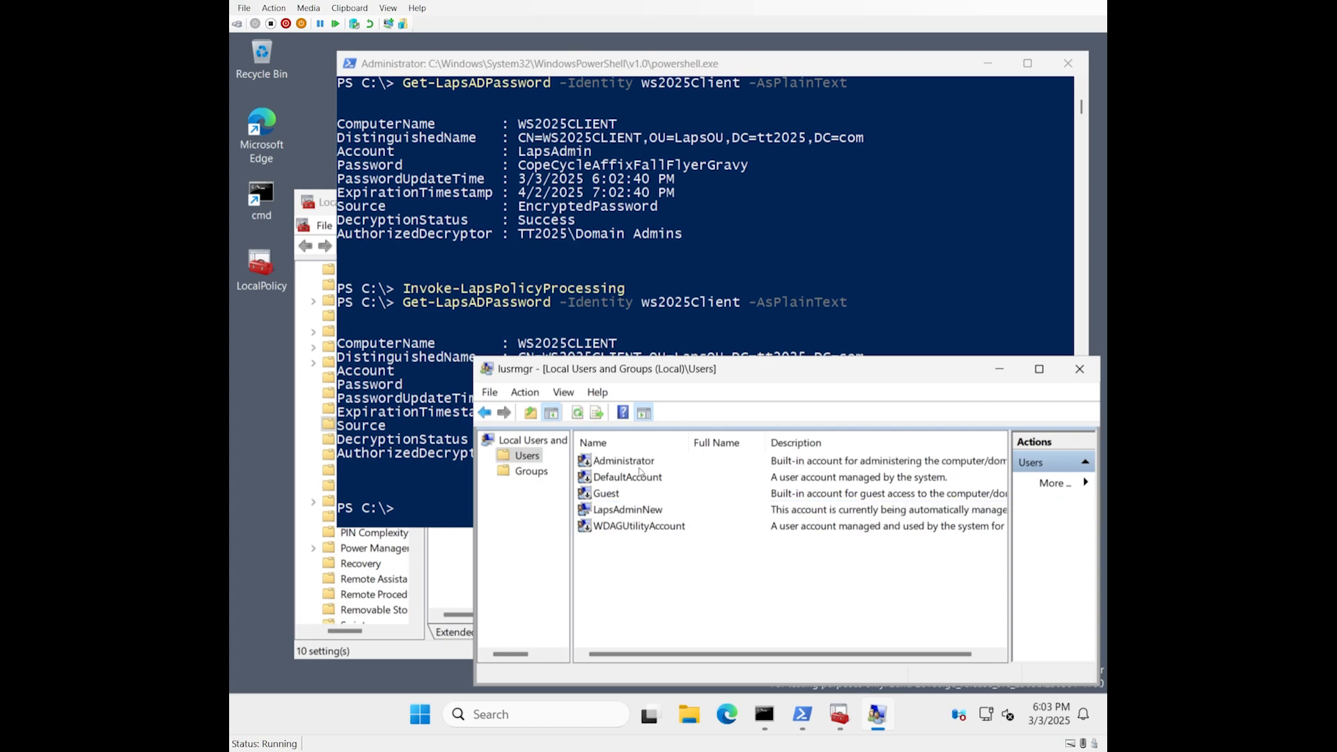
pyautogui.doubleClick(624, 460)
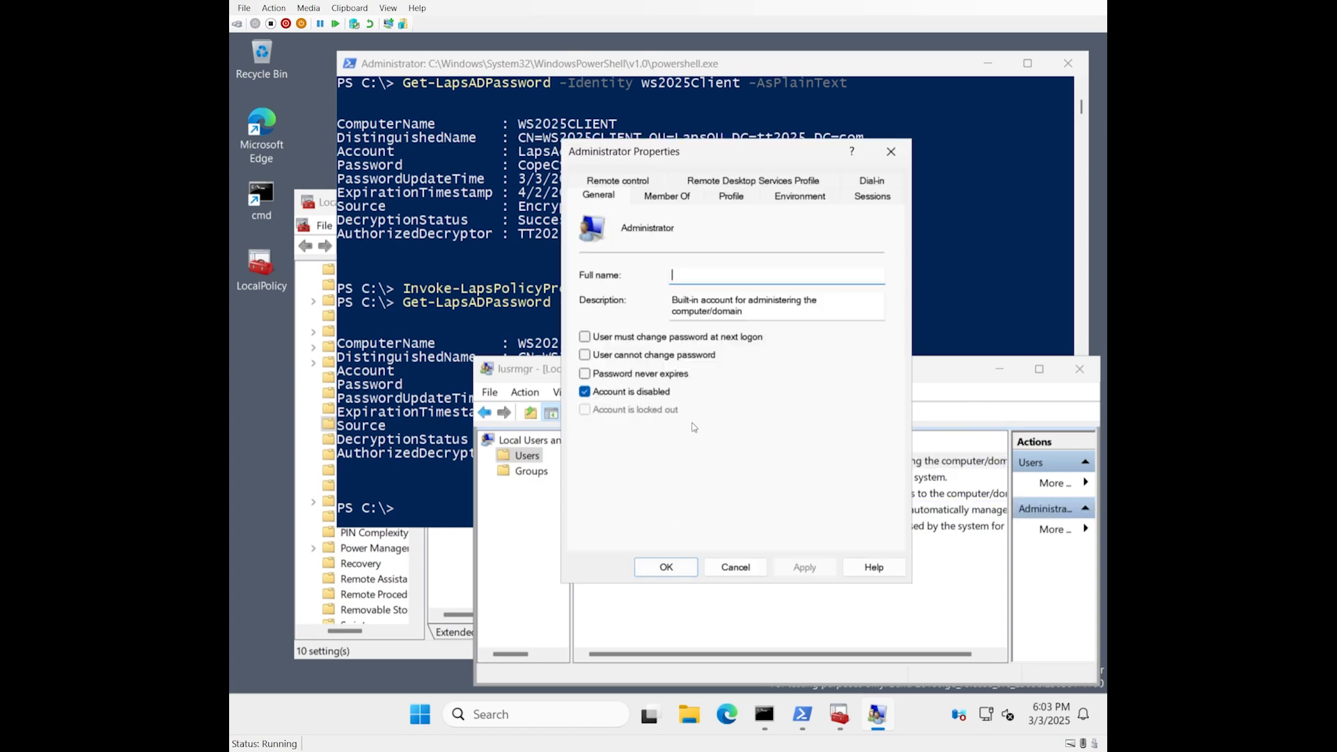
pyautogui.click(585, 391)
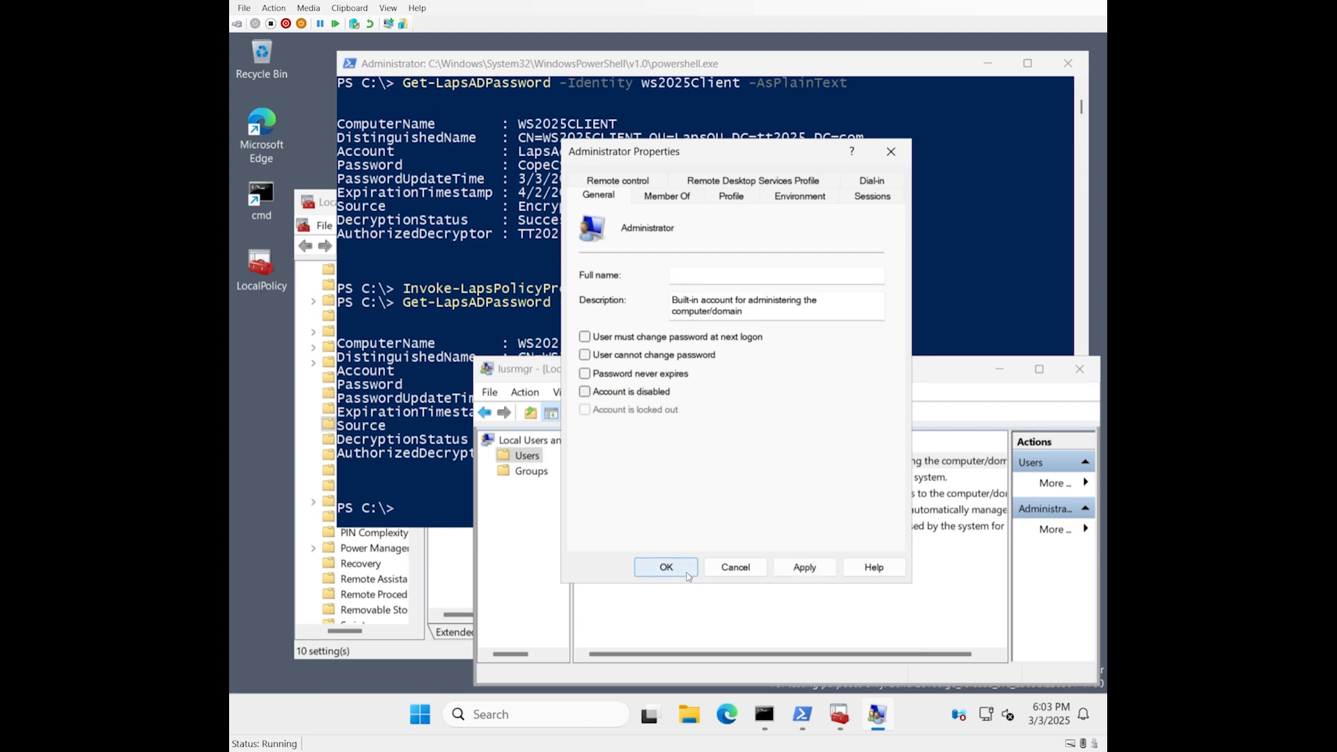
pyautogui.click(666, 567)
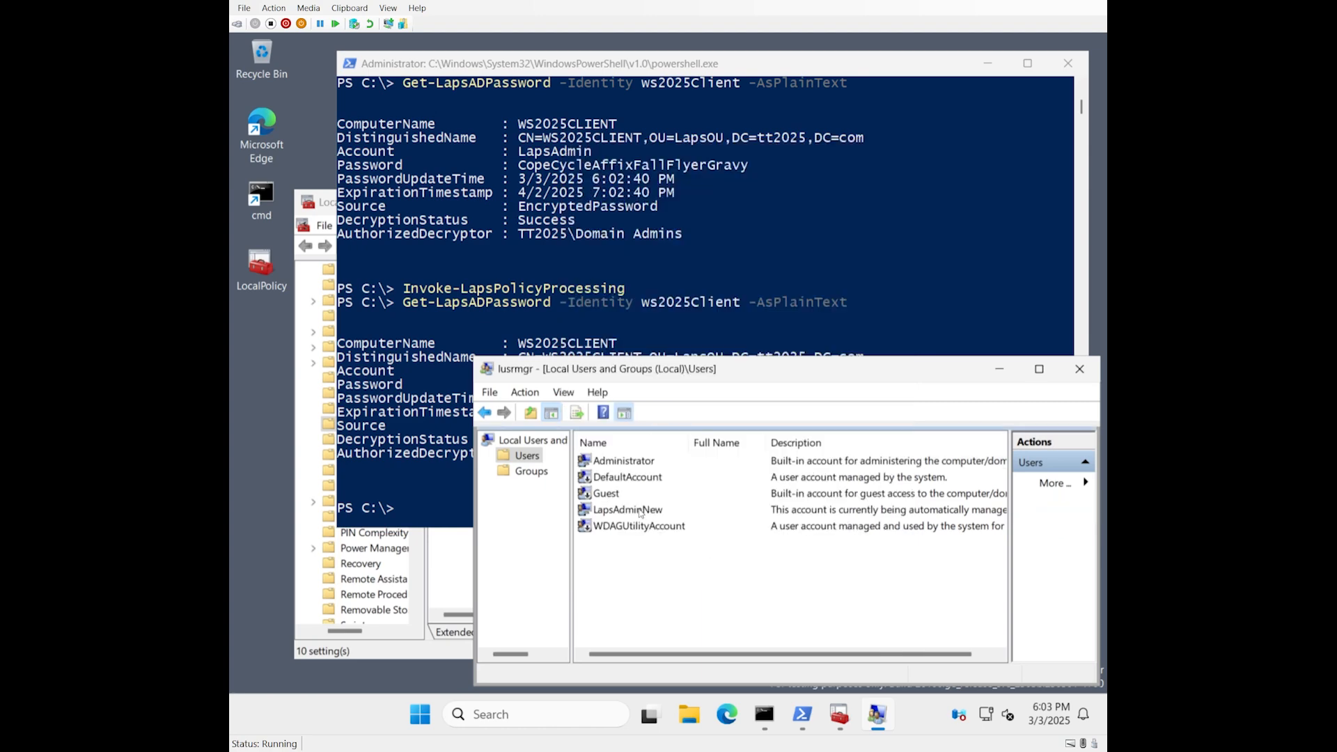
# View the new LapsAdminNew account's properties to confirm it exists and is enabled.
pyautogui.doubleClick(627, 509)
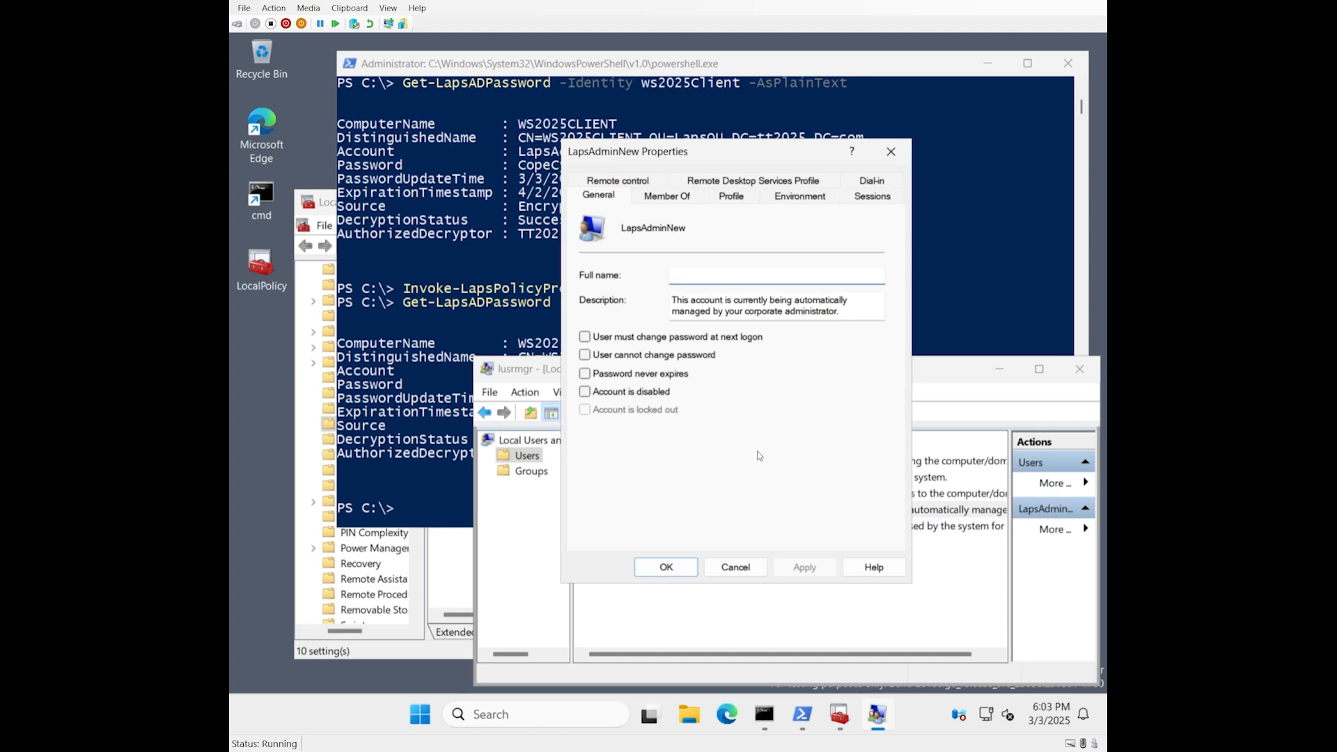
pyautogui.click(775, 274)
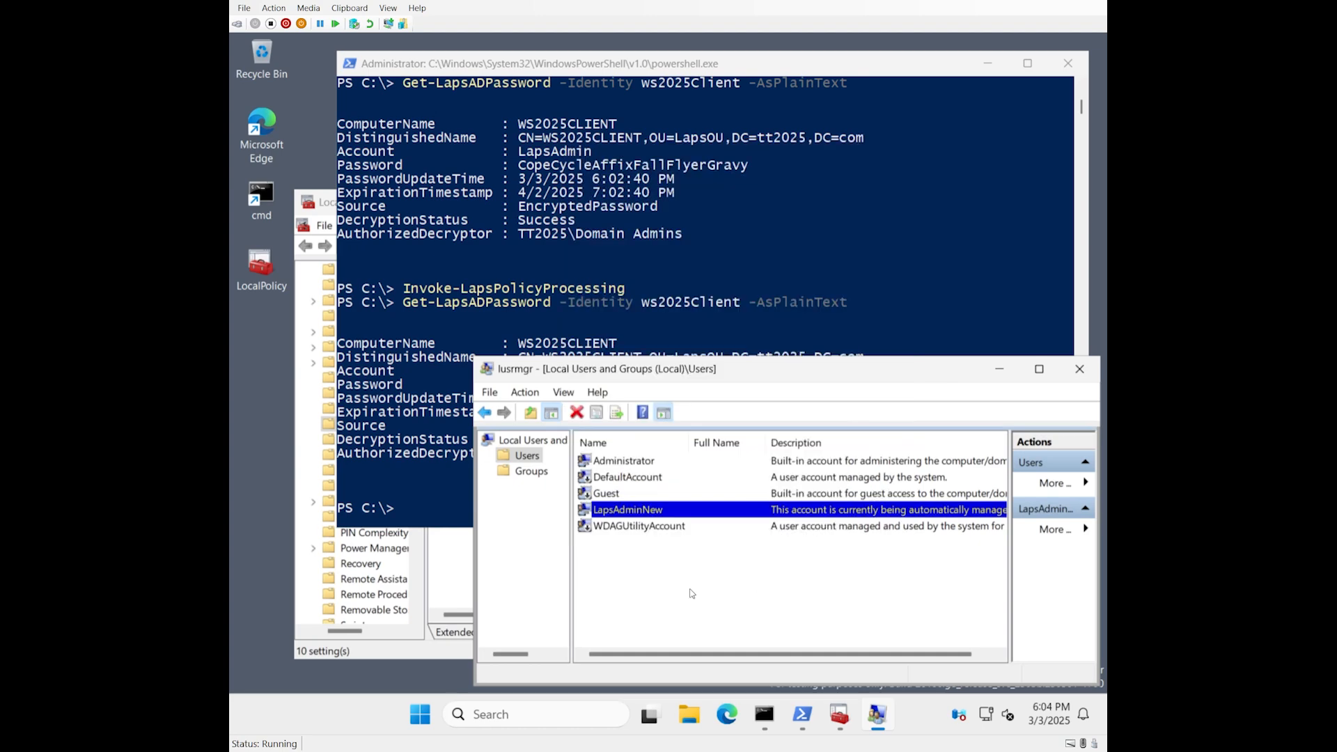
pyautogui.moveTo(451, 584)
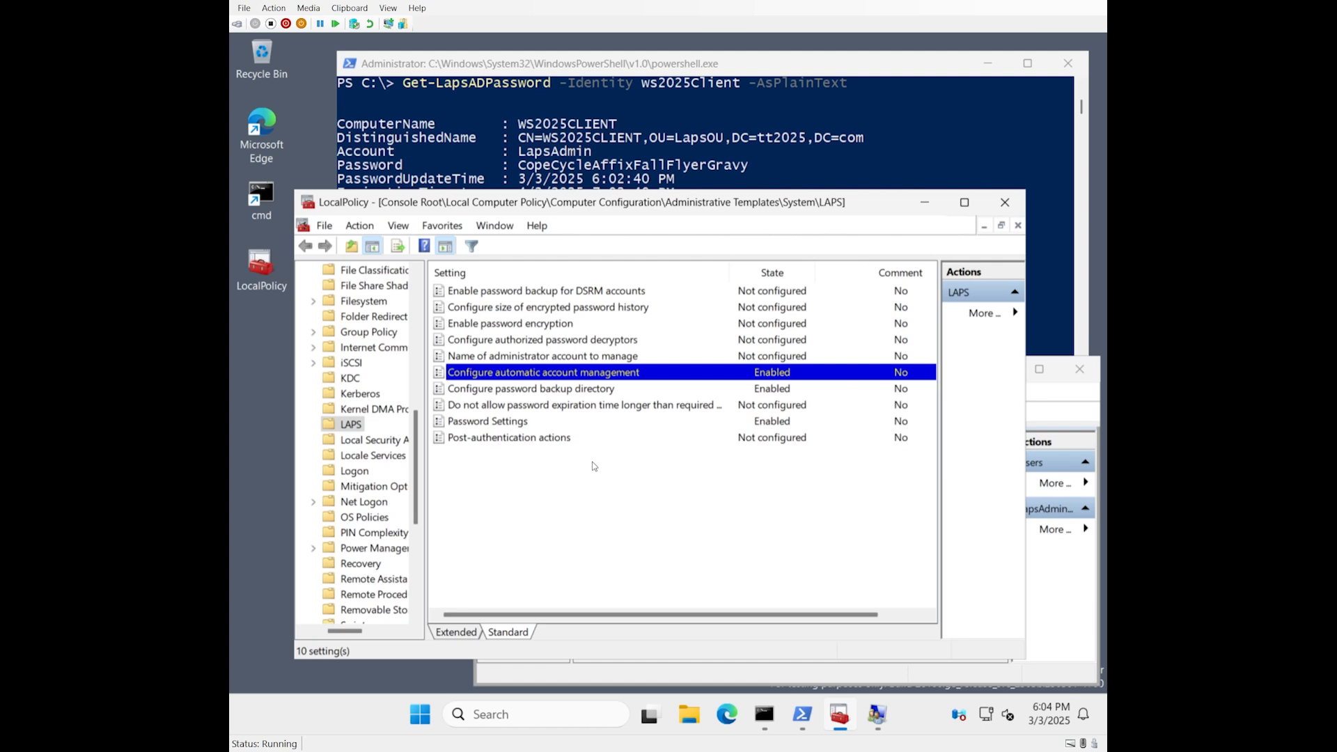
pyautogui.moveTo(697, 130)
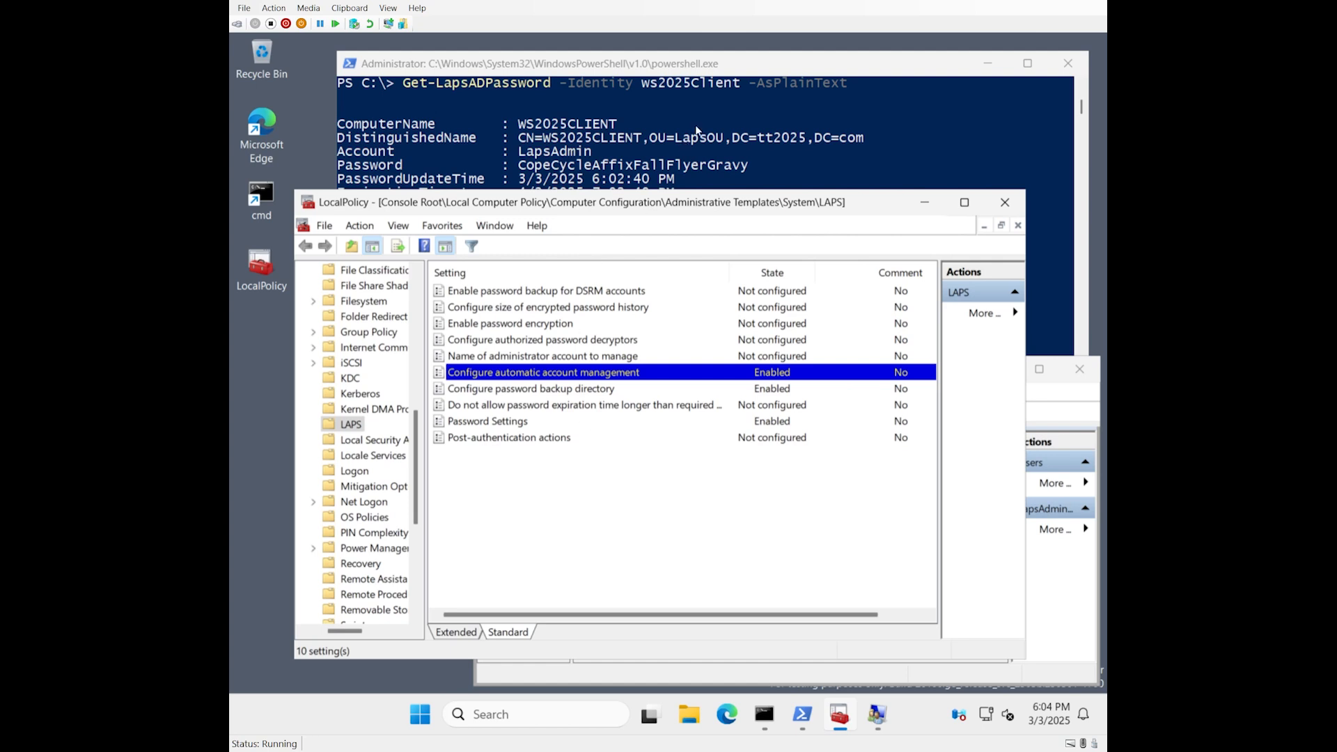
pyautogui.moveTo(738, 120)
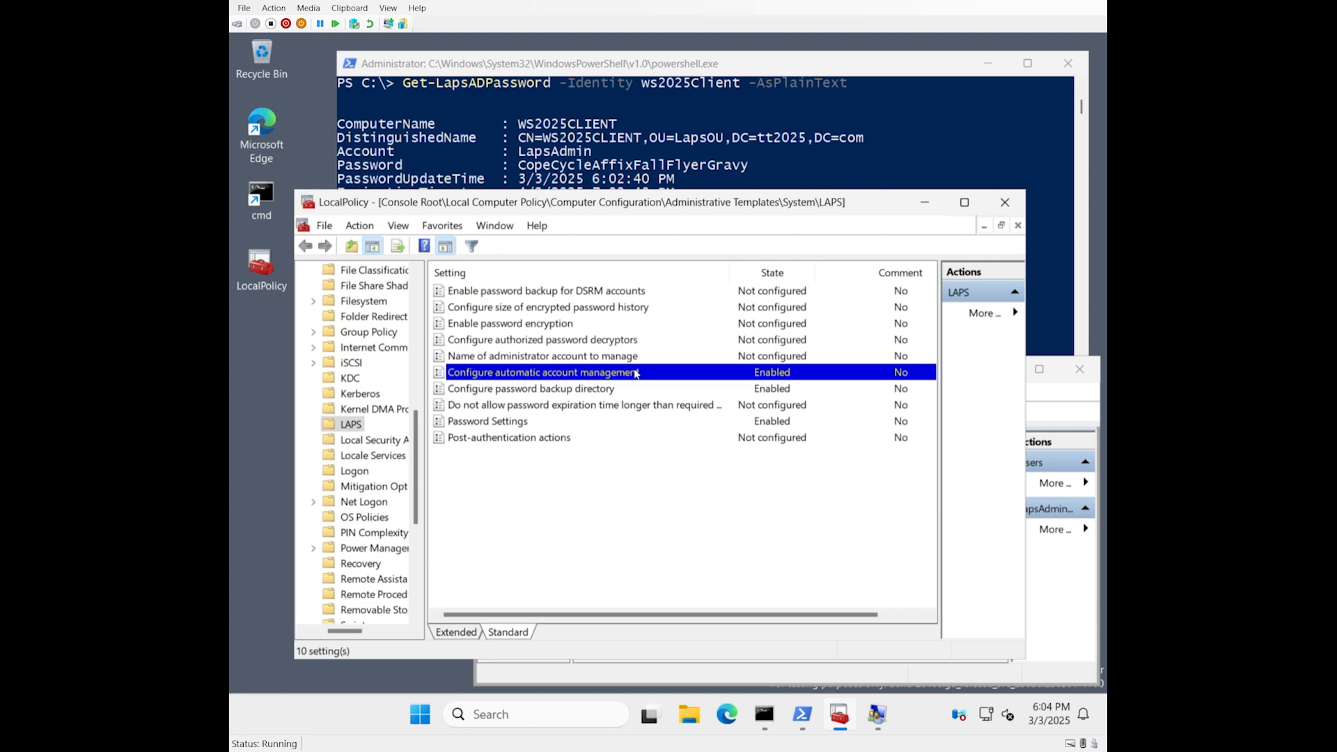
# Review the policy's LapsAdminNew custom-account options, enabled with name randomization off.
pyautogui.doubleClick(543, 372)
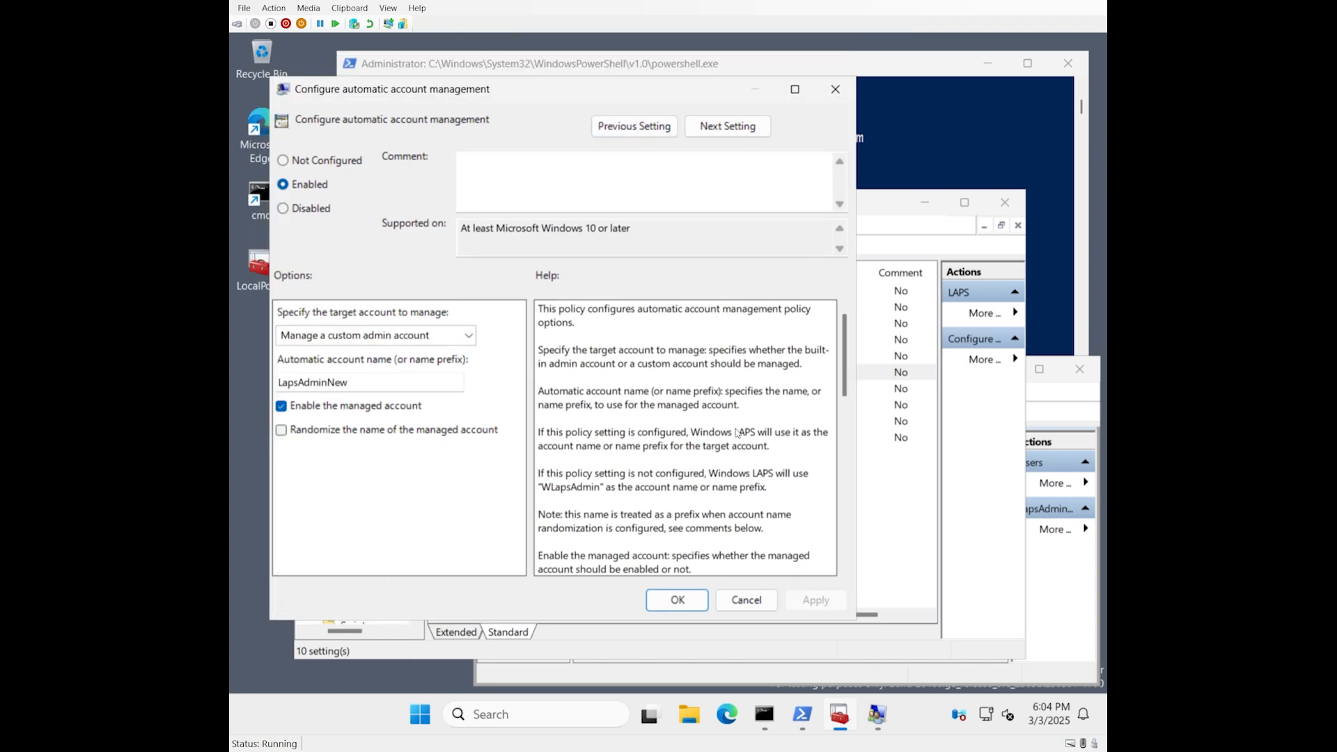
pyautogui.moveTo(677, 398)
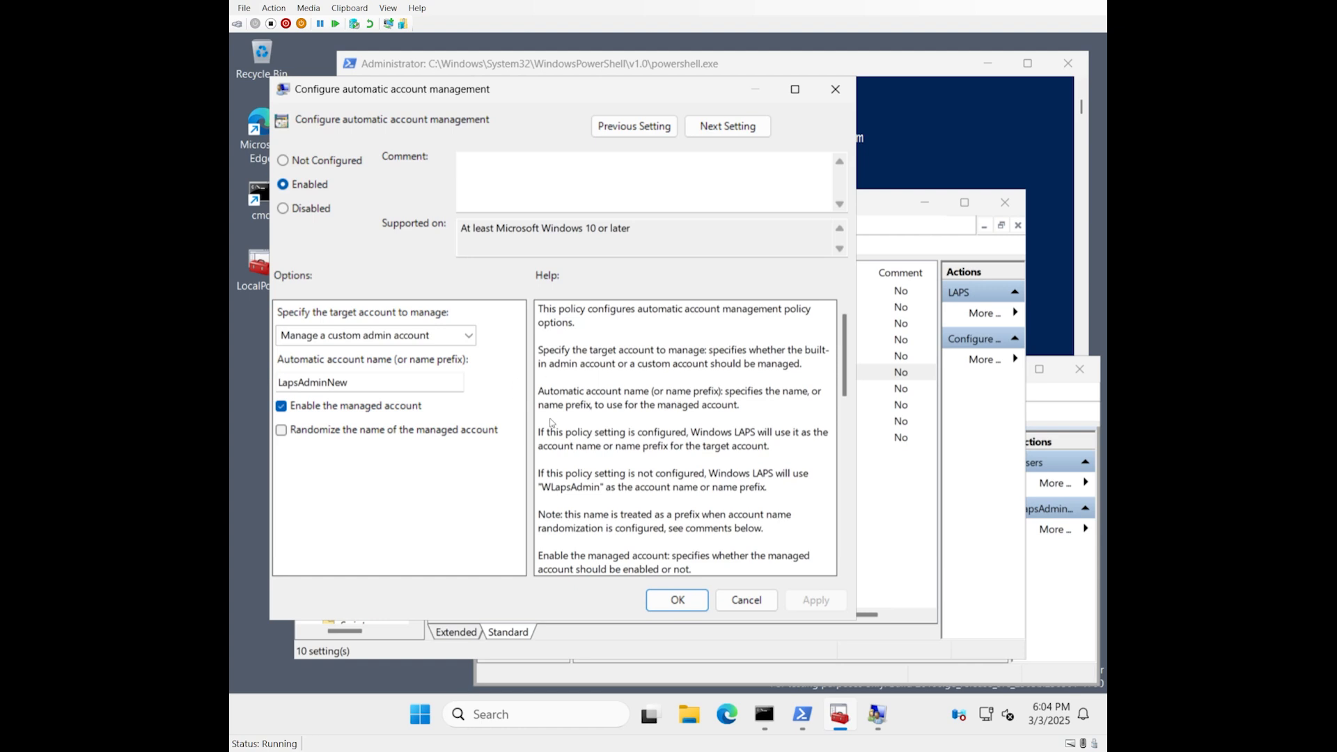
pyautogui.moveTo(436, 434)
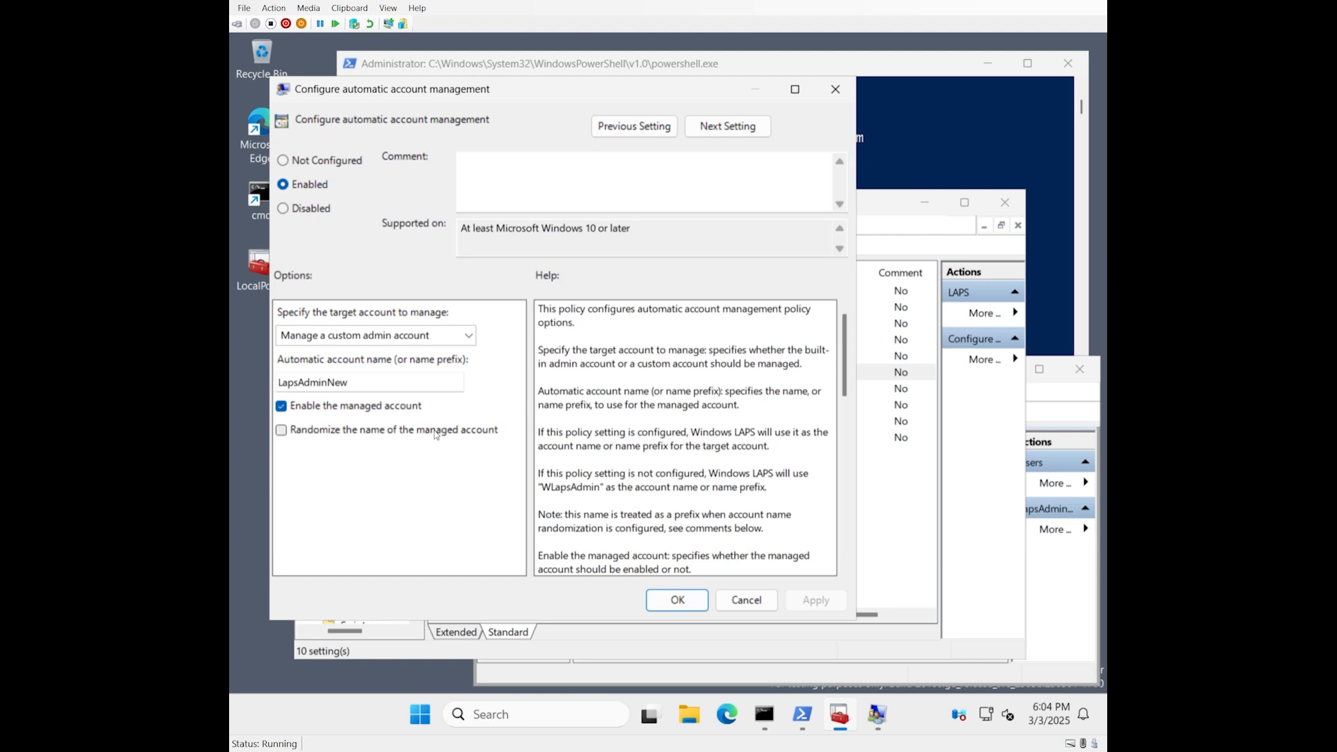
pyautogui.moveTo(727, 444)
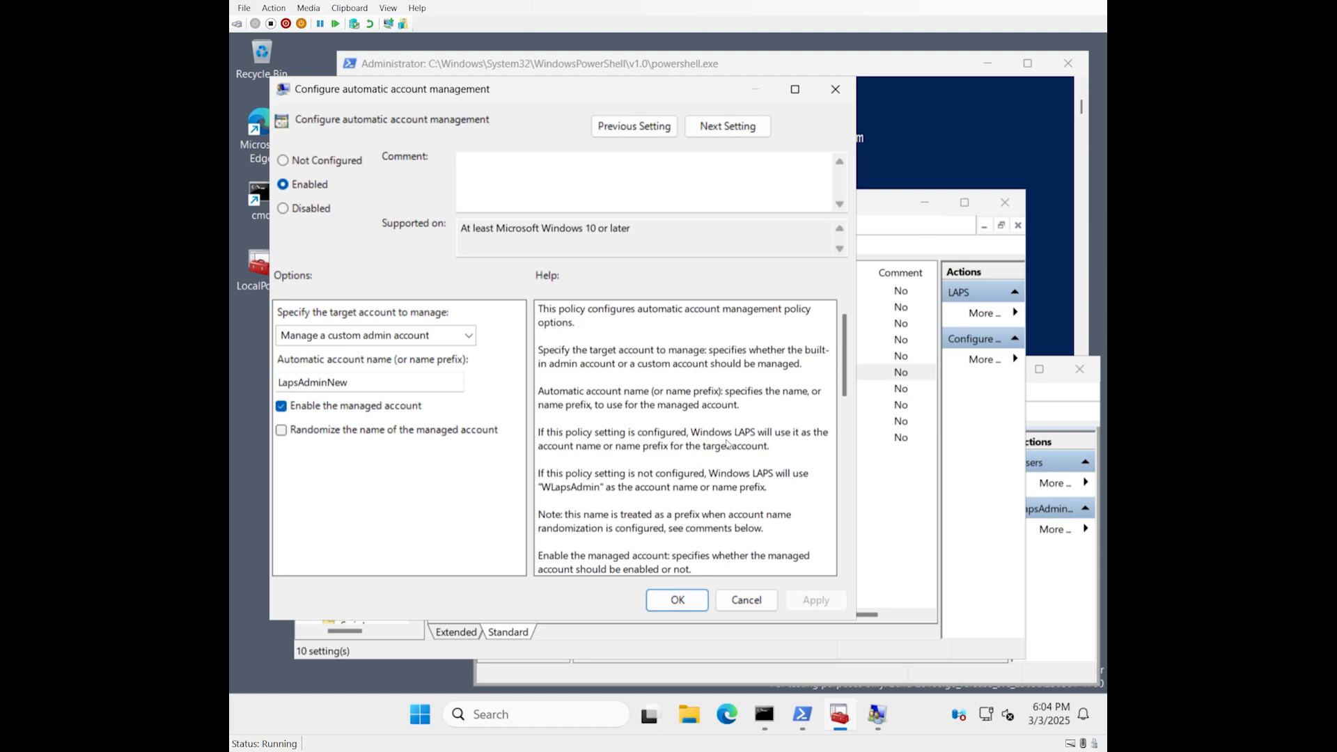
pyautogui.moveTo(680, 461)
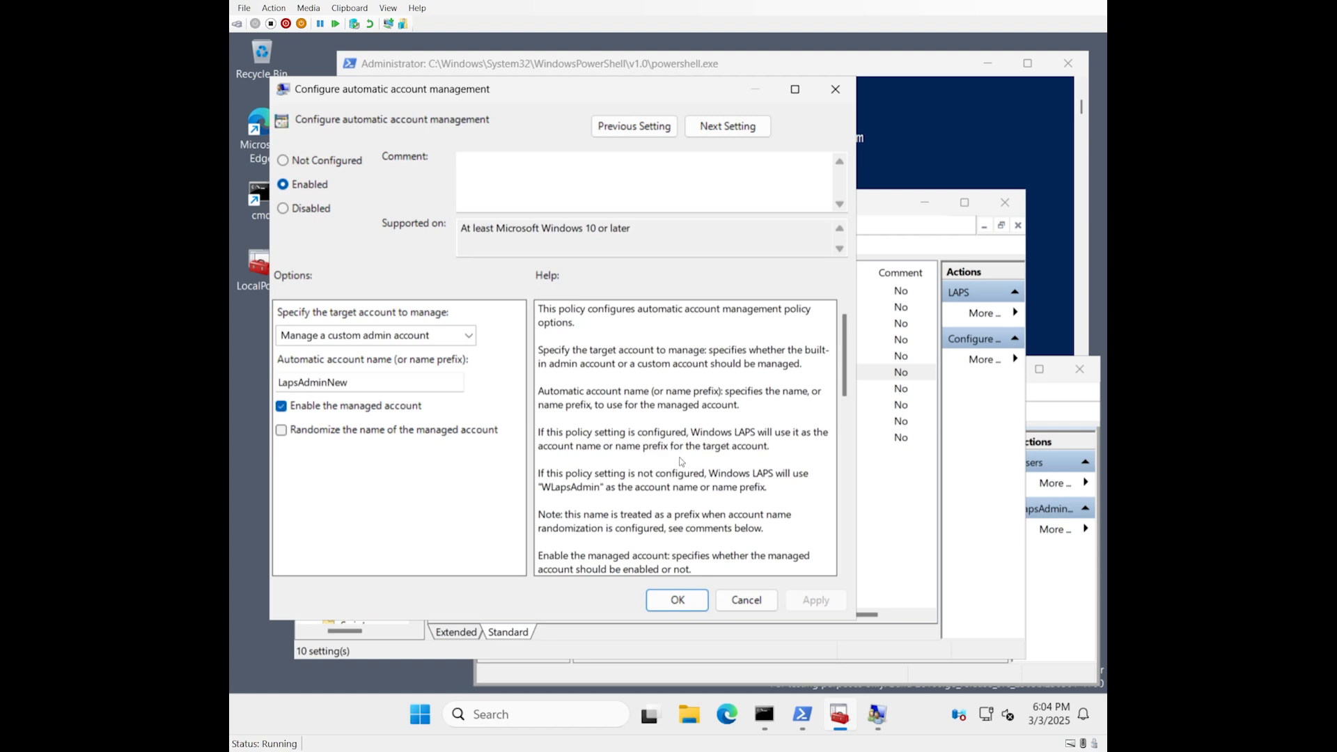
pyautogui.moveTo(576, 444)
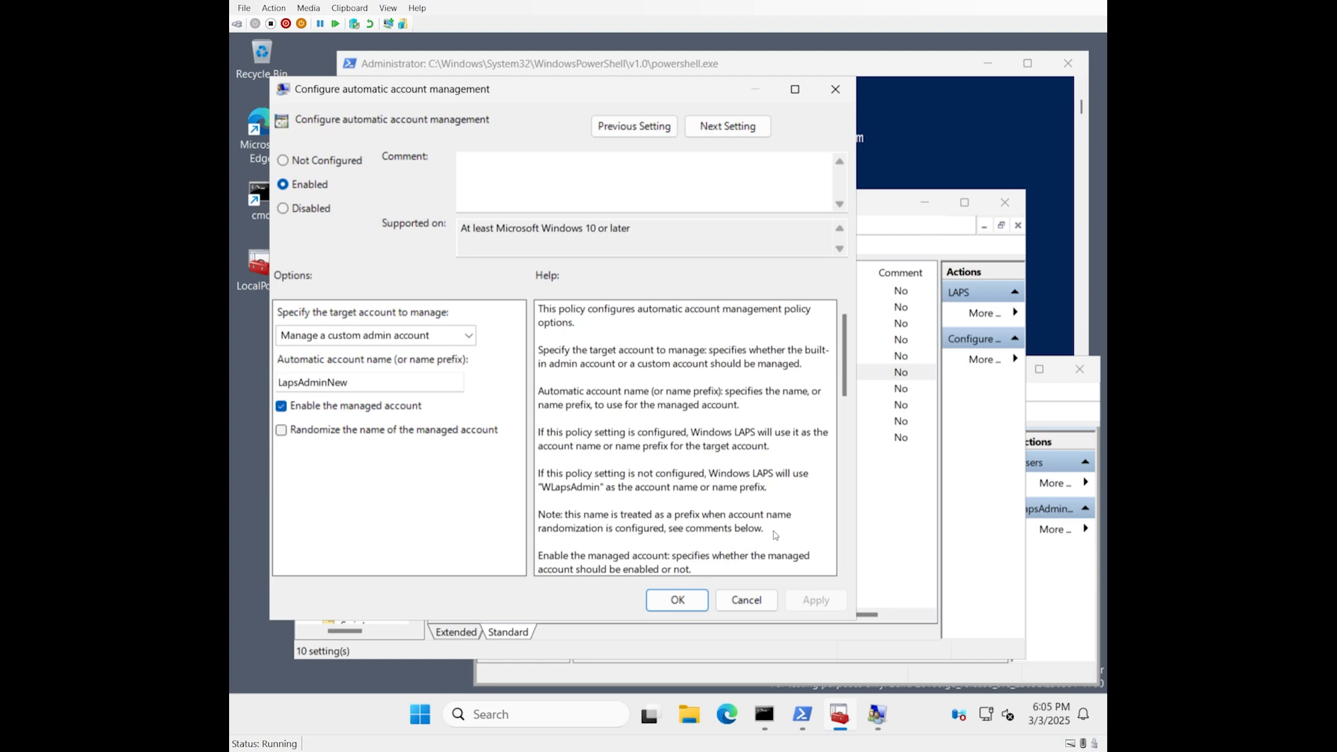
pyautogui.moveTo(718, 516)
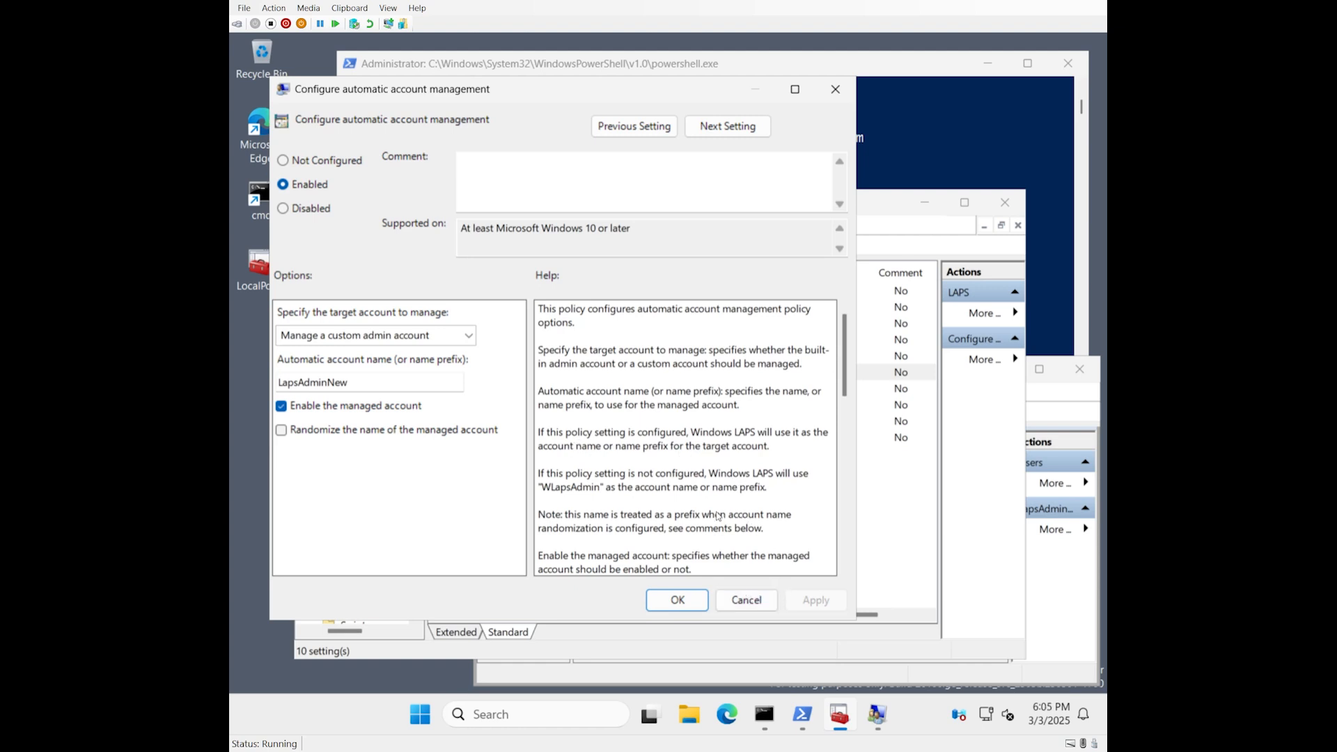